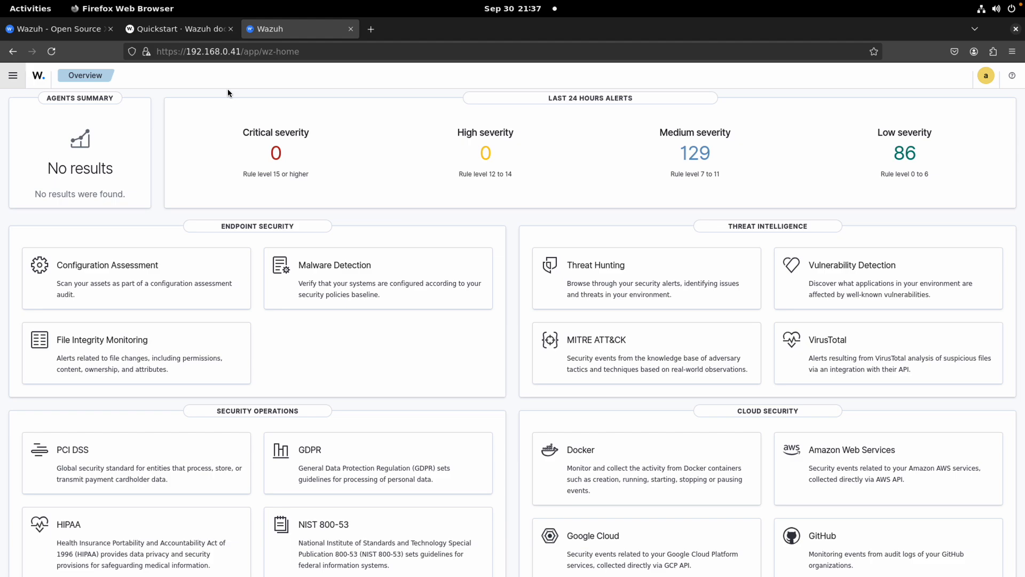
pyautogui.moveTo(268, 29)
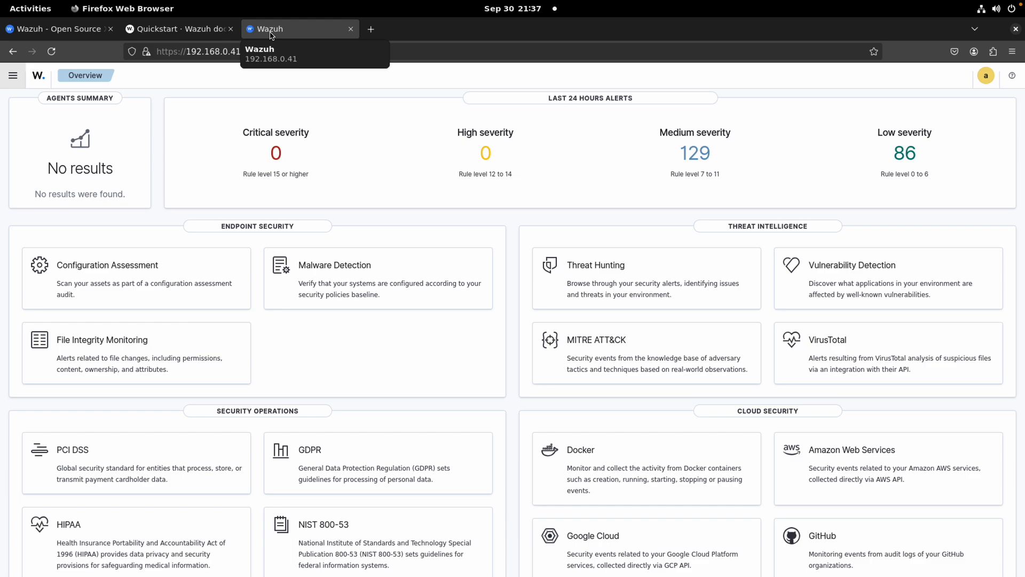
pyautogui.moveTo(279, 40)
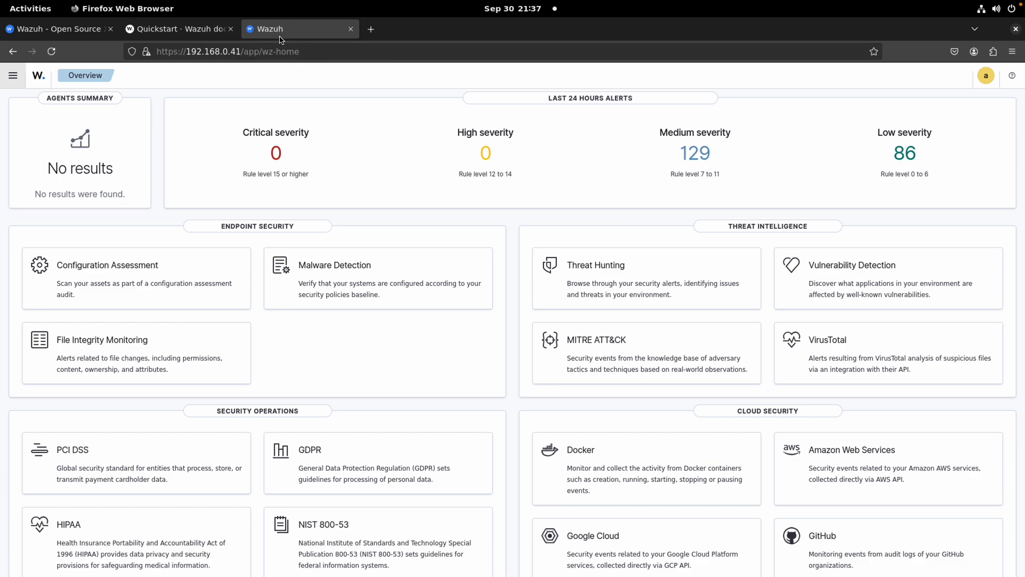
pyautogui.moveTo(83, 109)
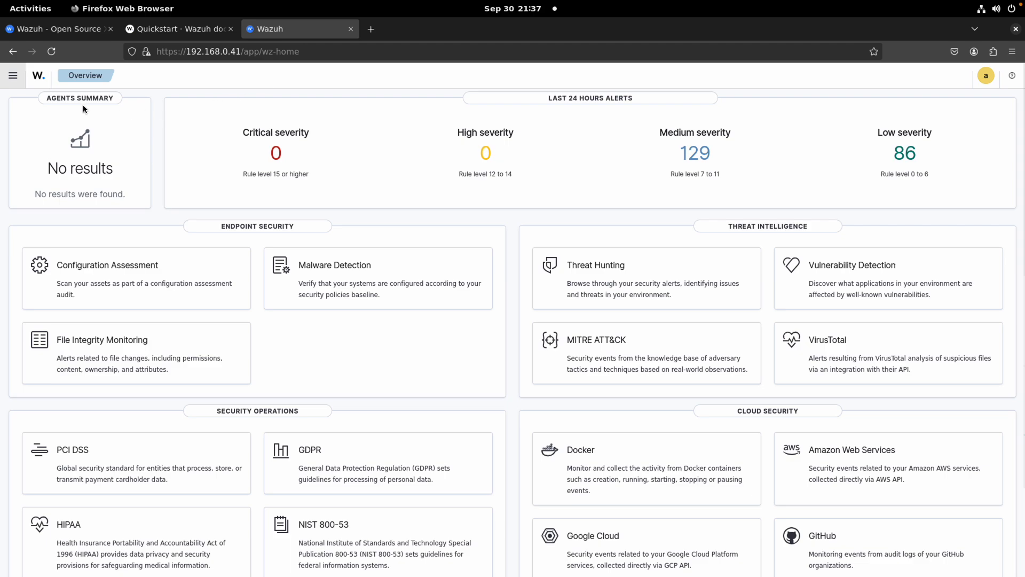
pyautogui.moveTo(29, 81)
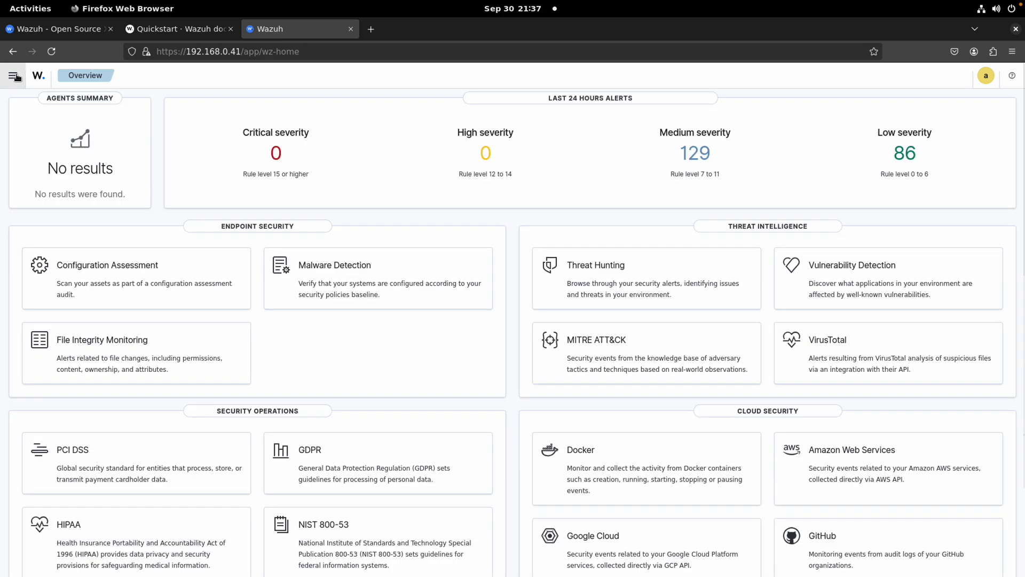
# Navigate via Server management to the Endpoint Groups page, listing only the default group
pyautogui.click(13, 75)
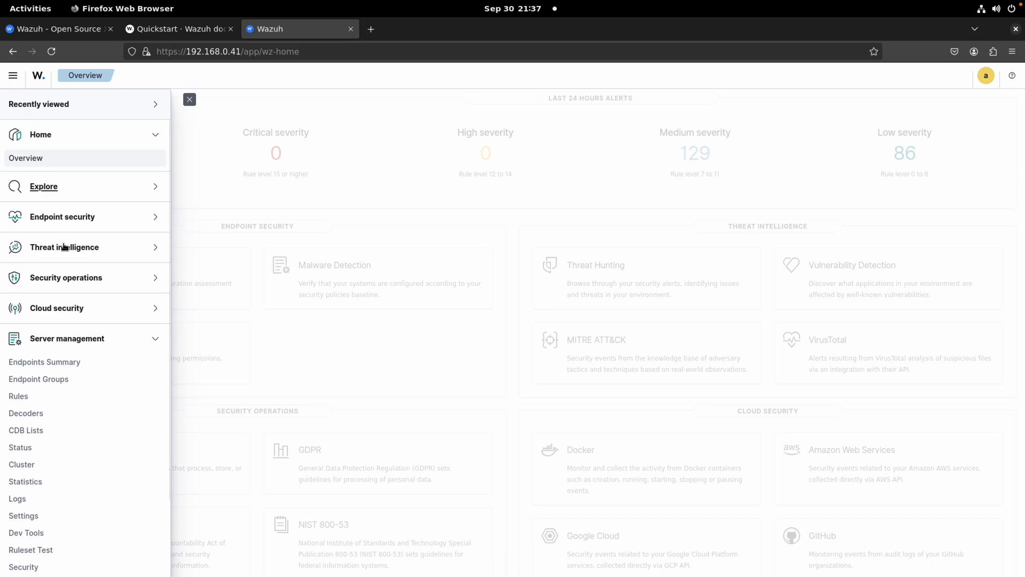
pyautogui.click(155, 339)
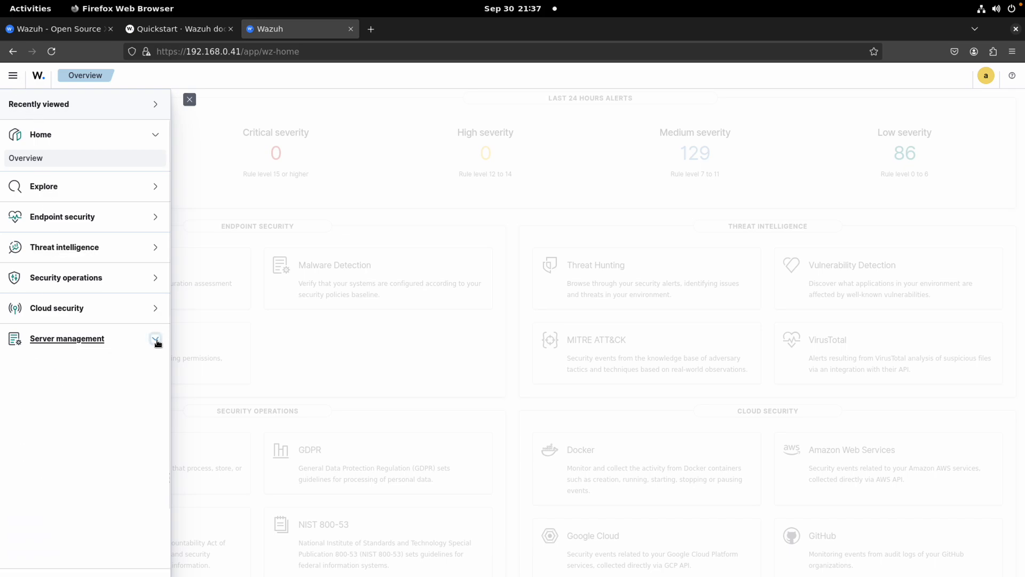
pyautogui.click(66, 338)
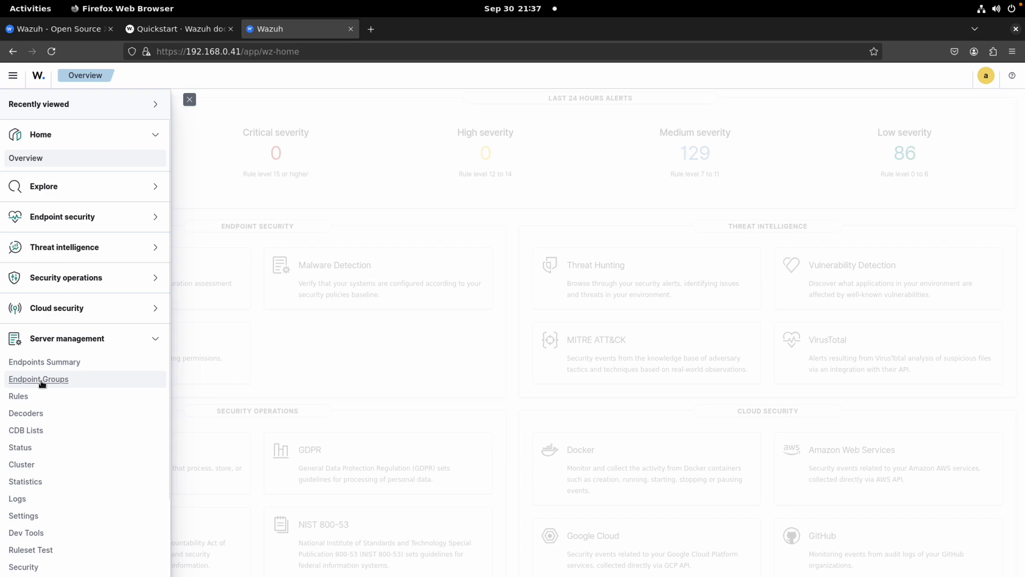
pyautogui.click(38, 378)
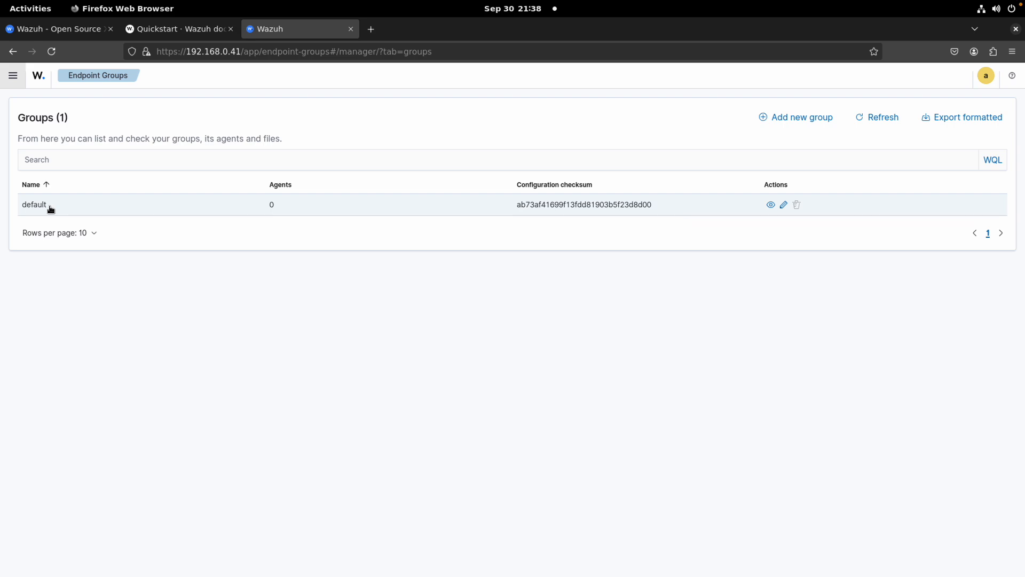
pyautogui.moveTo(802, 118)
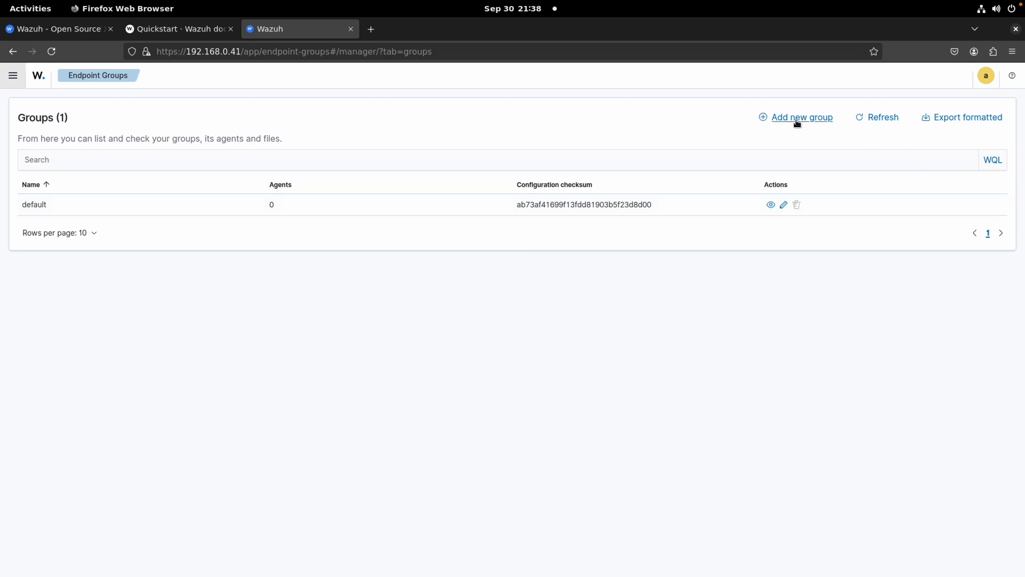
# Add a new endpoint group named Windows and save it
pyautogui.click(800, 117)
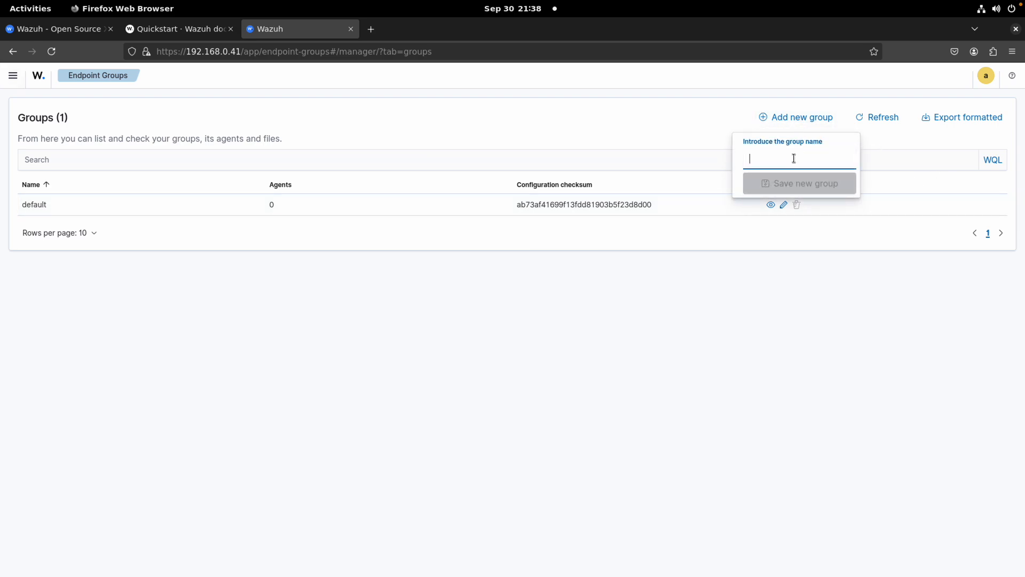
pyautogui.write('Windows')
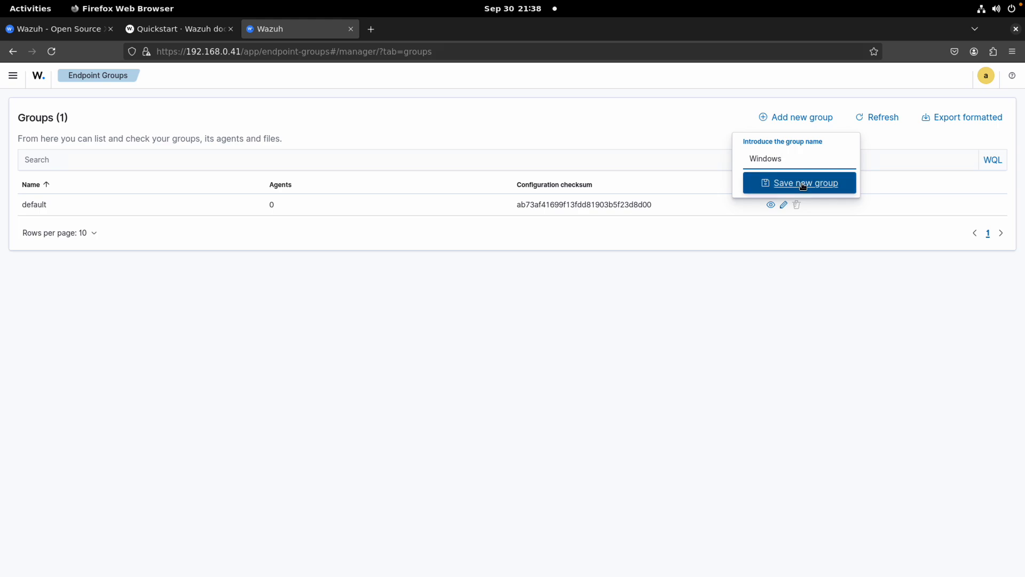
pyautogui.click(799, 183)
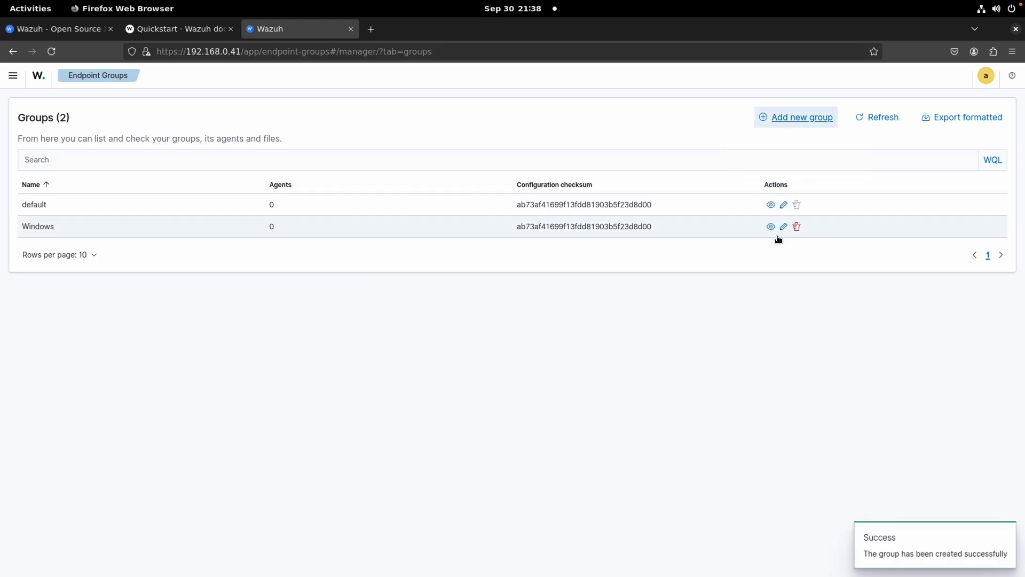
# Add a second endpoint group named UbuntuLinux and save it
pyautogui.click(795, 118)
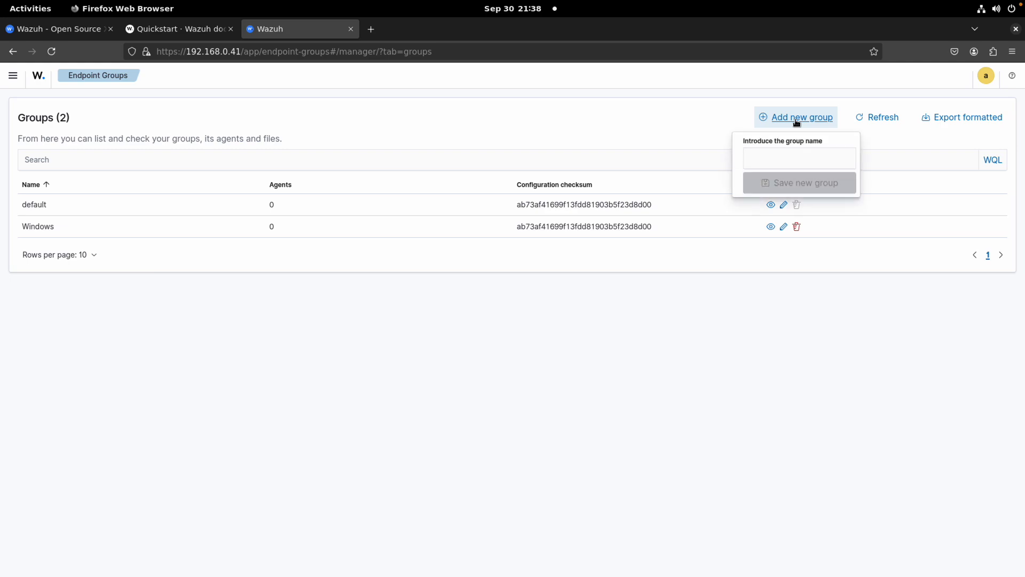
pyautogui.write('Li')
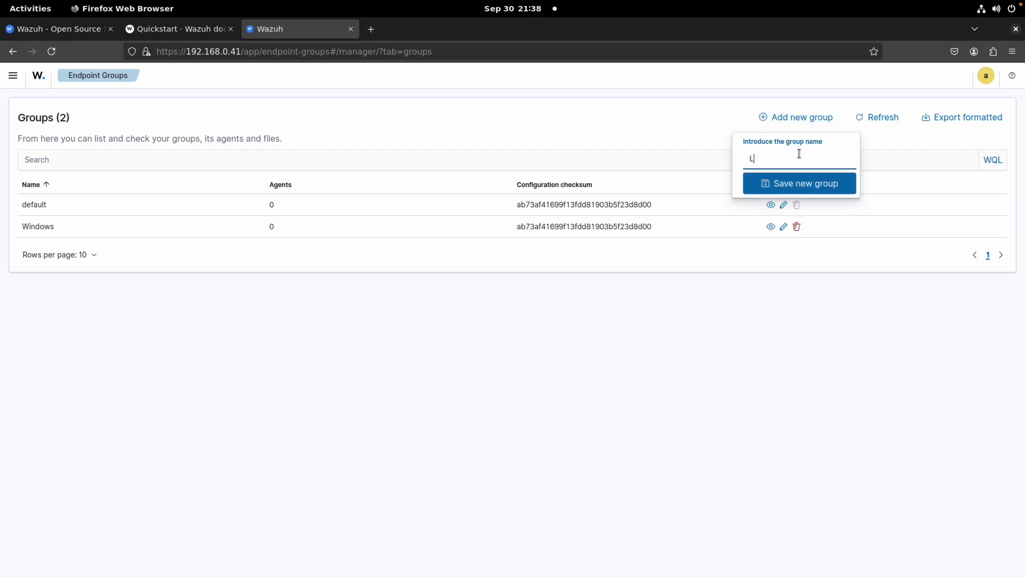
pyautogui.write('inux')
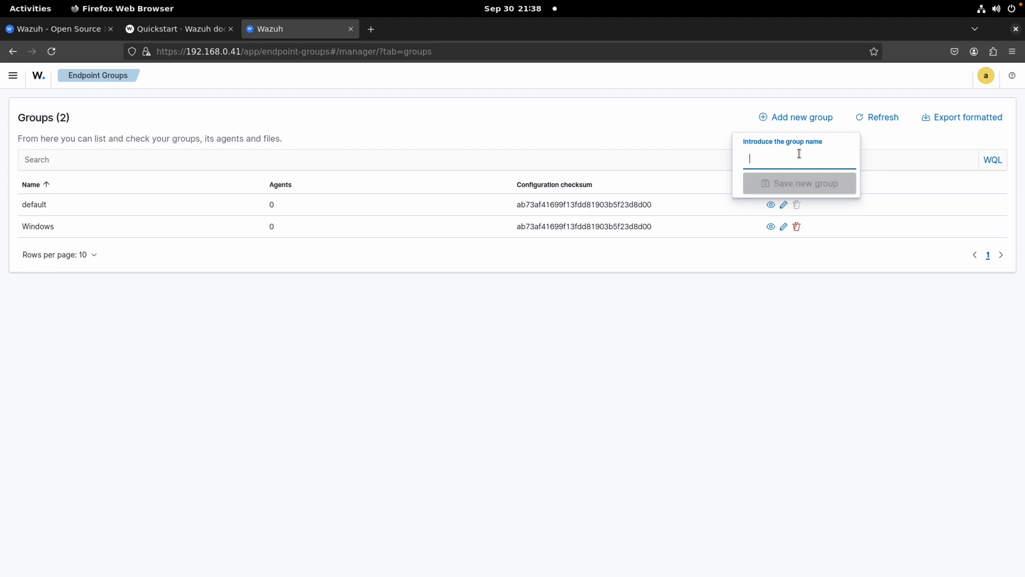
pyautogui.write('Ubuntu')
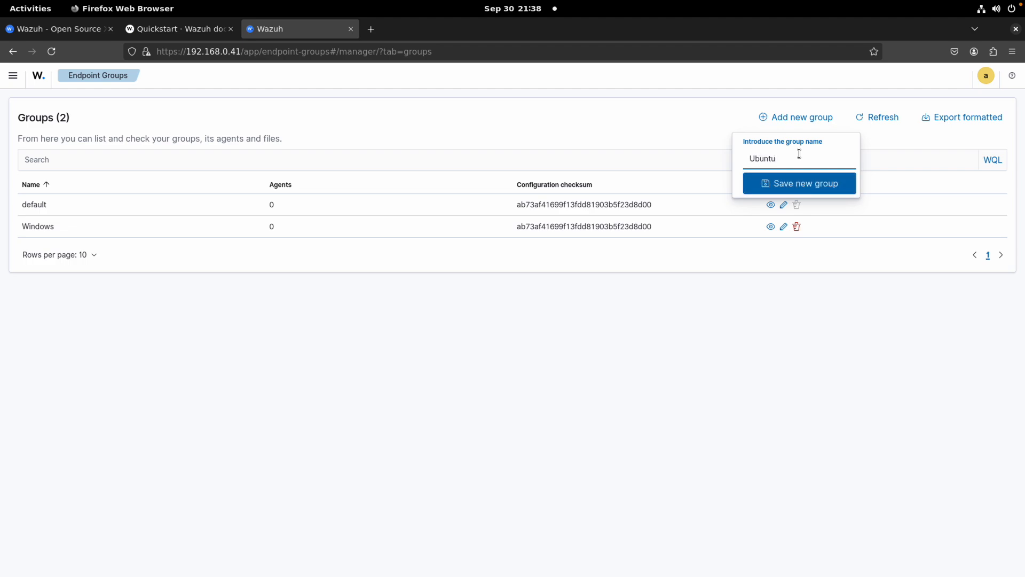
pyautogui.write('Linux')
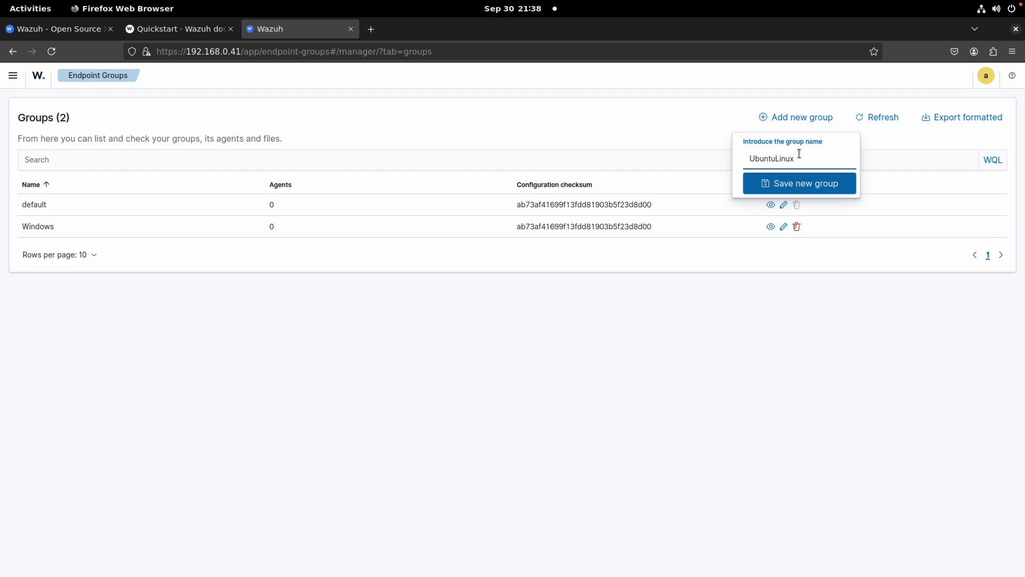
pyautogui.click(799, 182)
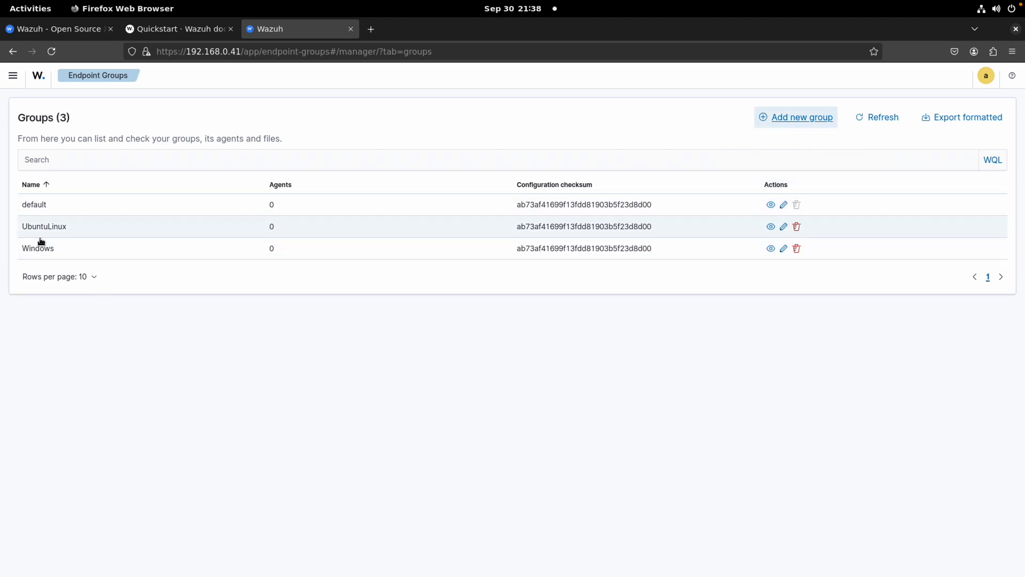
pyautogui.click(13, 75)
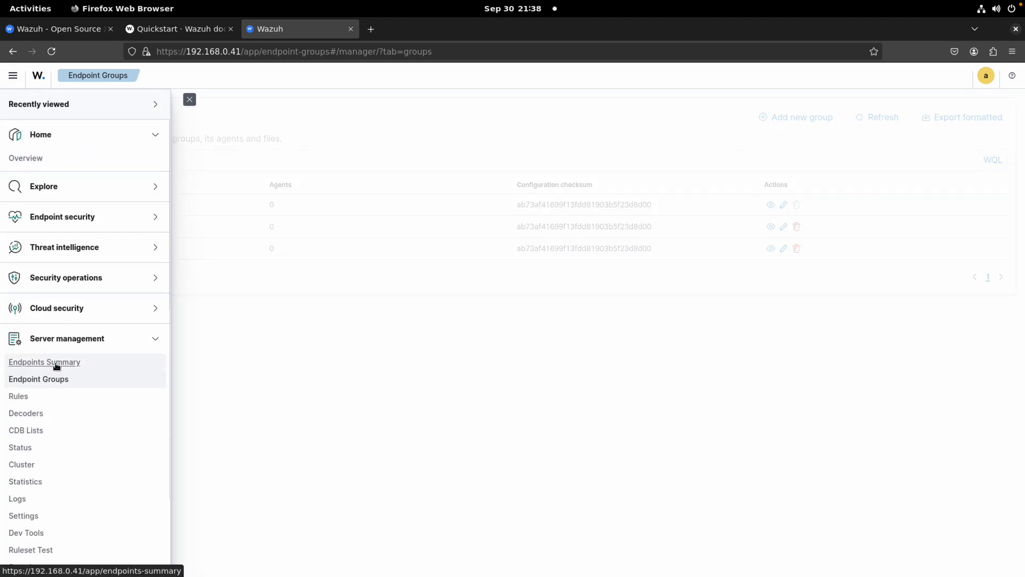
pyautogui.moveTo(66, 338)
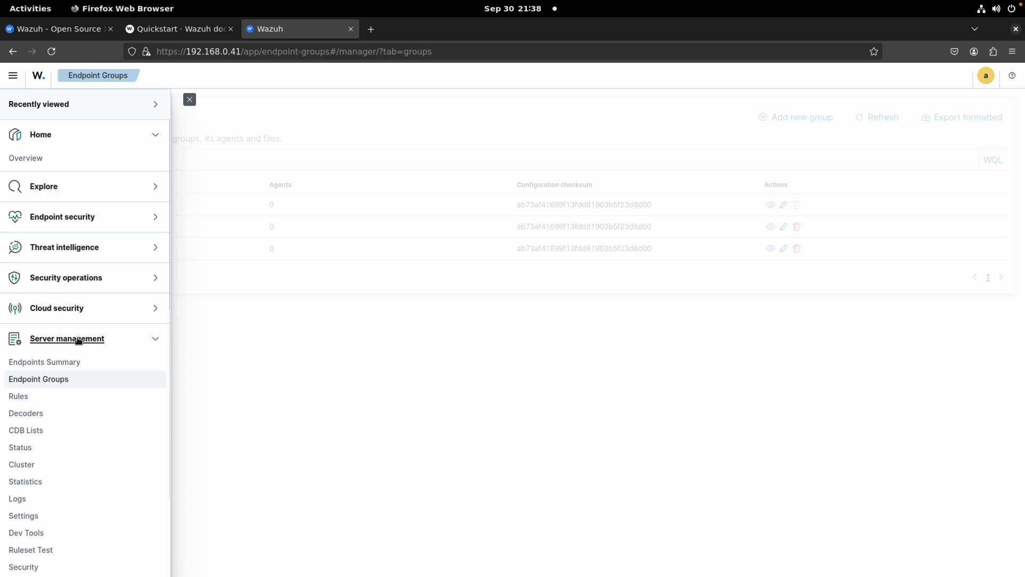
pyautogui.moveTo(44, 362)
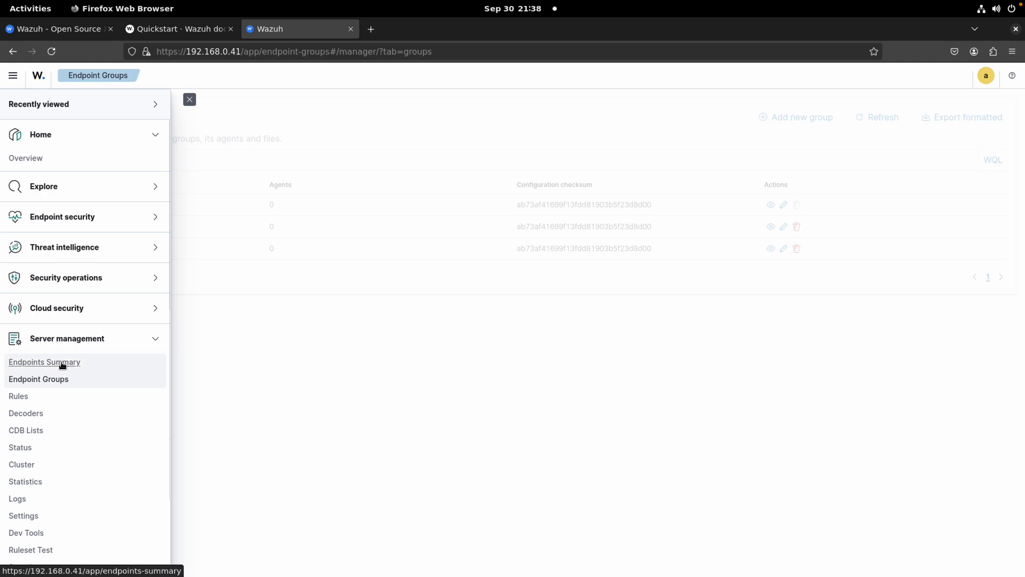
# Go to the Endpoints Summary, which reports no agents added yet
pyautogui.click(44, 362)
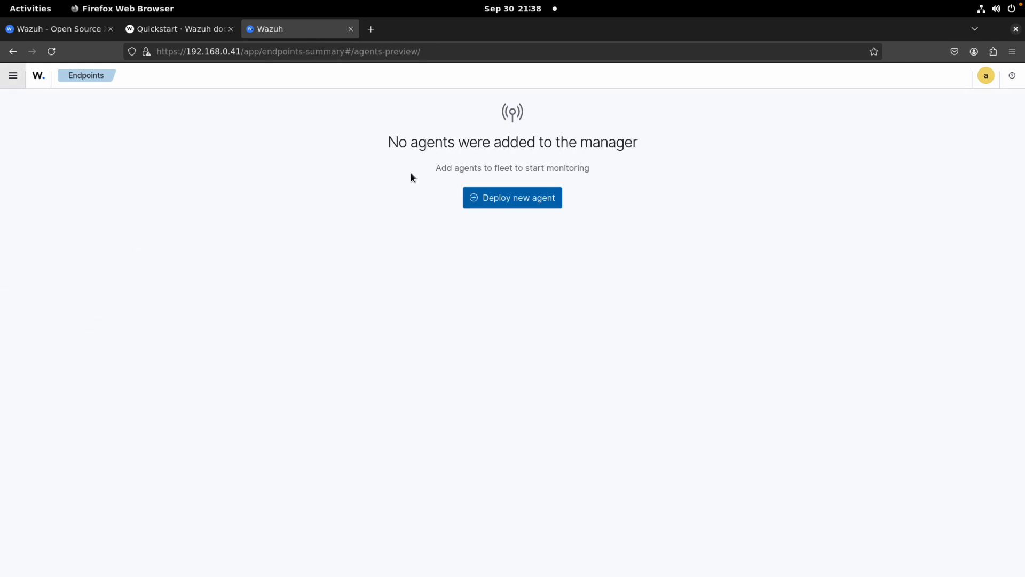
pyautogui.moveTo(466, 118)
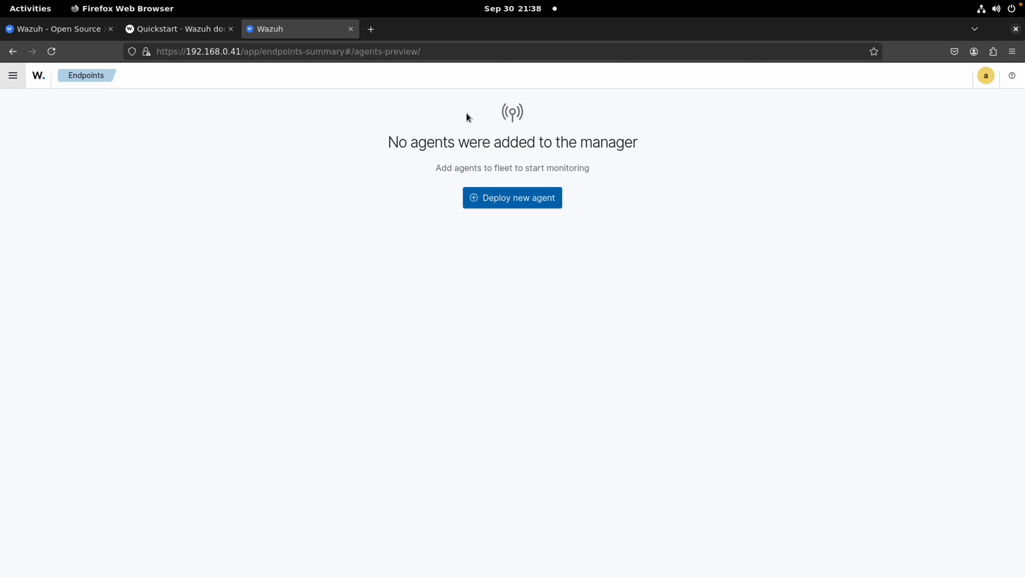
pyautogui.moveTo(464, 168)
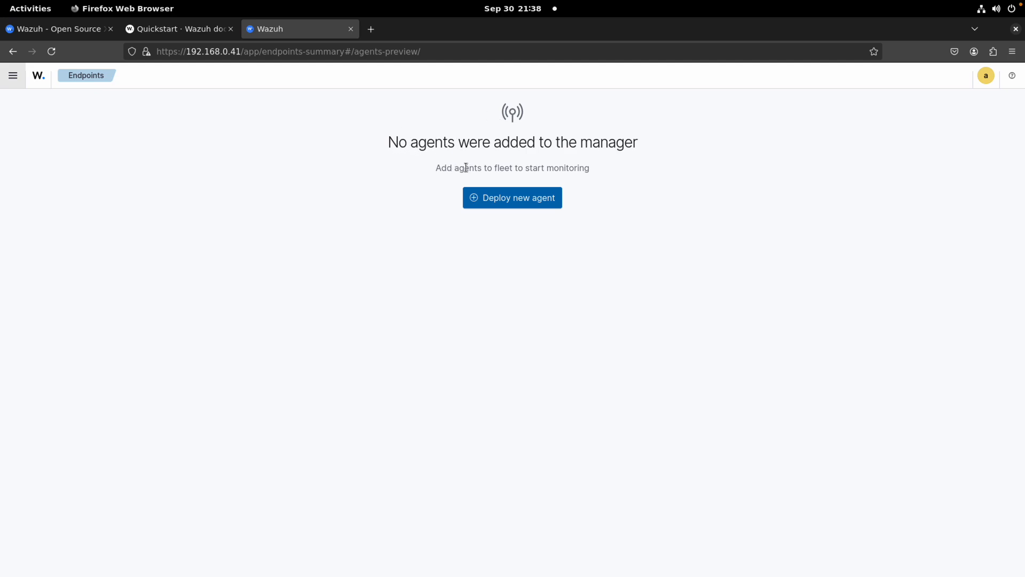
pyautogui.moveTo(552, 148)
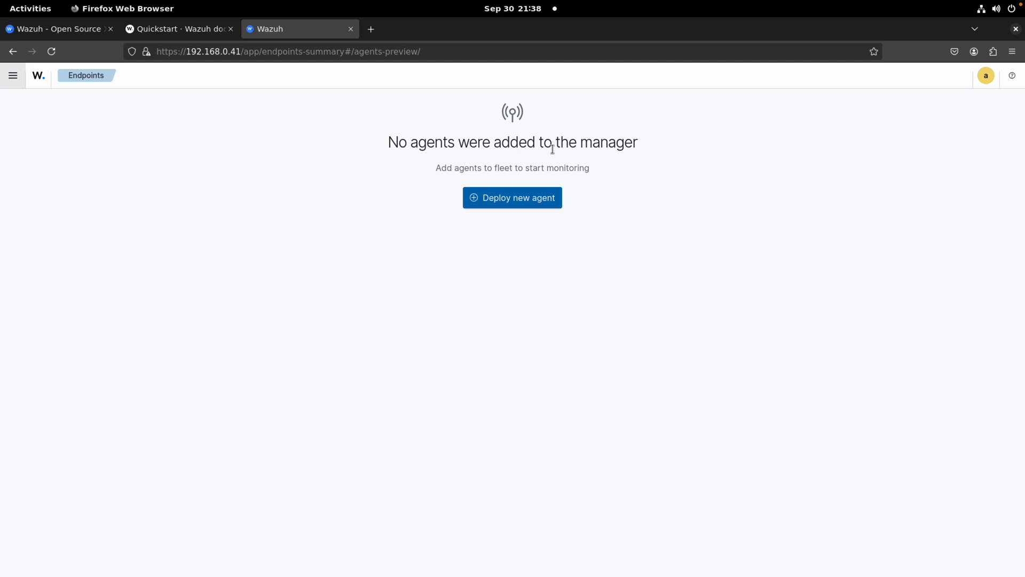
pyautogui.moveTo(511, 198)
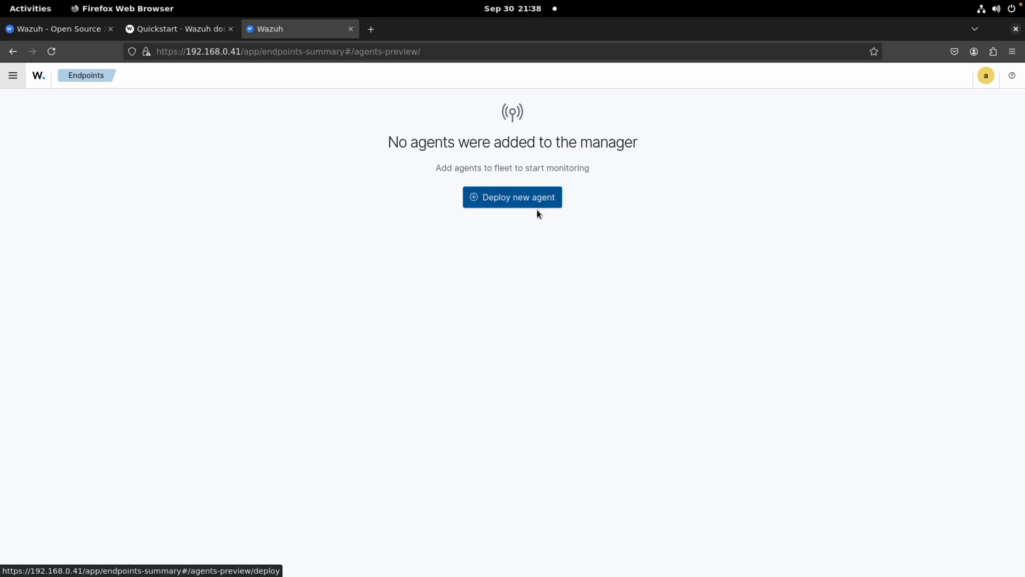
# Start deploying a new agent and open the agent installation documentation link
pyautogui.click(511, 197)
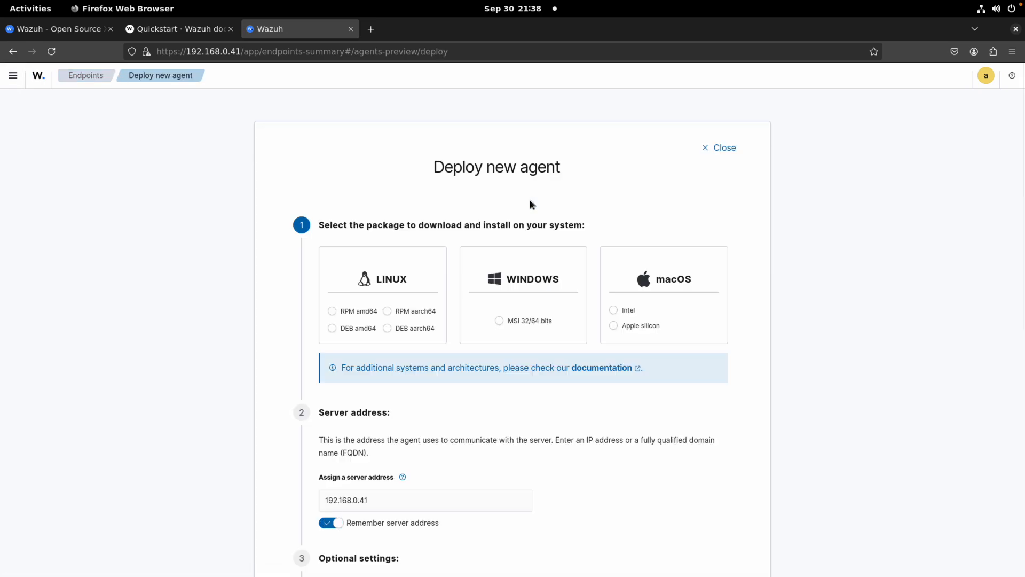
pyautogui.moveTo(481, 128)
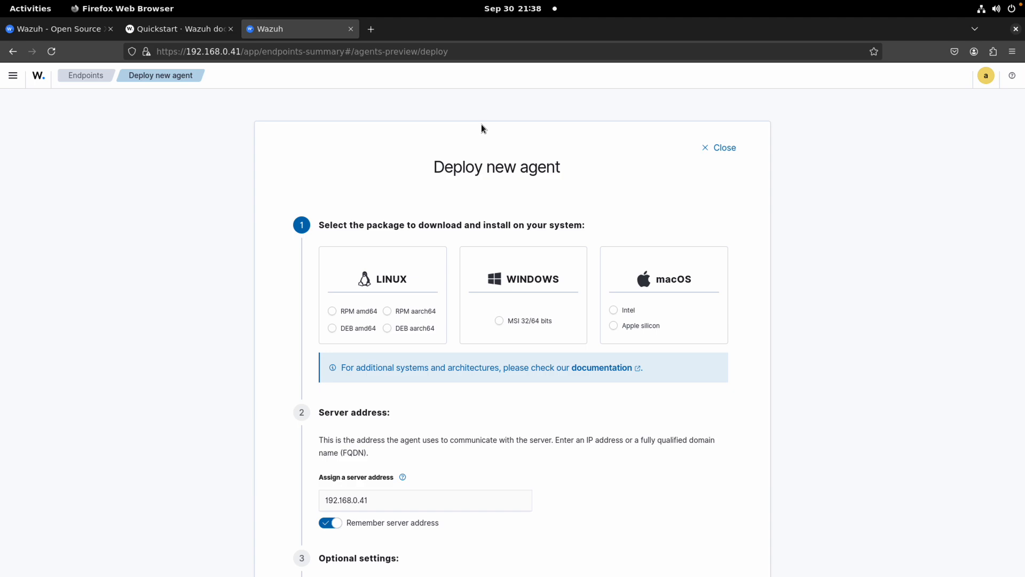
pyautogui.moveTo(382, 287)
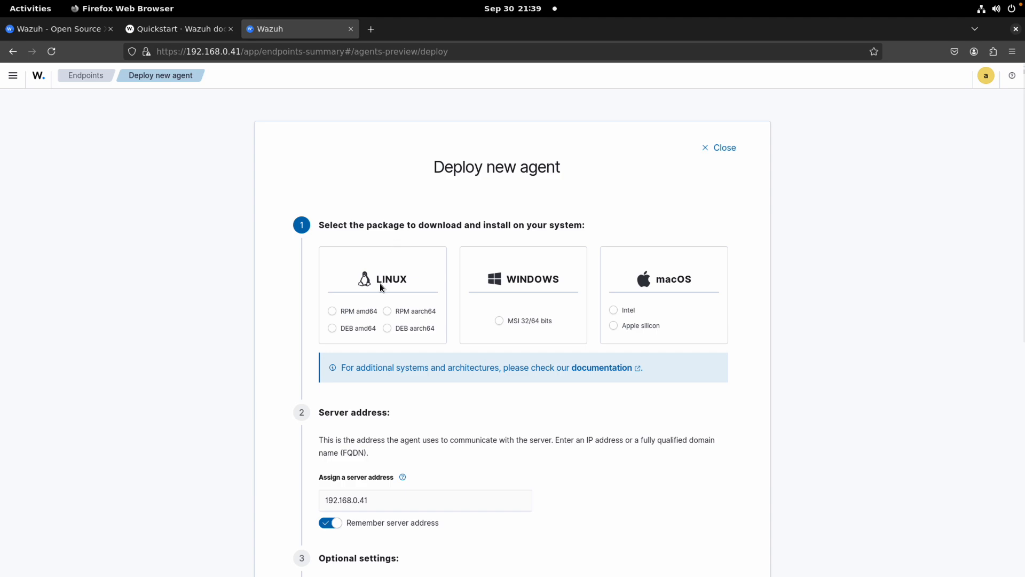
pyautogui.moveTo(654, 288)
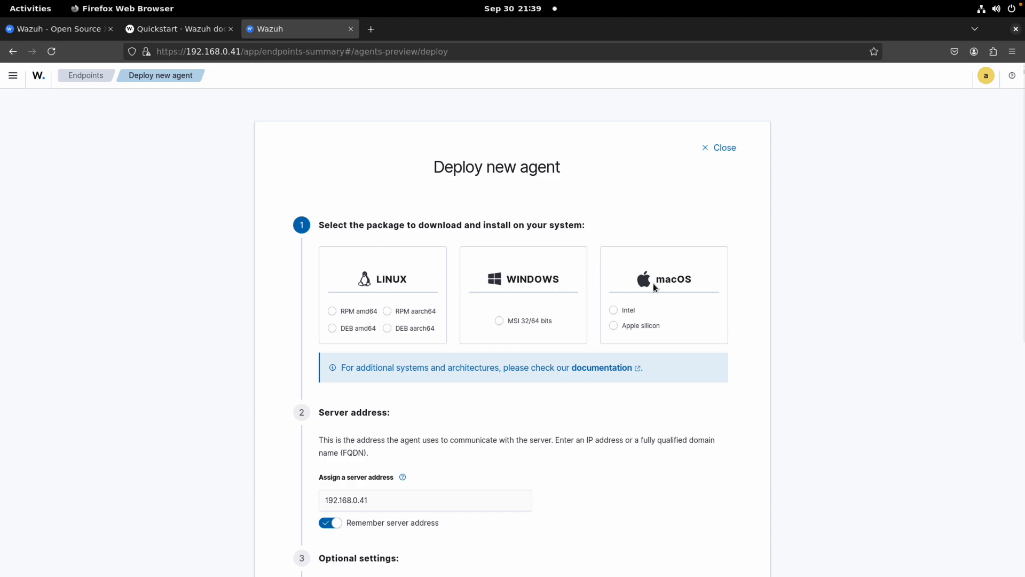
pyautogui.moveTo(492, 323)
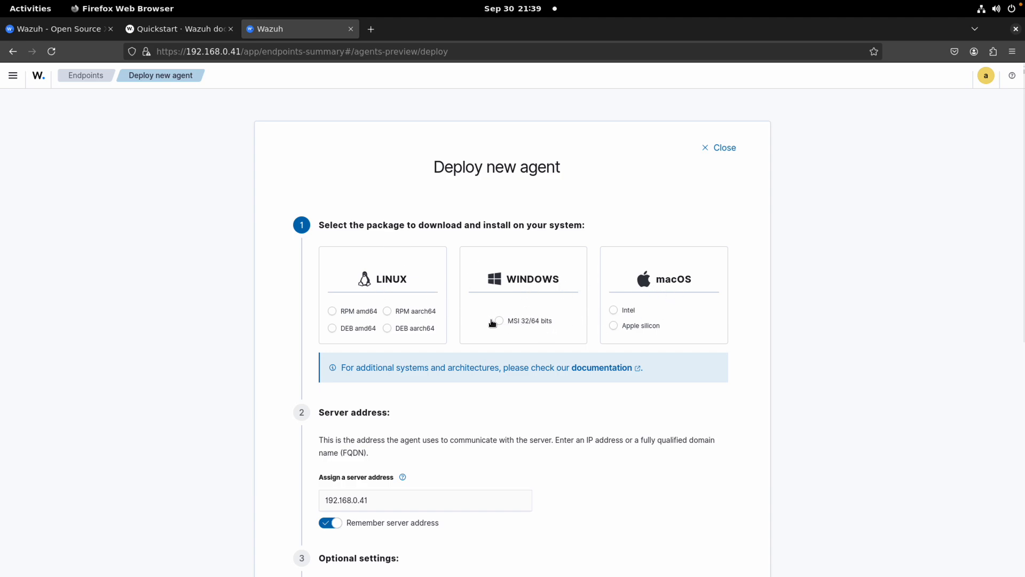
pyautogui.moveTo(535, 291)
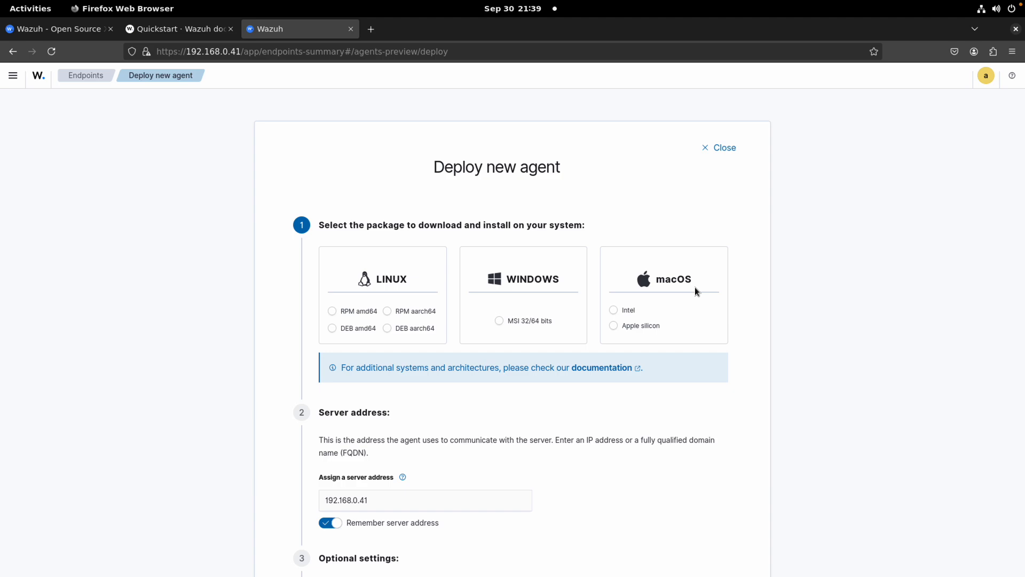
pyautogui.click(601, 366)
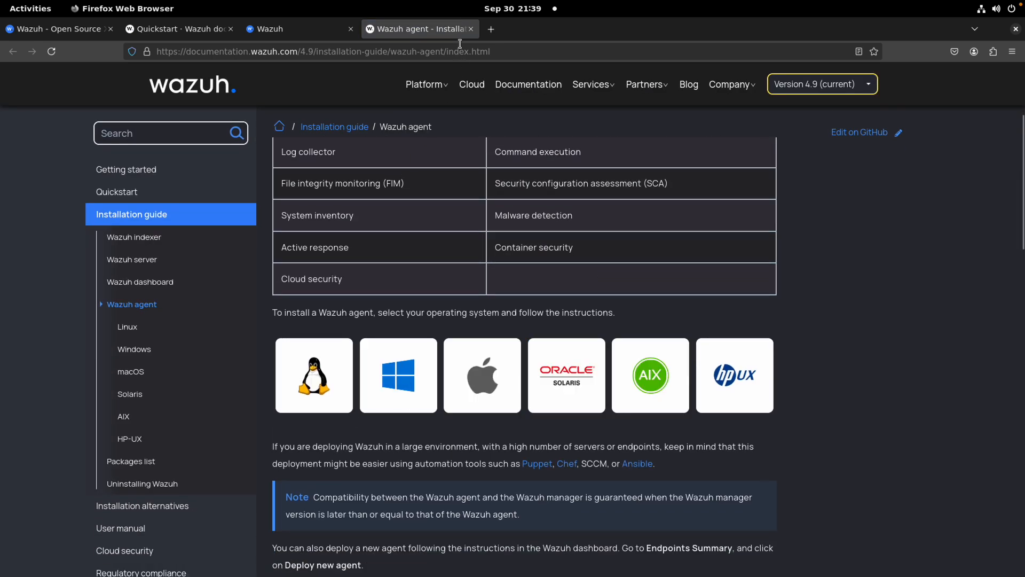
pyautogui.moveTo(470, 29)
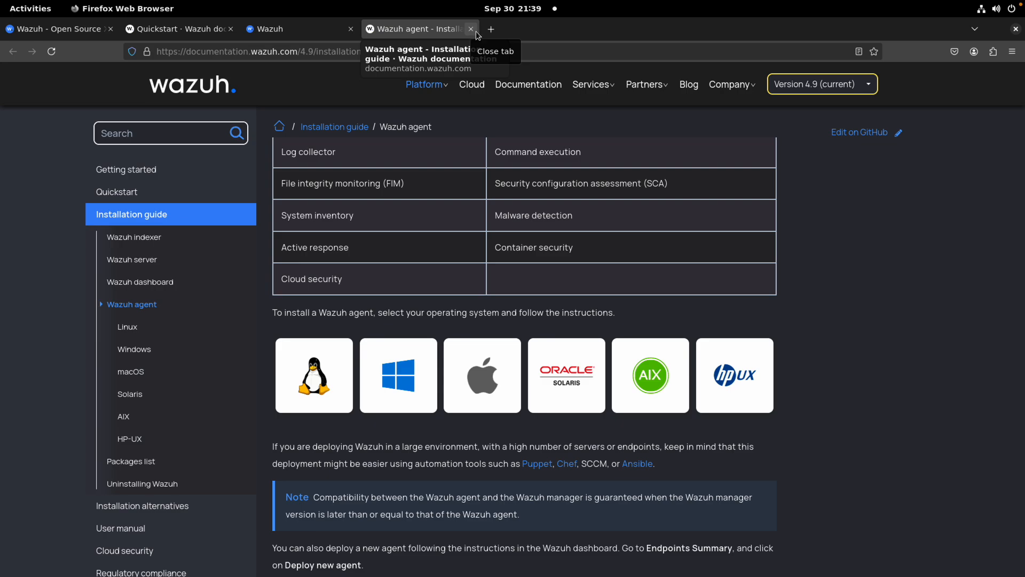
pyautogui.moveTo(476, 63)
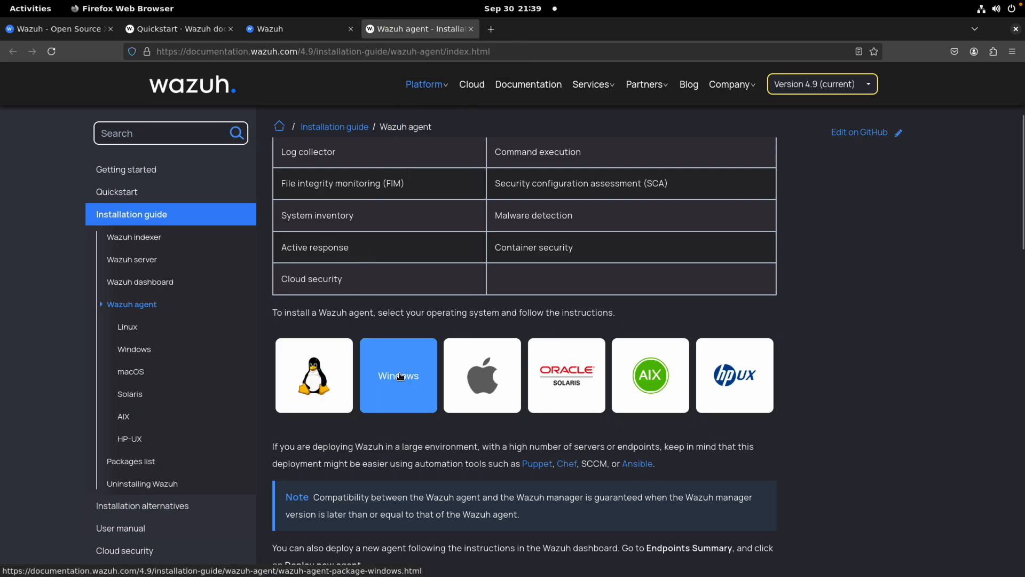
pyautogui.moveTo(475, 48)
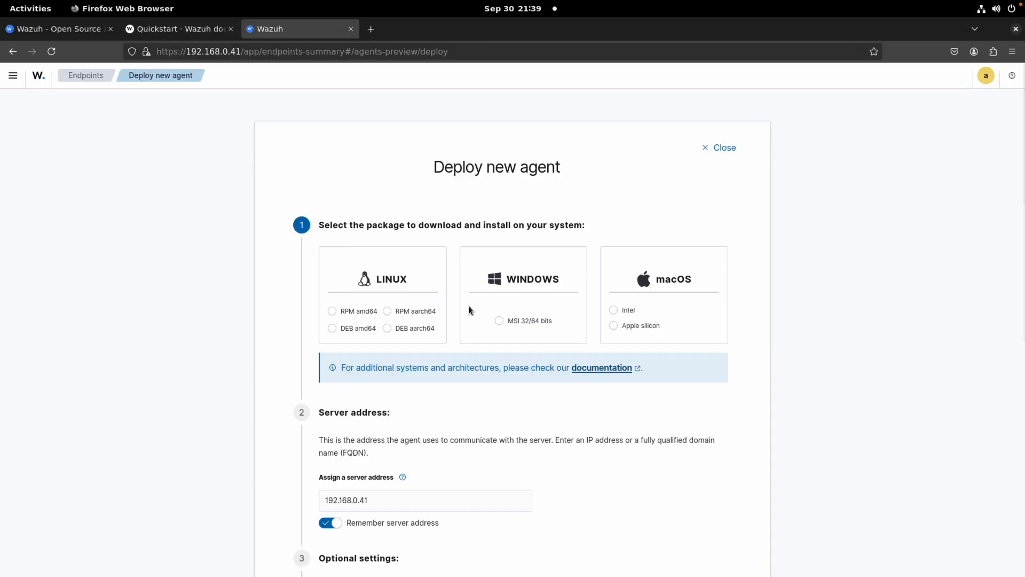
# Choose the Windows MSI 32/64 bits package and clear the server address field
pyautogui.click(498, 320)
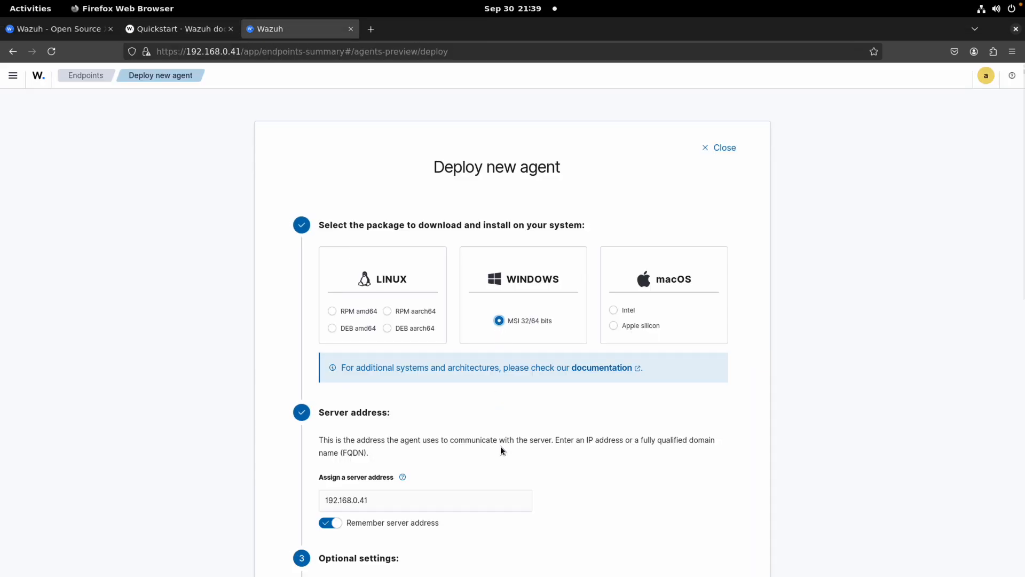
pyautogui.scroll(-3)
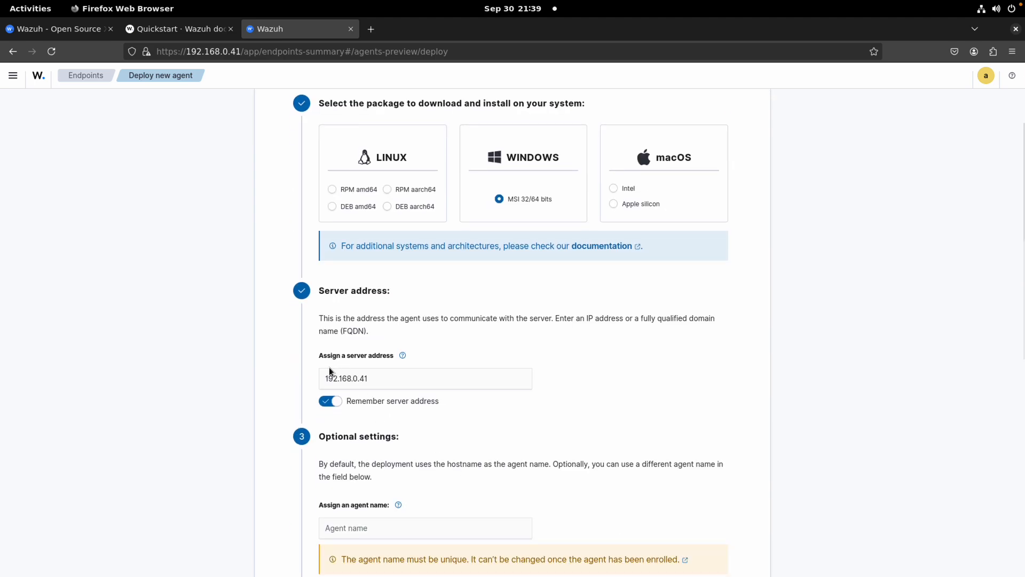
pyautogui.click(329, 400)
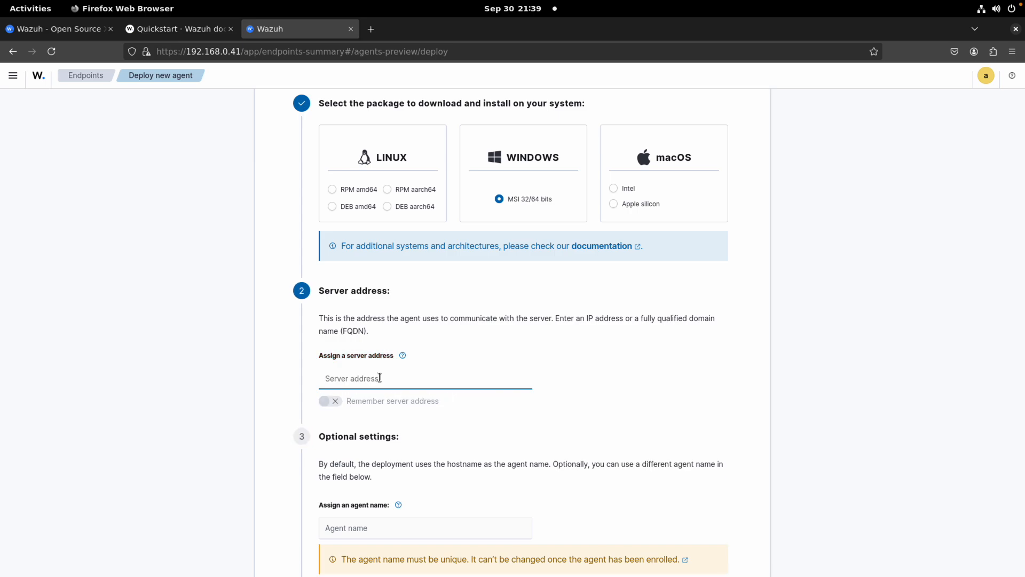
pyautogui.moveTo(360, 378)
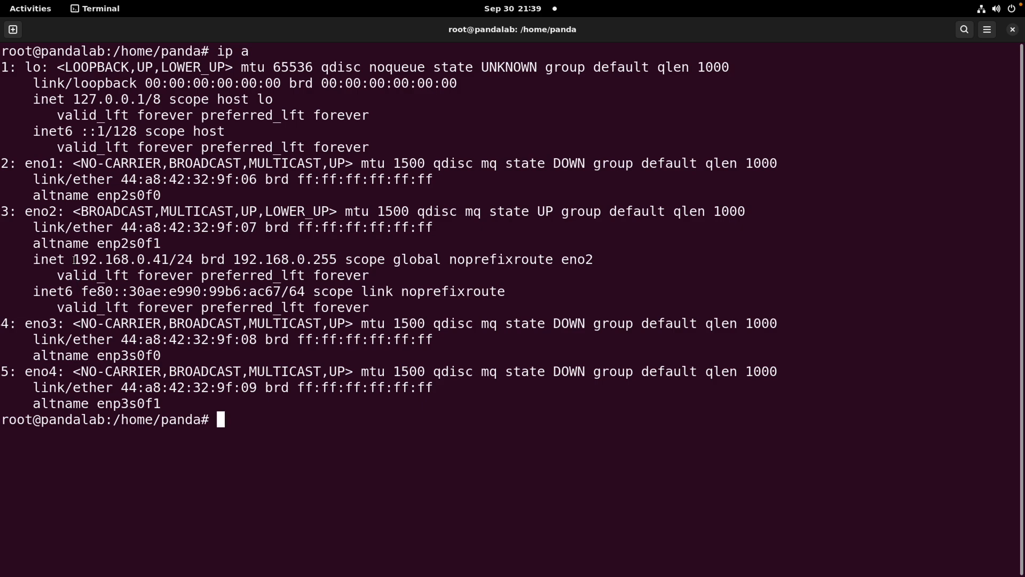
# Select the address 192.168.0.41 on eno2 from the 'ip a' output
pyautogui.doubleClick(120, 258)
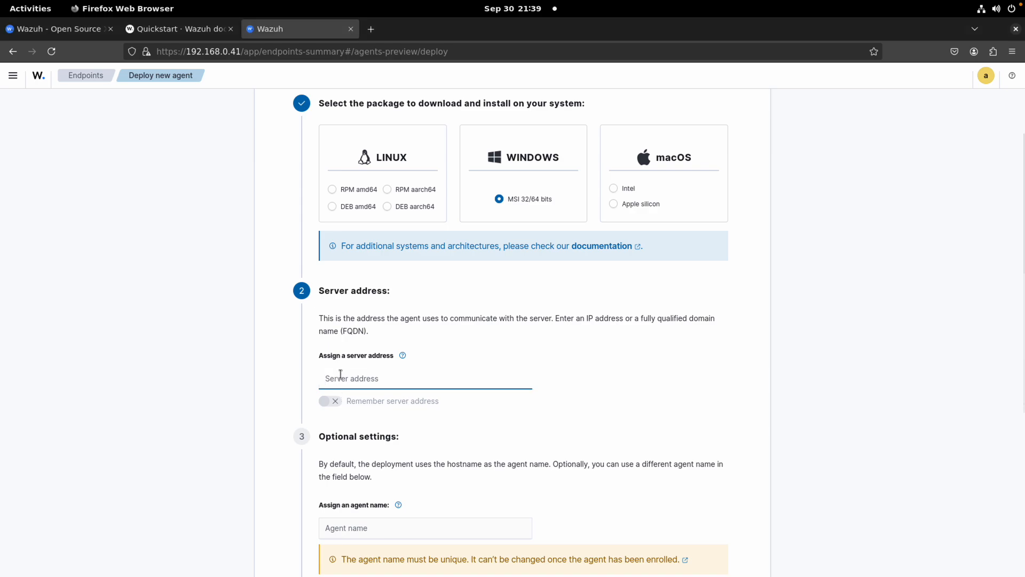
# Enter 192.168.0.41 as the server address with Remember server address turned on
pyautogui.write('192.168.0.41')
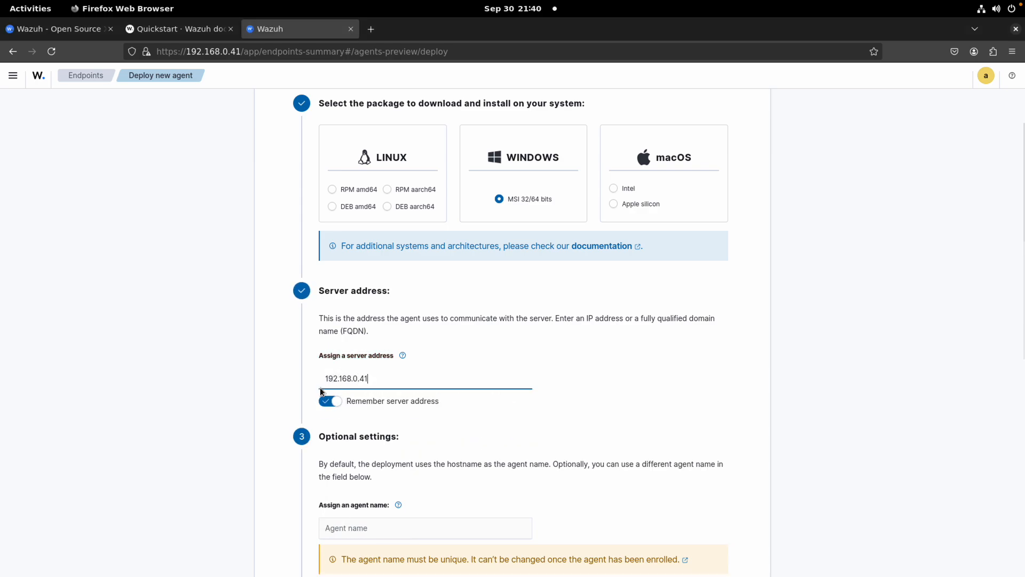
pyautogui.click(329, 400)
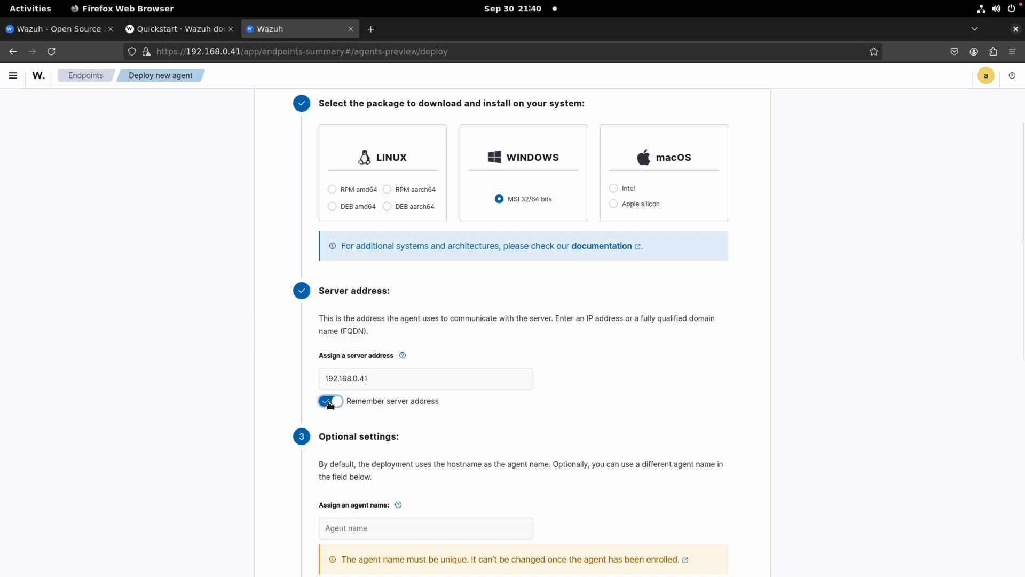
pyautogui.click(330, 400)
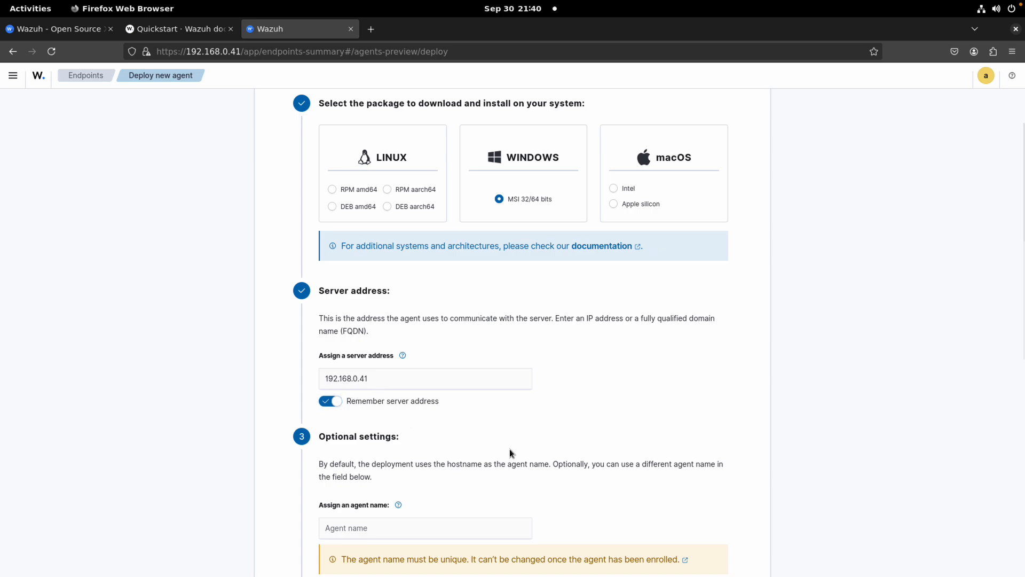
# Name the agent Windows11, assign it to the Windows group, and review the generated install command
pyautogui.scroll(-3)
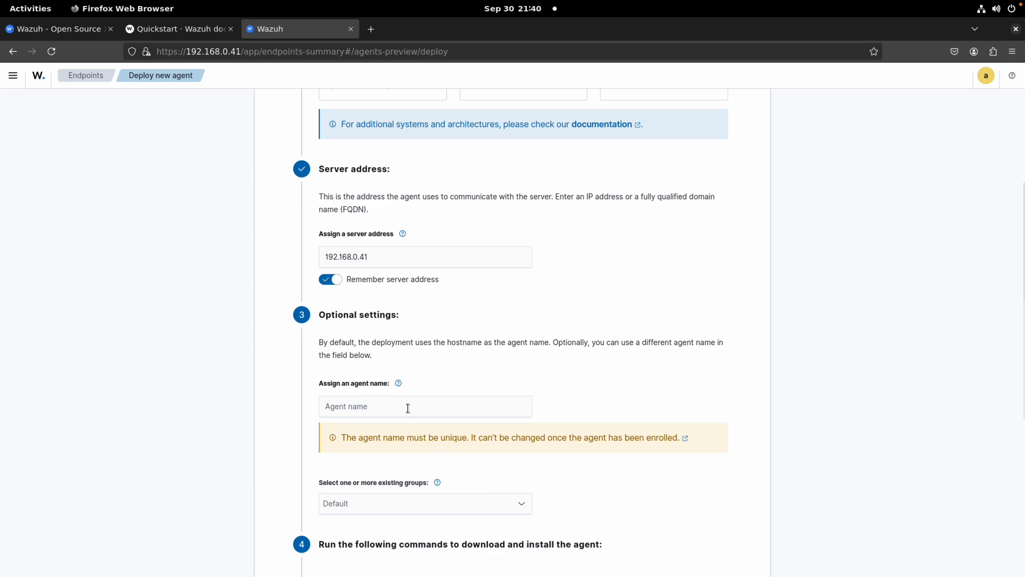
pyautogui.click(423, 406)
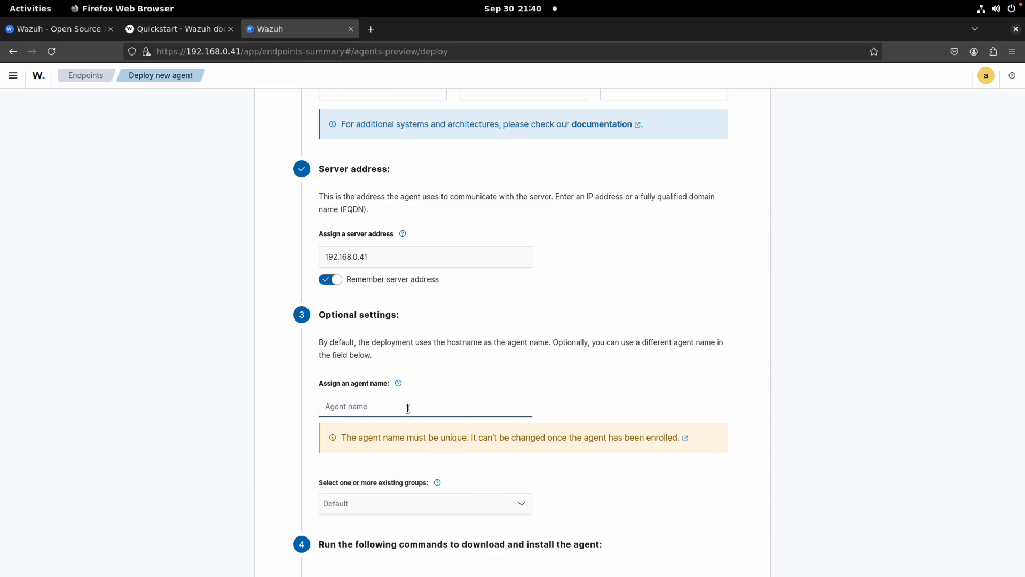
pyautogui.write('Windows11')
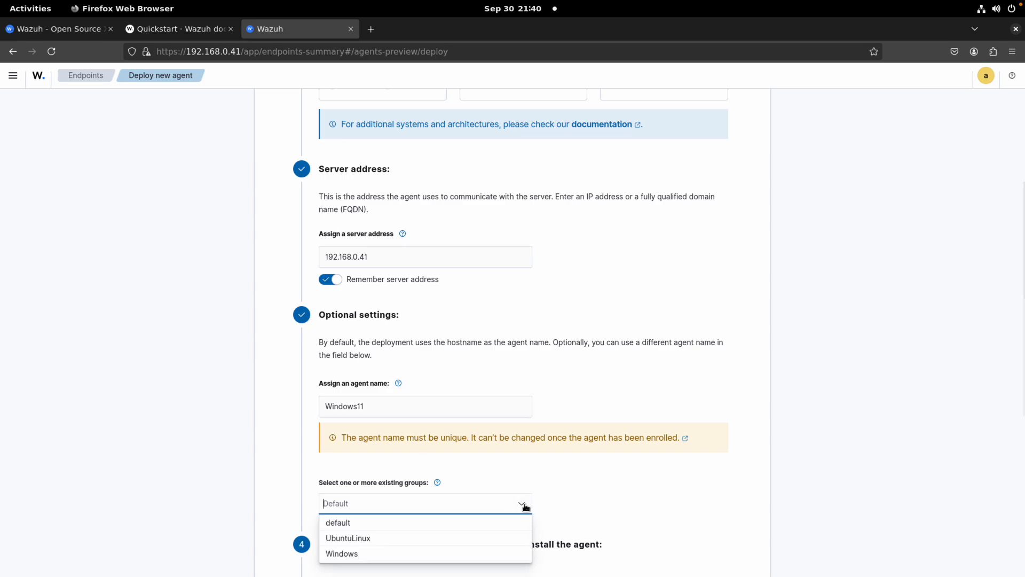
pyautogui.click(342, 553)
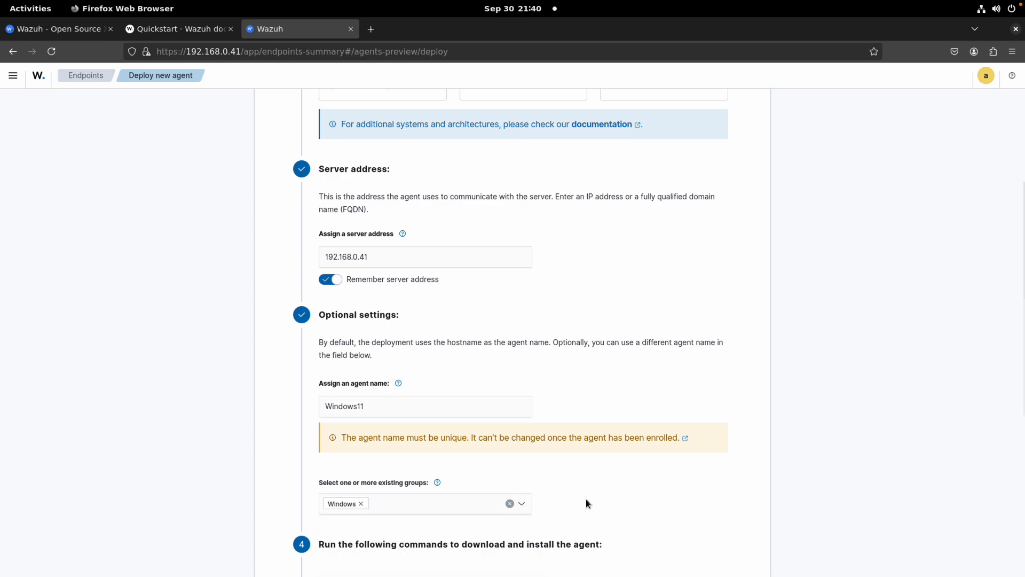
pyautogui.scroll(-3)
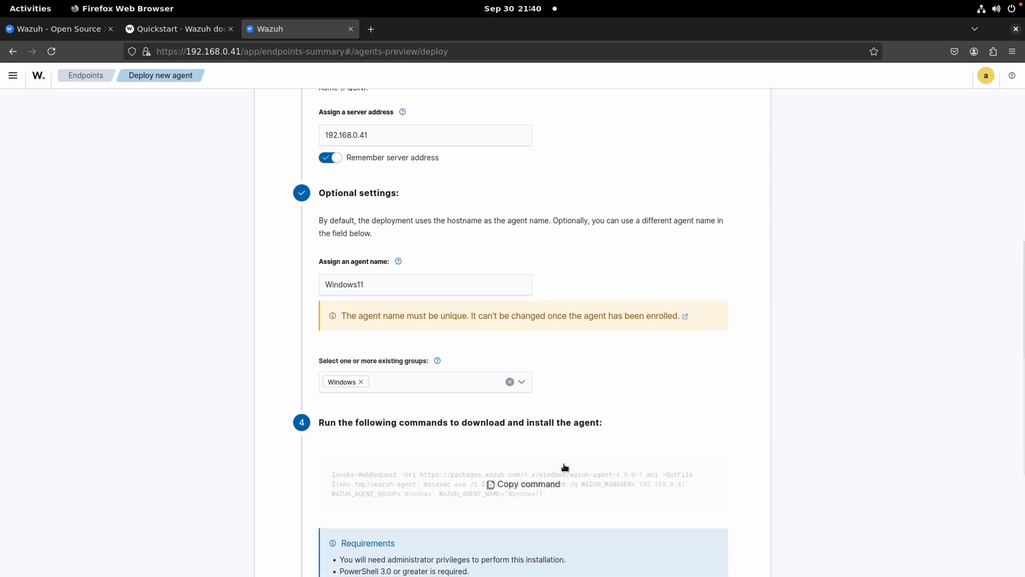
pyautogui.scroll(-3)
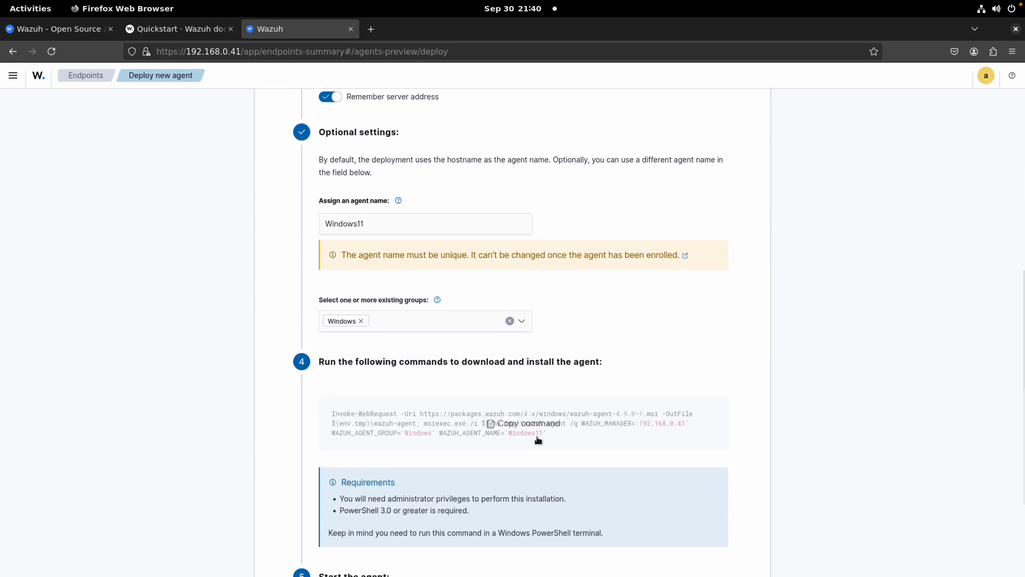
pyautogui.scroll(-3)
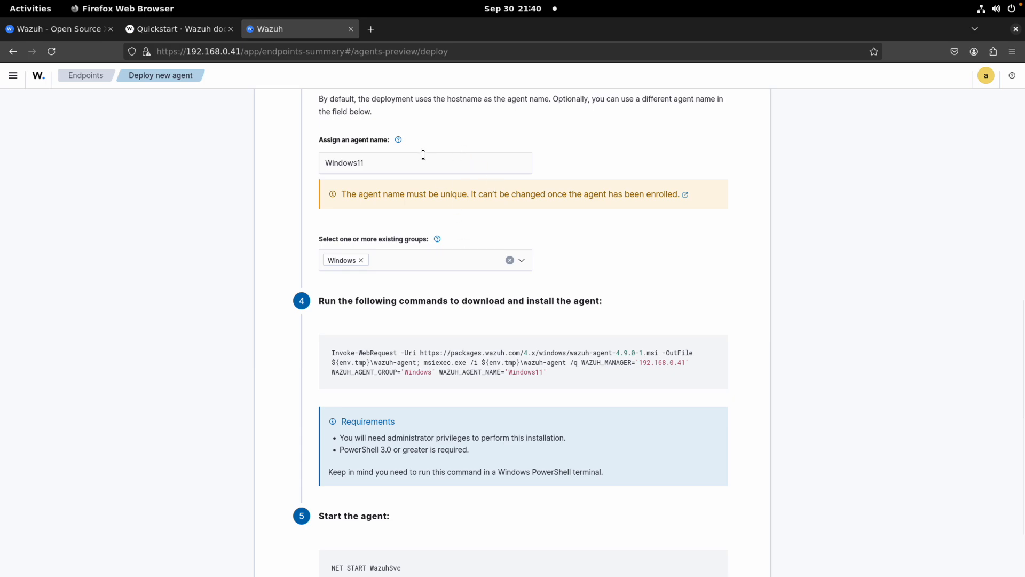
pyautogui.moveTo(394, 173)
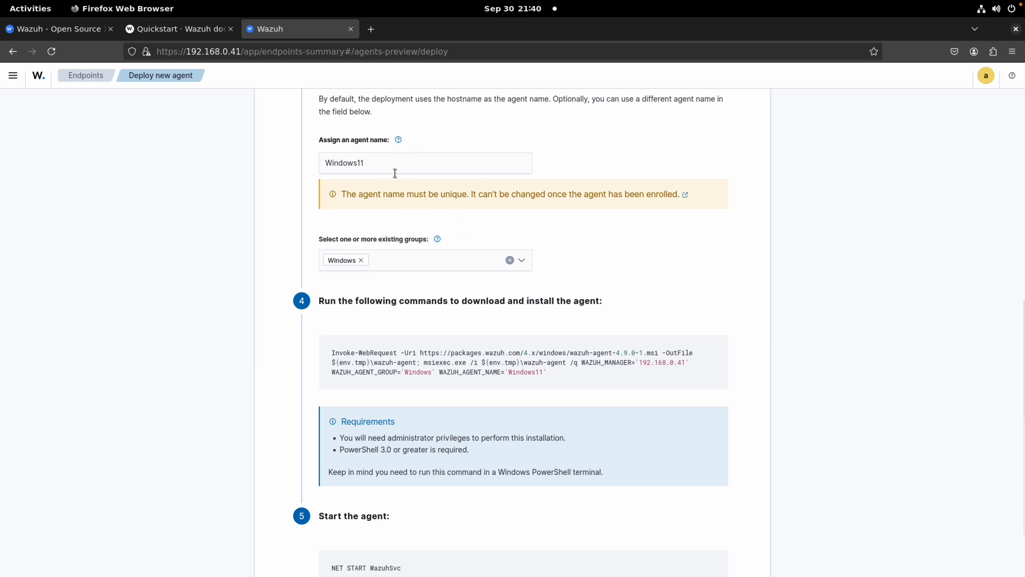
pyautogui.scroll(3)
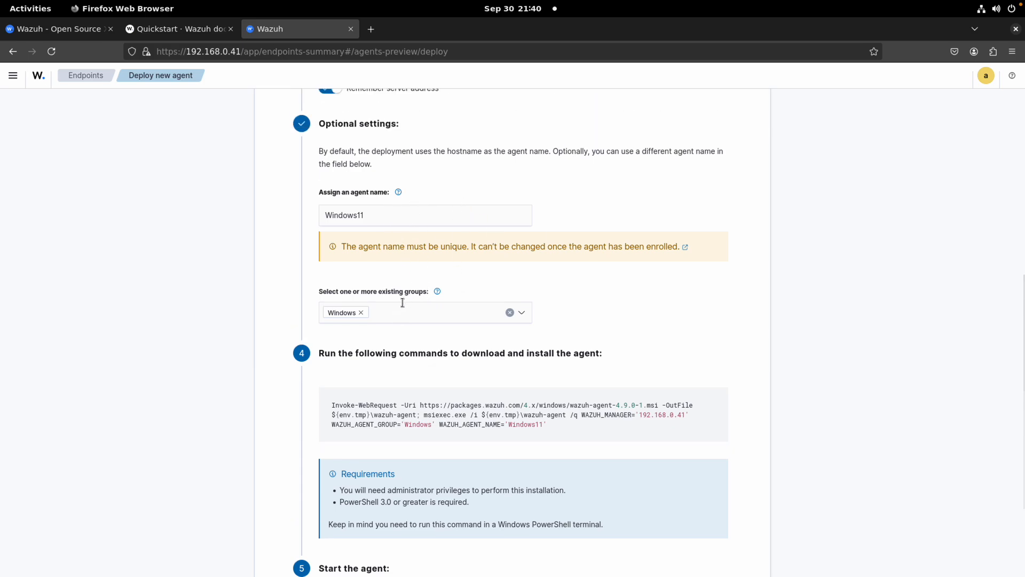
pyautogui.scroll(3)
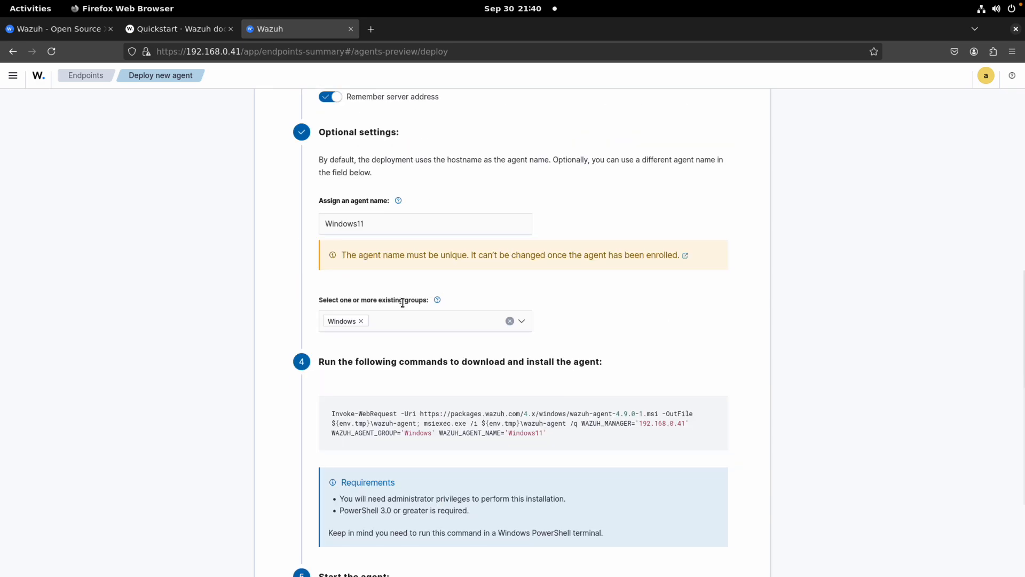
pyautogui.scroll(-3)
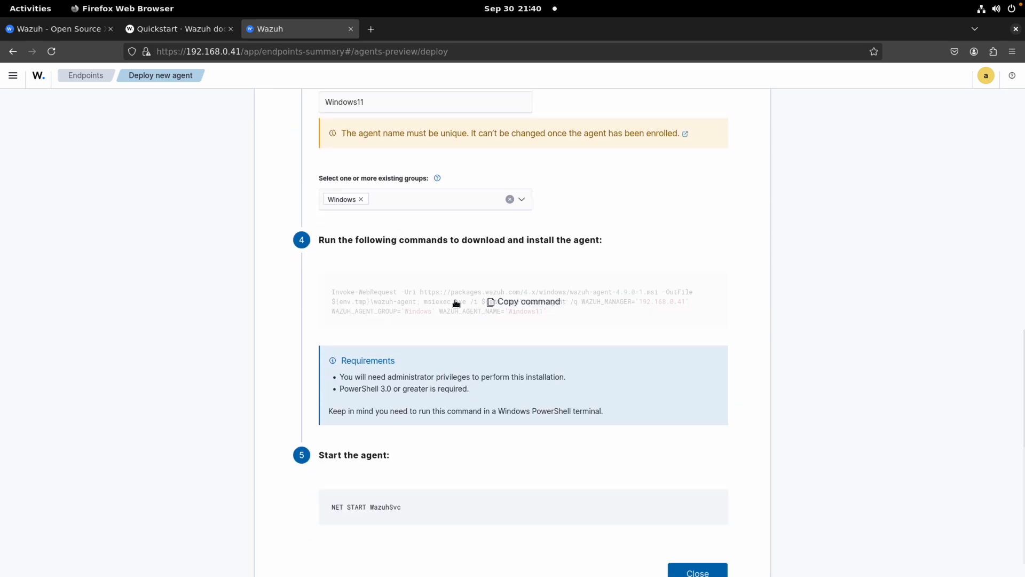
pyautogui.moveTo(380, 272)
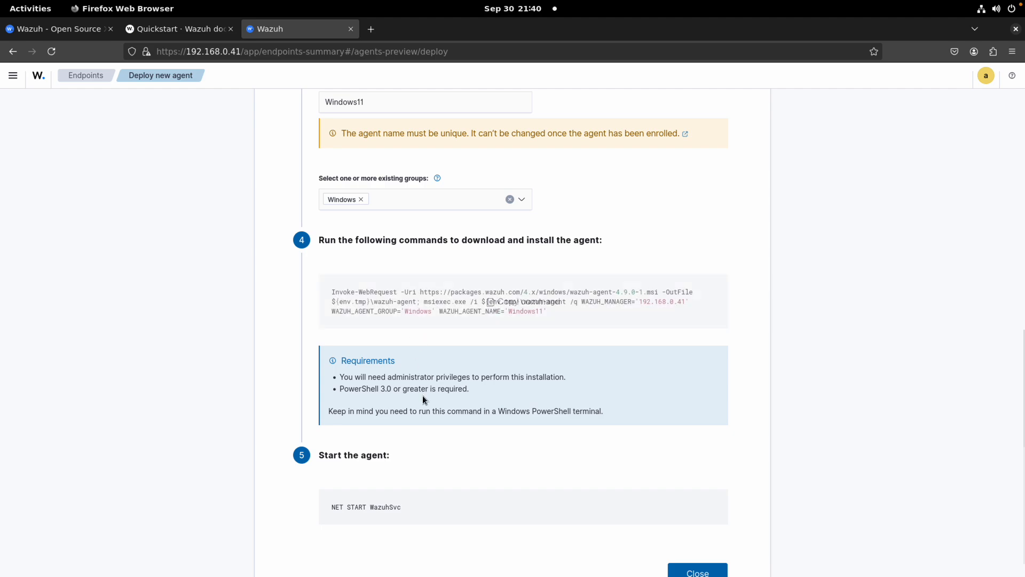
pyautogui.moveTo(423, 400)
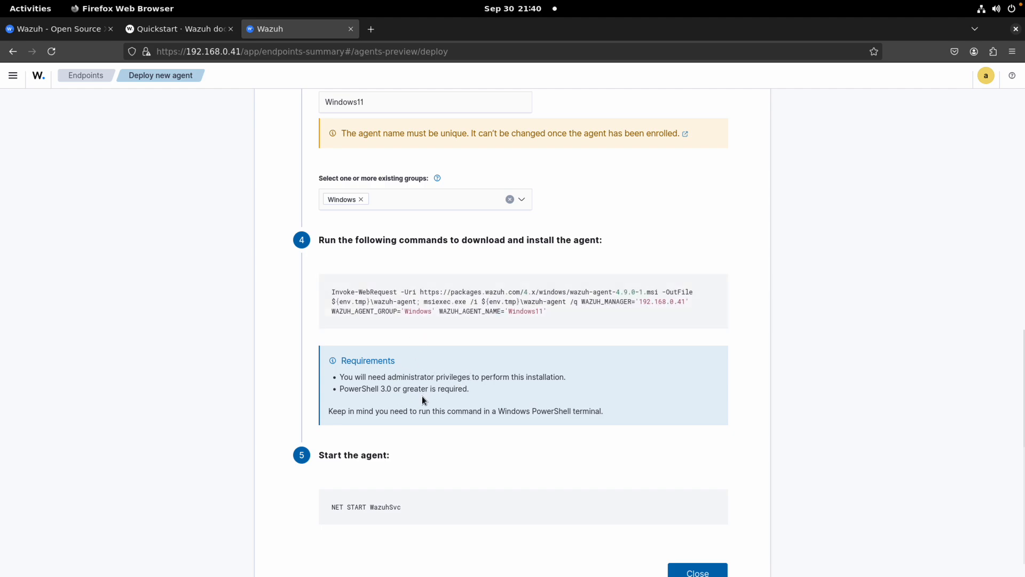
pyautogui.moveTo(375, 399)
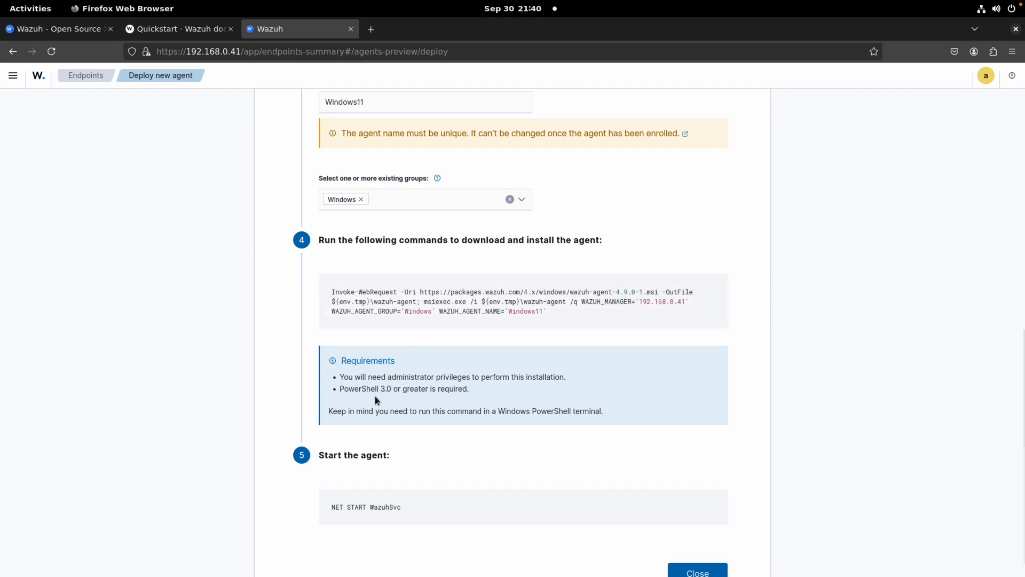
pyautogui.moveTo(445, 388)
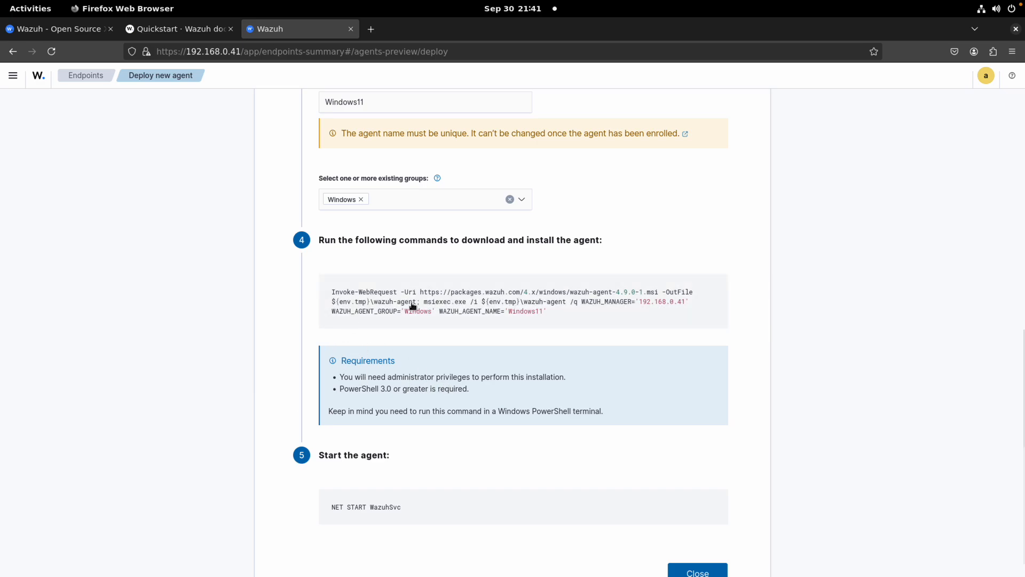
pyautogui.moveTo(378, 513)
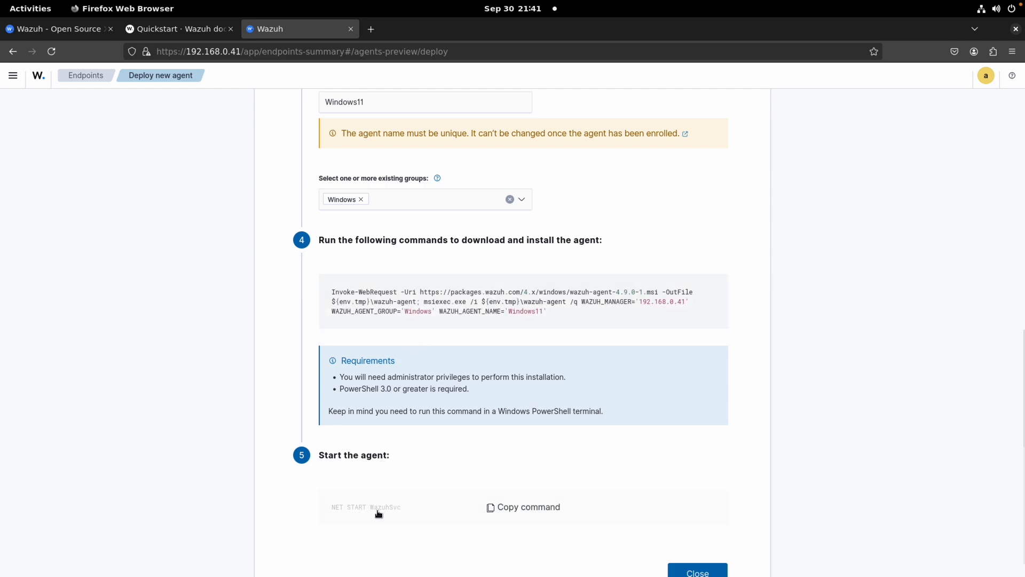
pyautogui.moveTo(330, 516)
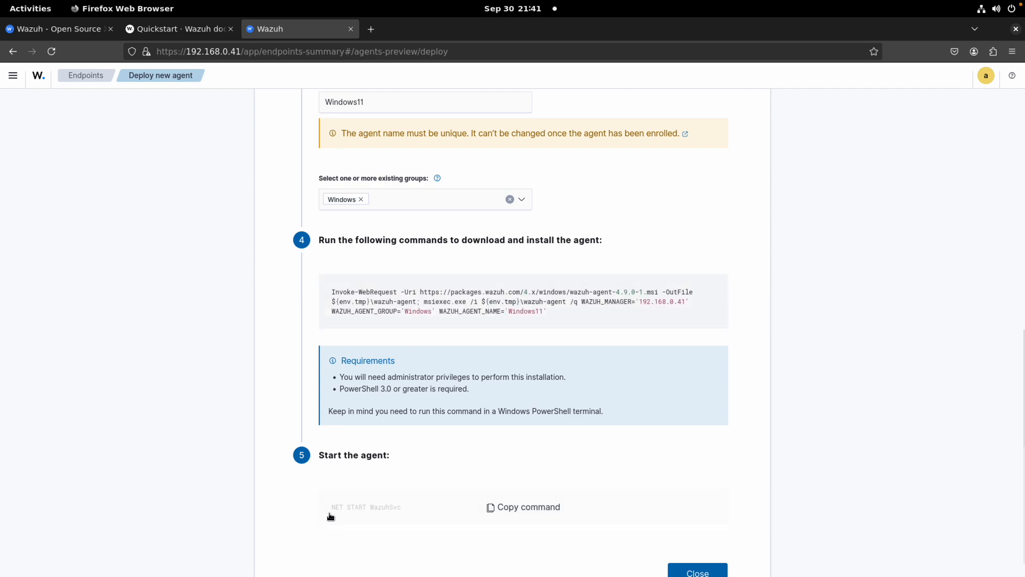
pyautogui.moveTo(338, 512)
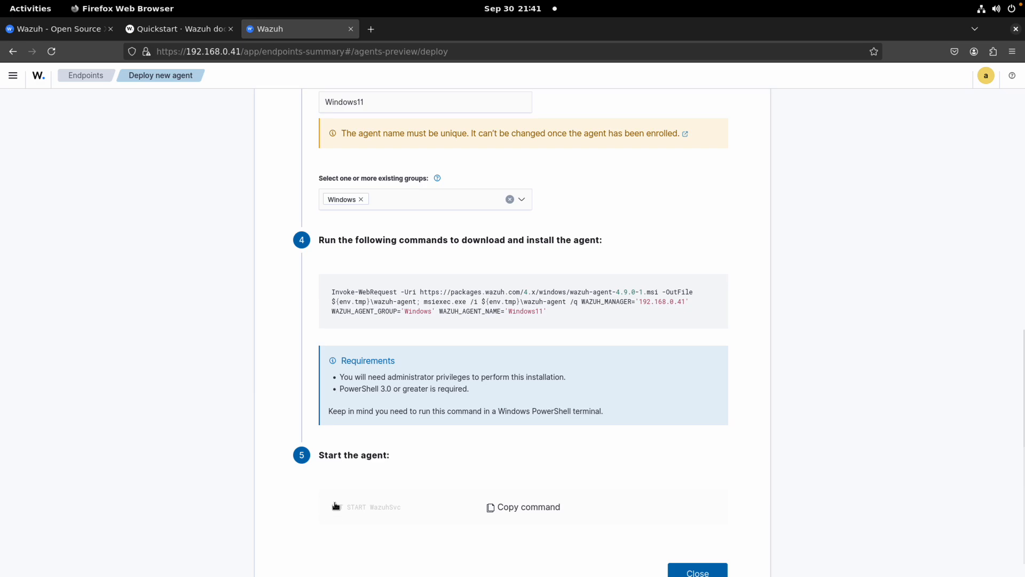
pyautogui.moveTo(454, 367)
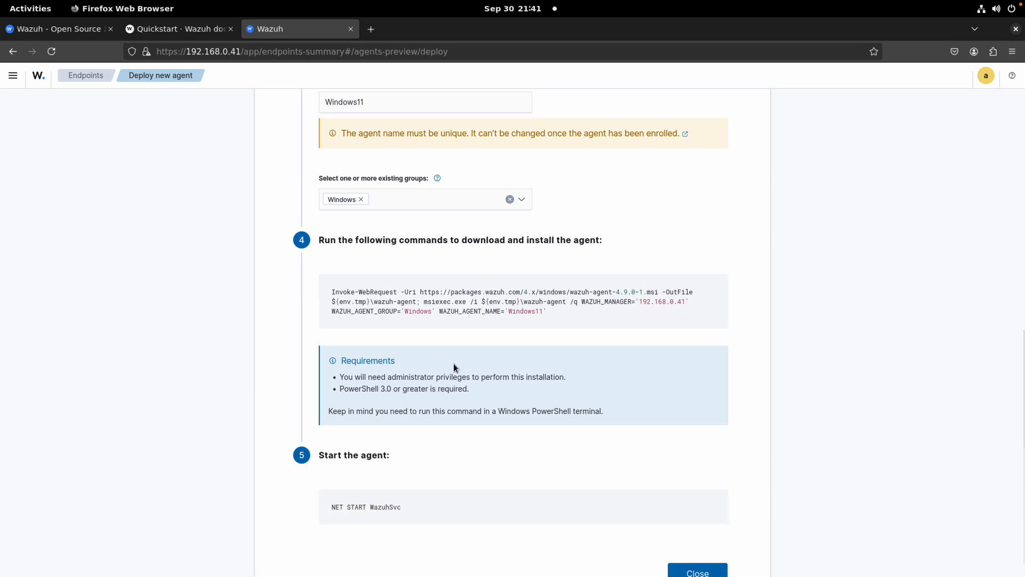
pyautogui.moveTo(472, 389)
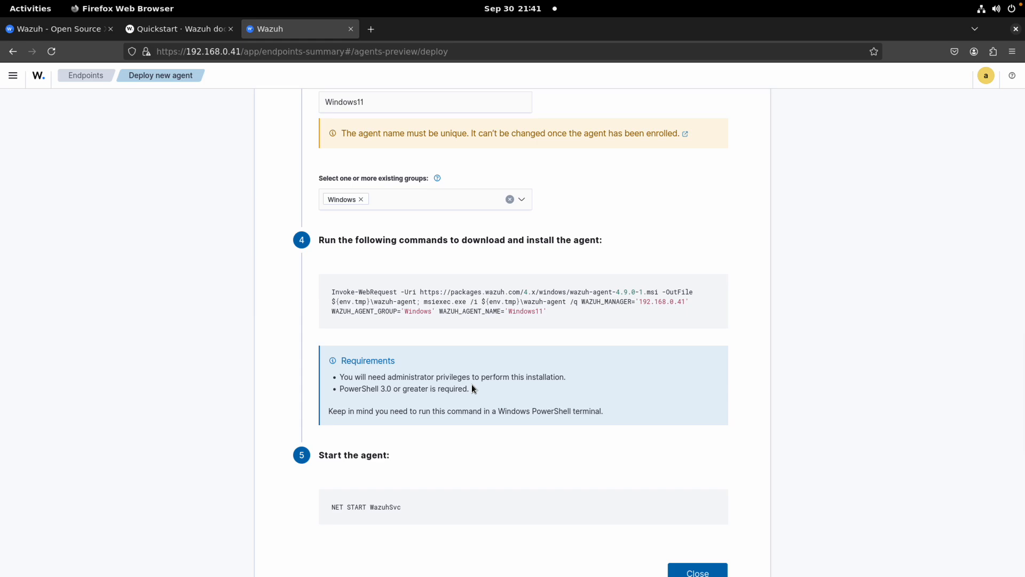
pyautogui.moveTo(388, 492)
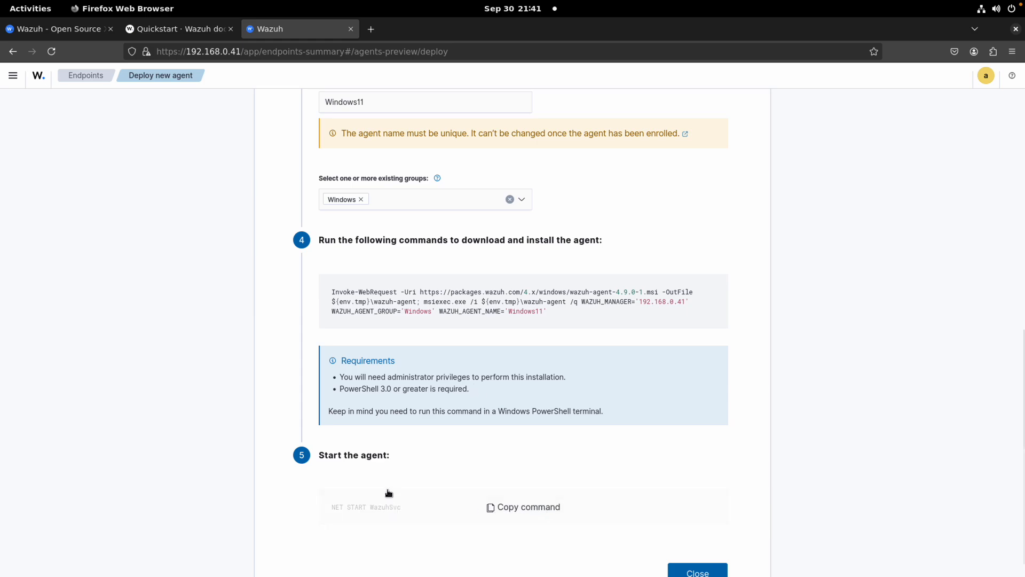
pyautogui.moveTo(464, 470)
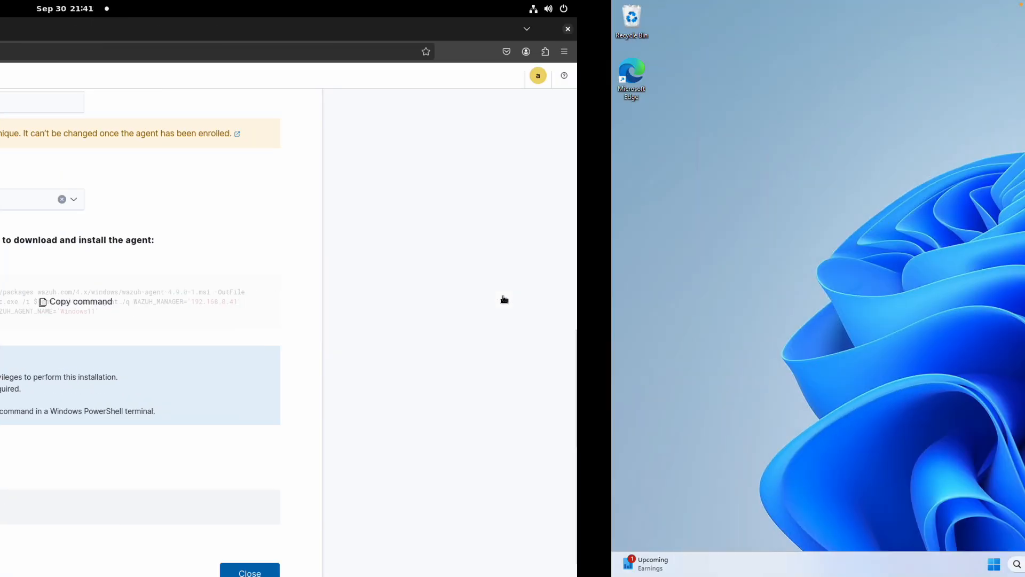
# Launch Windows PowerShell as administrator from Search and approve the UAC prompt
pyautogui.click(565, 29)
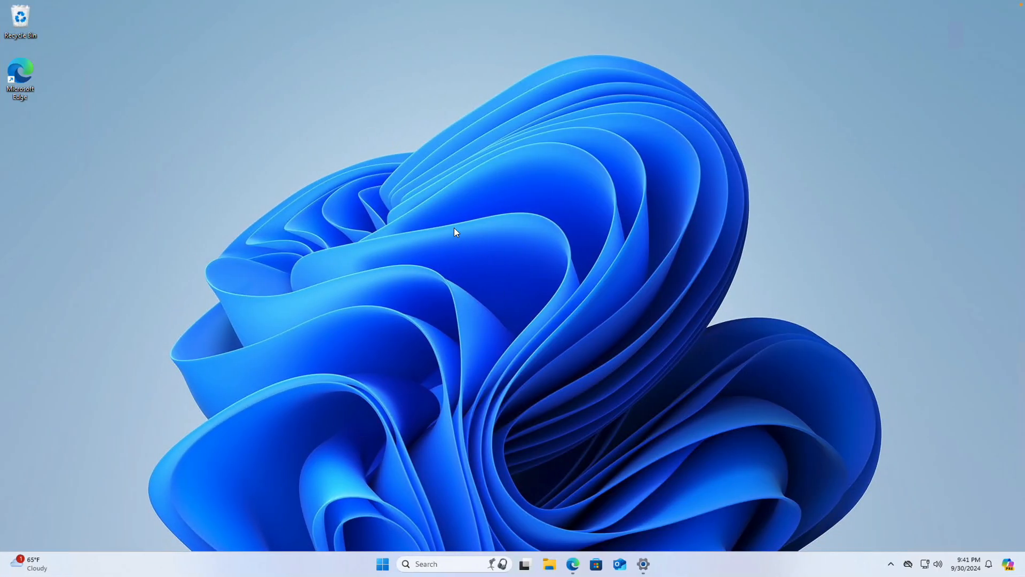
pyautogui.moveTo(472, 199)
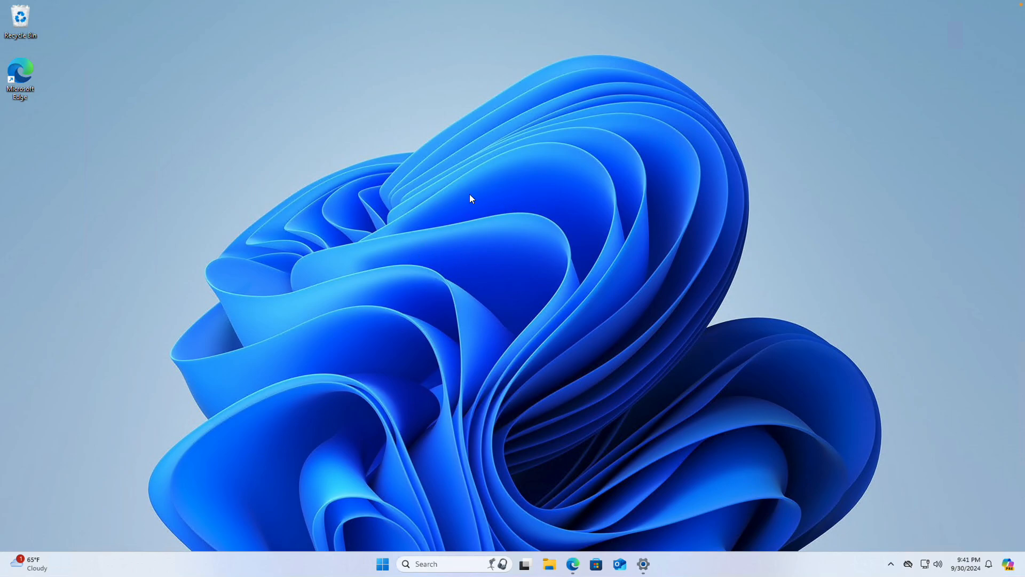
pyautogui.moveTo(357, 357)
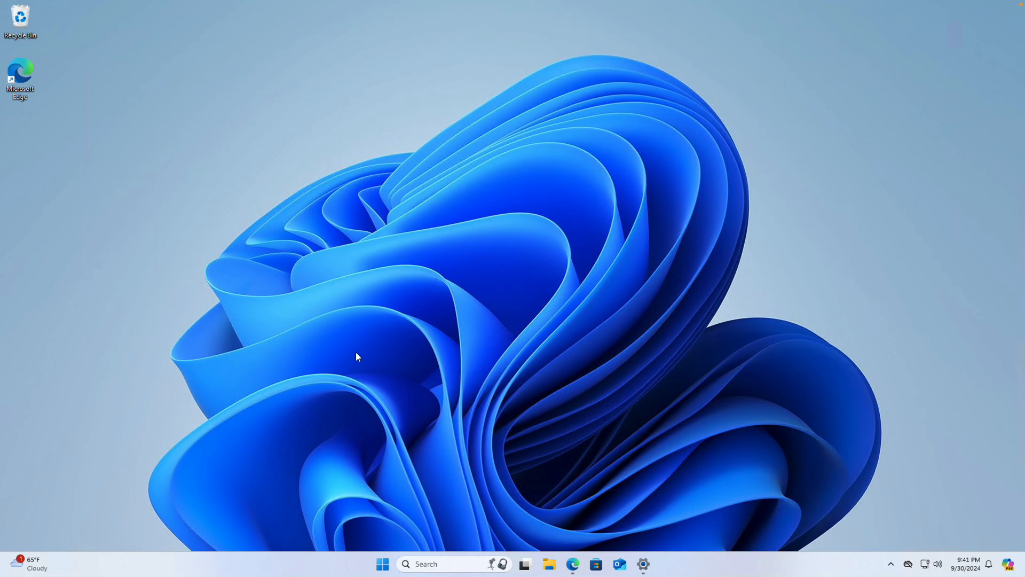
pyautogui.moveTo(423, 365)
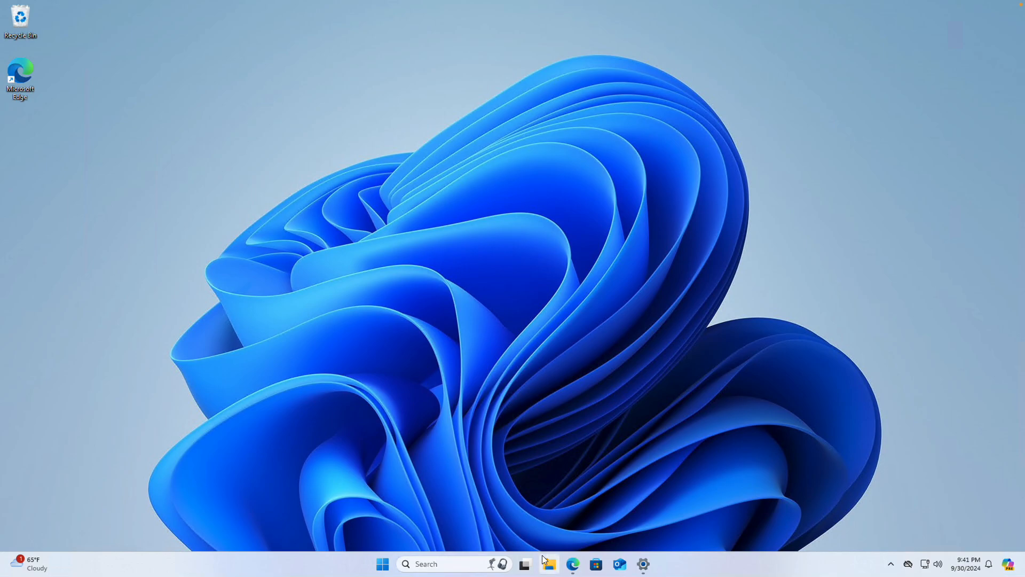
pyautogui.click(438, 564)
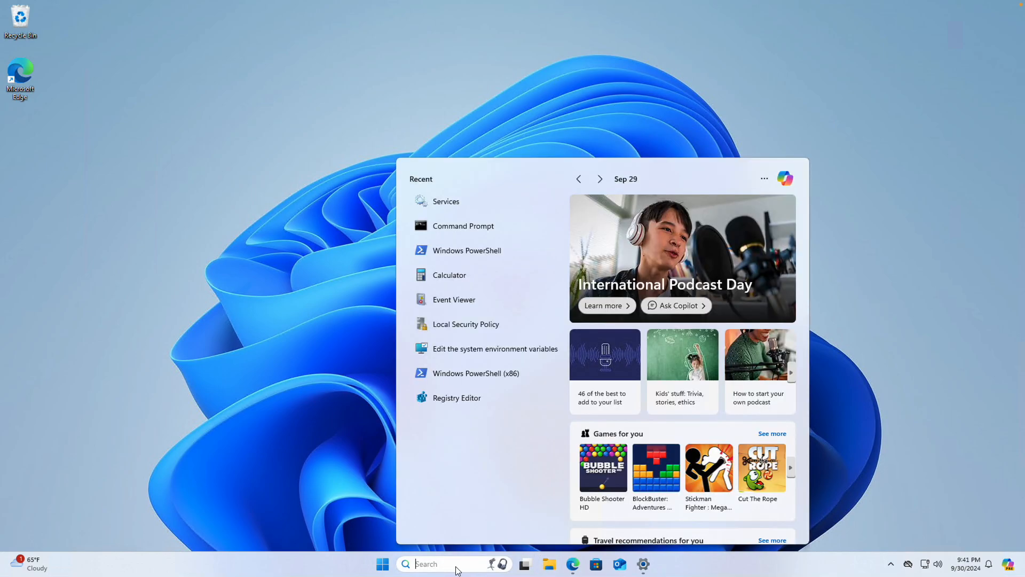
pyautogui.moveTo(468, 324)
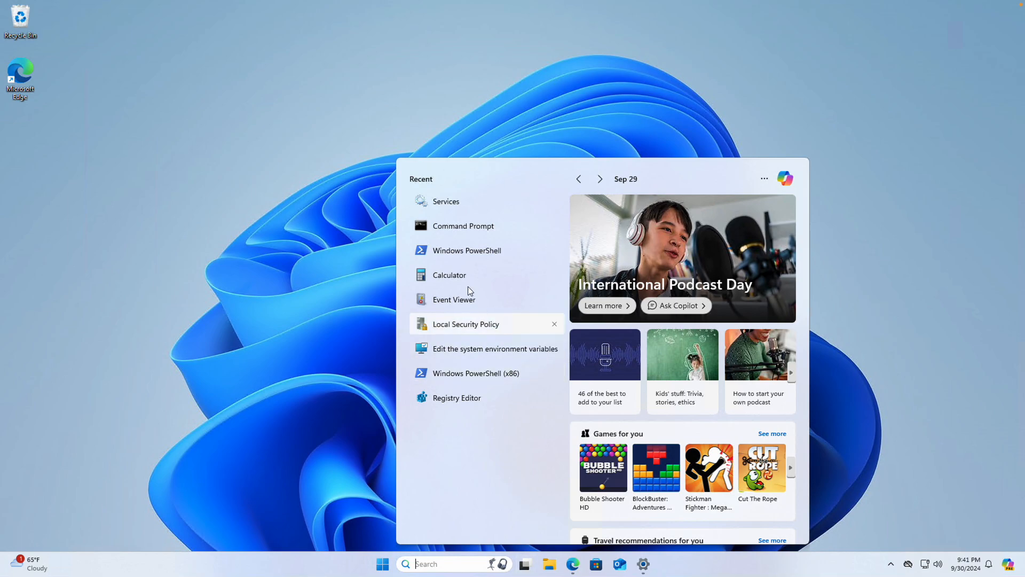
pyautogui.moveTo(467, 291)
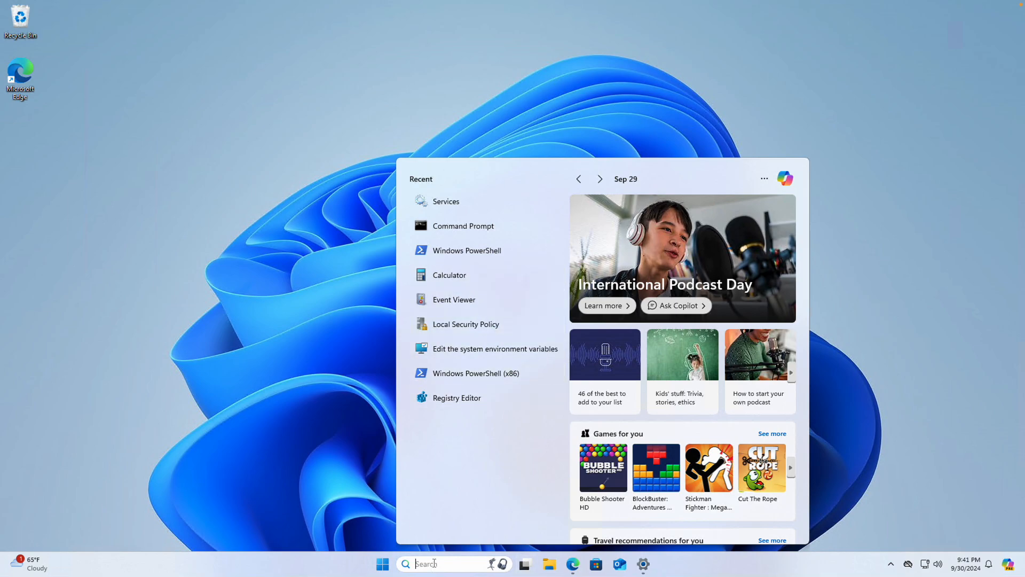
pyautogui.write('PowerShell')
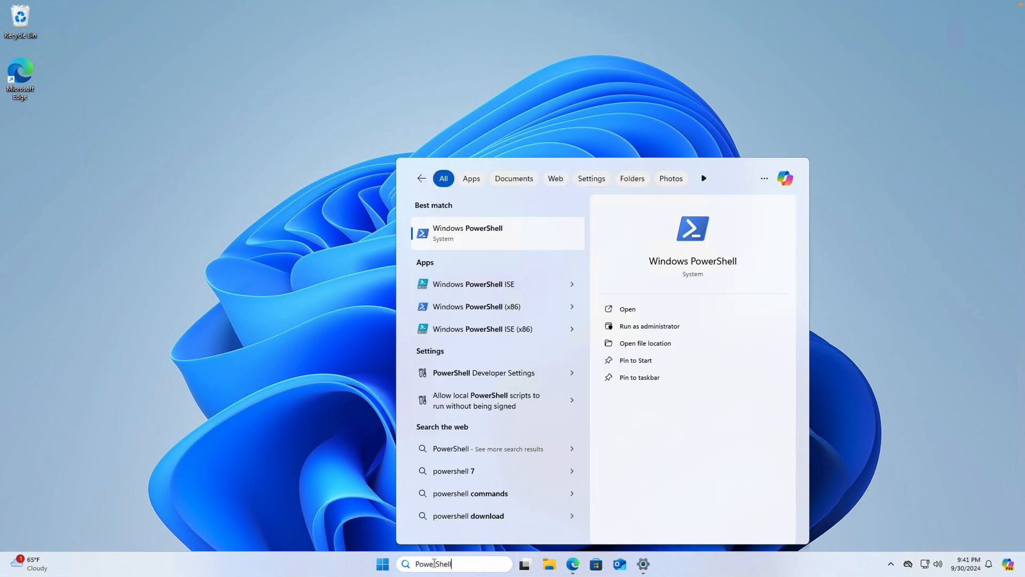
pyautogui.moveTo(650, 326)
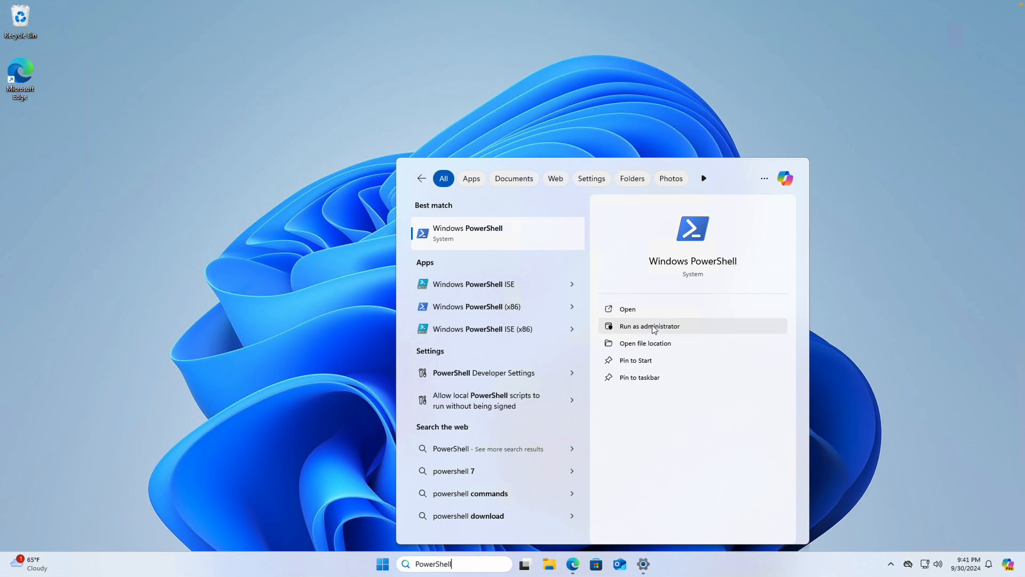
pyautogui.click(649, 326)
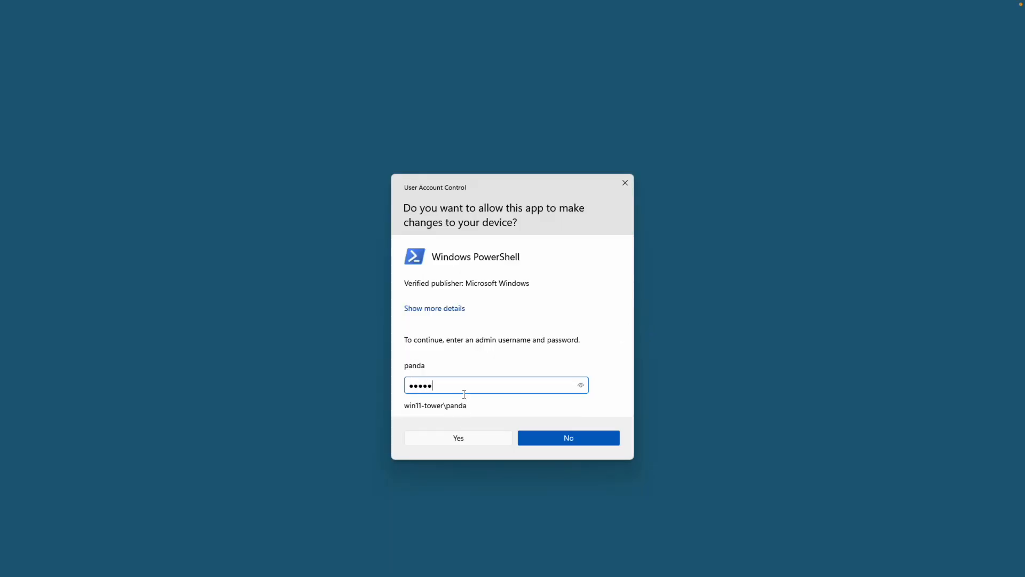
pyautogui.click(457, 438)
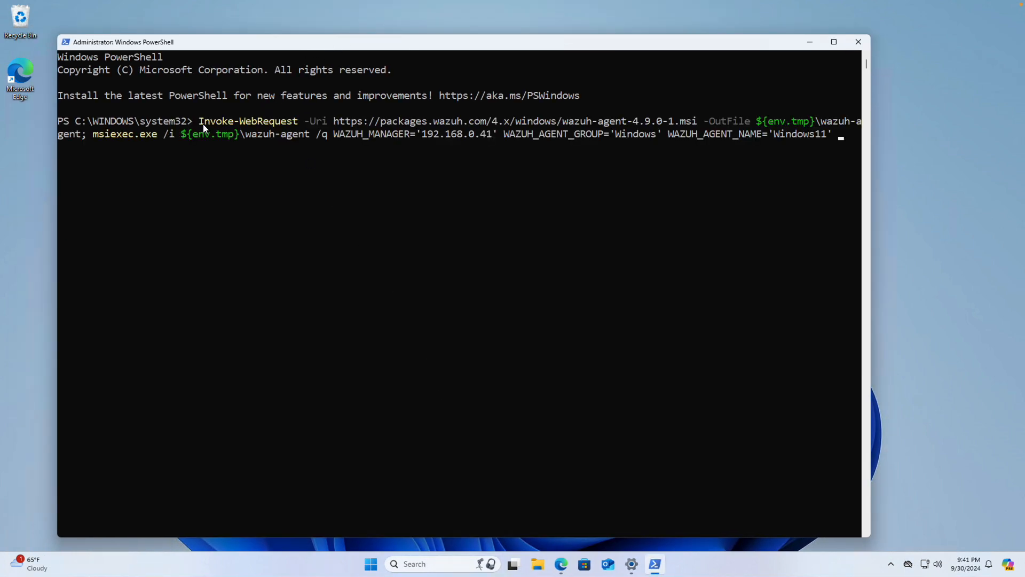
pyautogui.moveTo(240, 129)
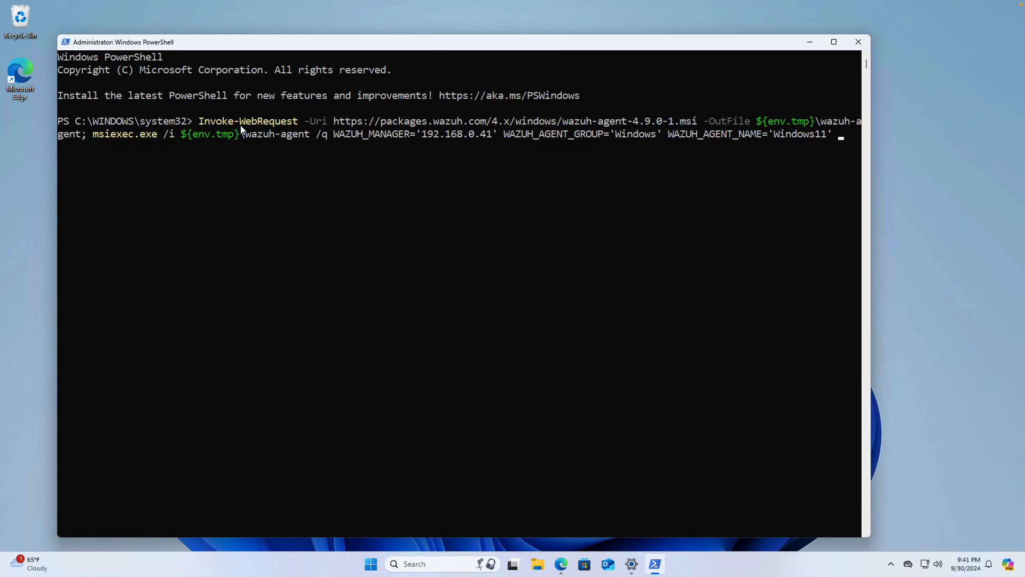
pyautogui.moveTo(522, 122)
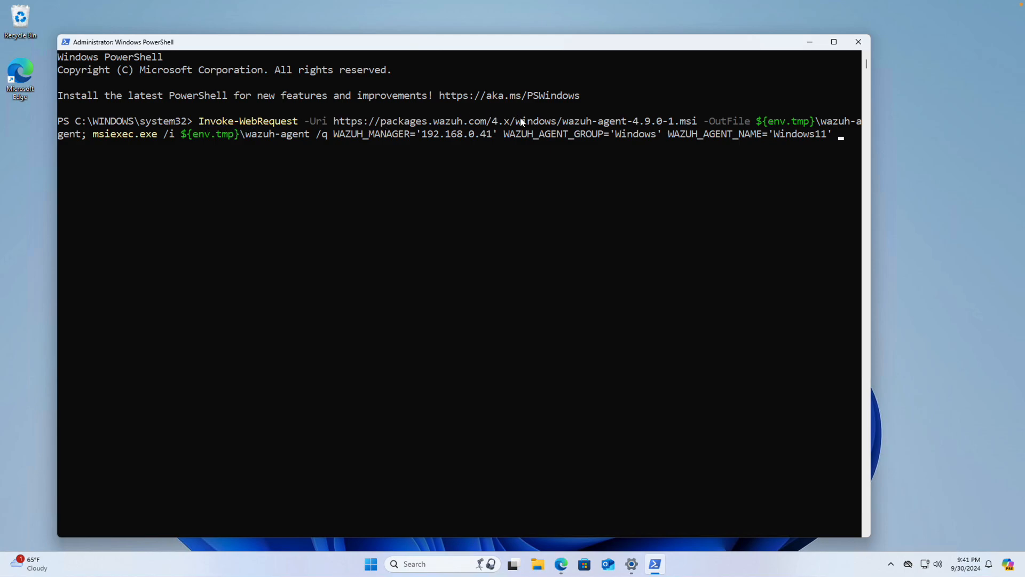
pyautogui.moveTo(674, 130)
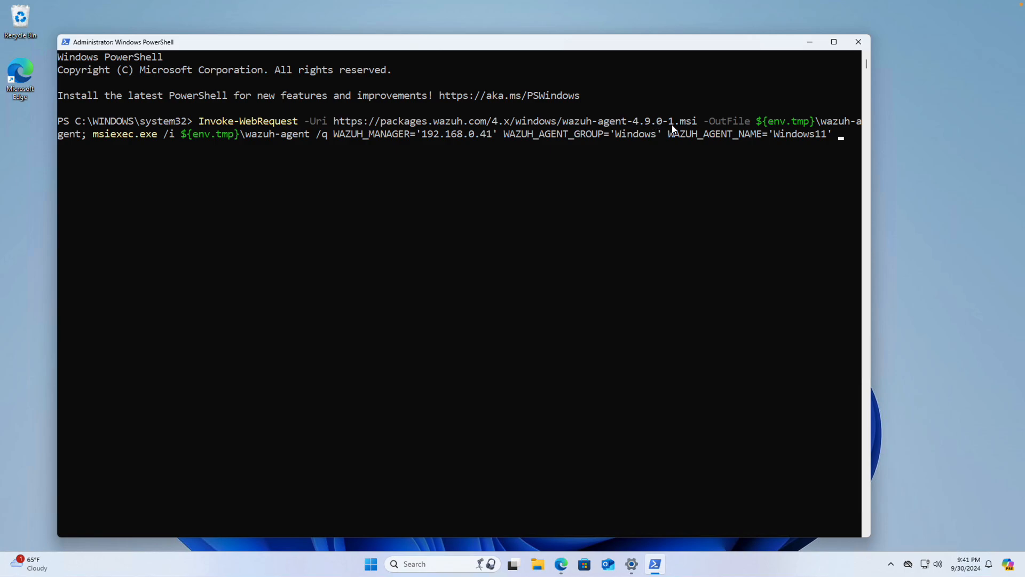
pyautogui.moveTo(647, 123)
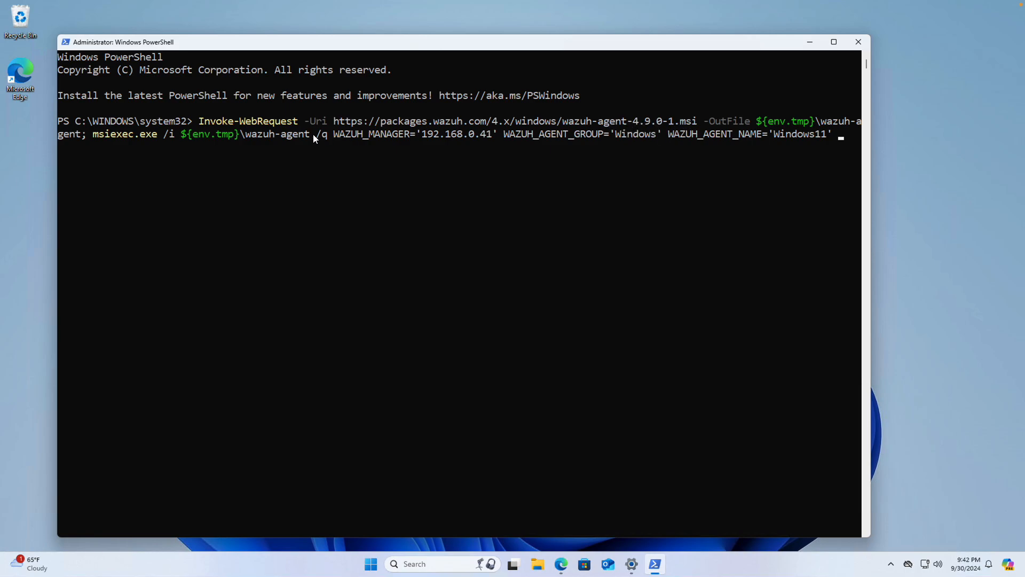
pyautogui.moveTo(319, 142)
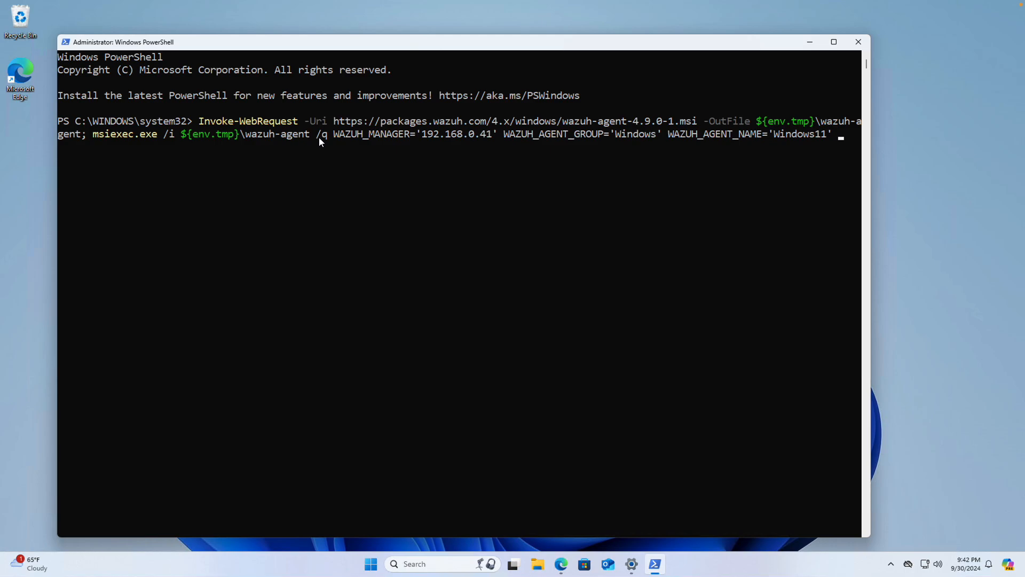
pyautogui.moveTo(364, 141)
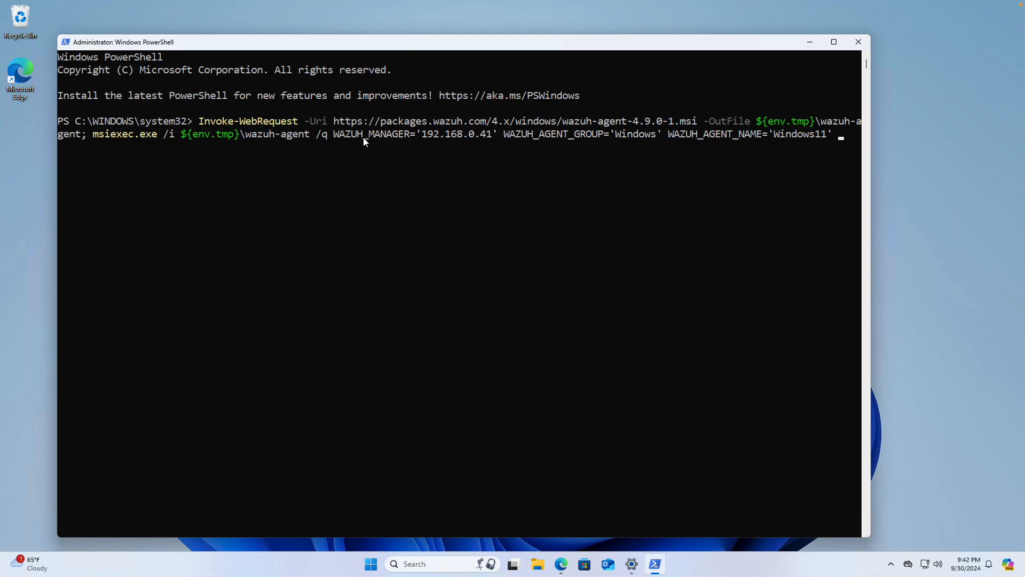
pyautogui.moveTo(388, 125)
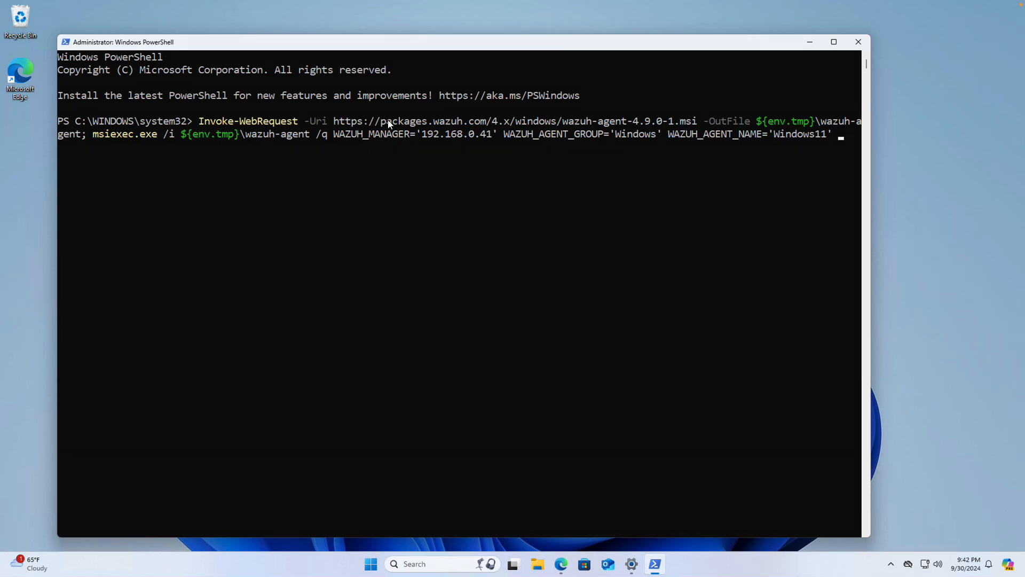
pyautogui.moveTo(407, 145)
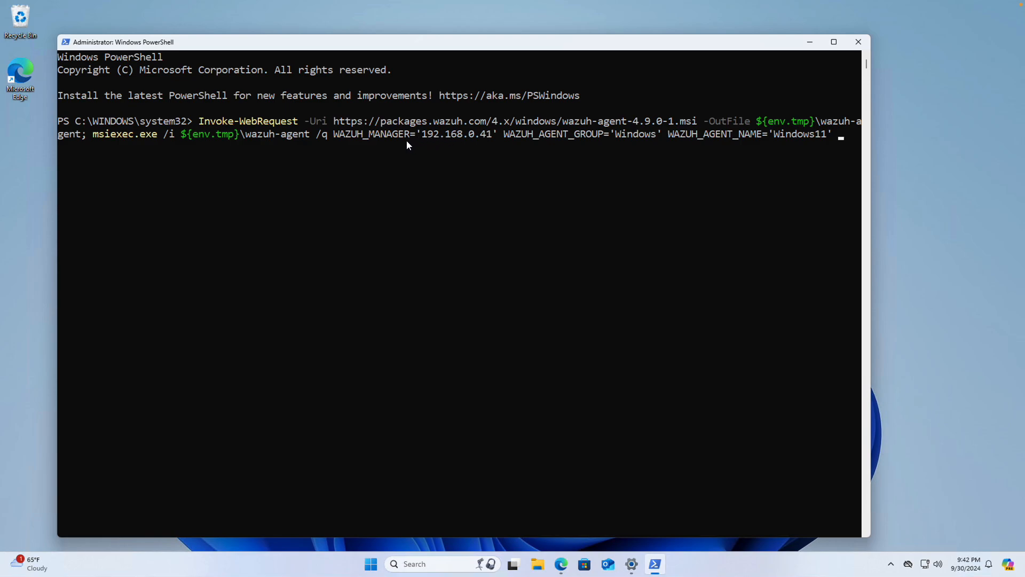
pyautogui.moveTo(609, 138)
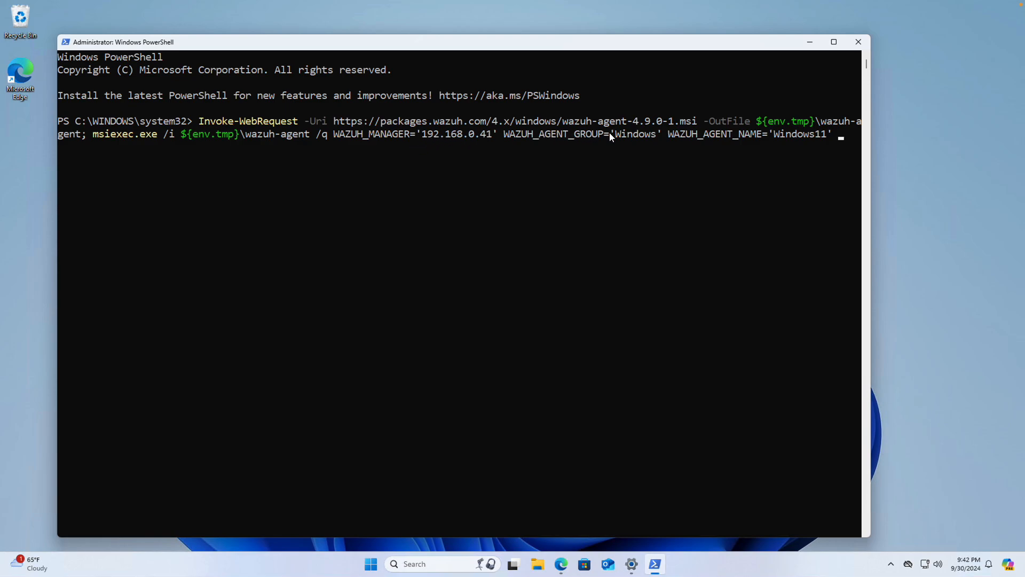
pyautogui.moveTo(657, 139)
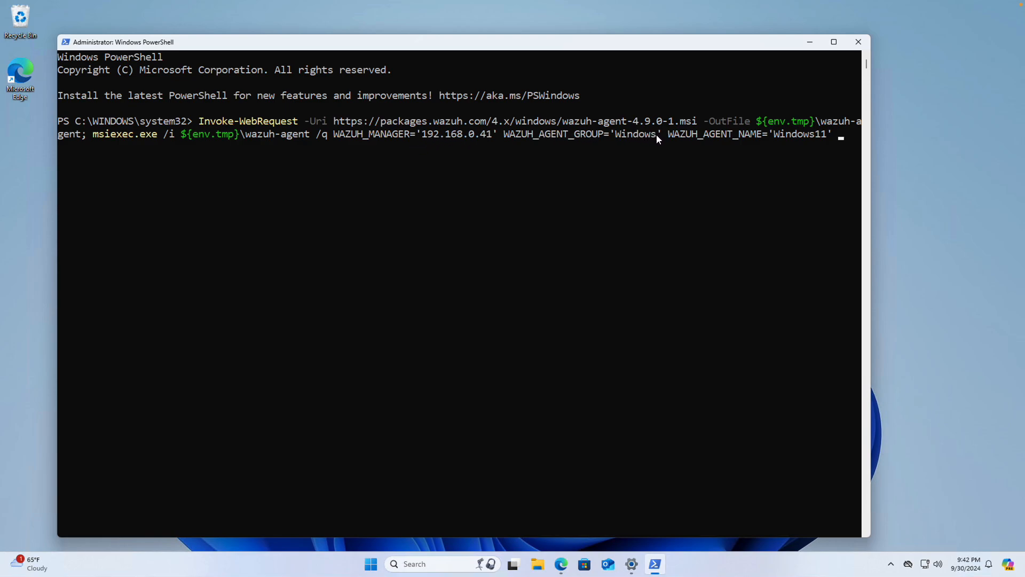
pyautogui.moveTo(705, 129)
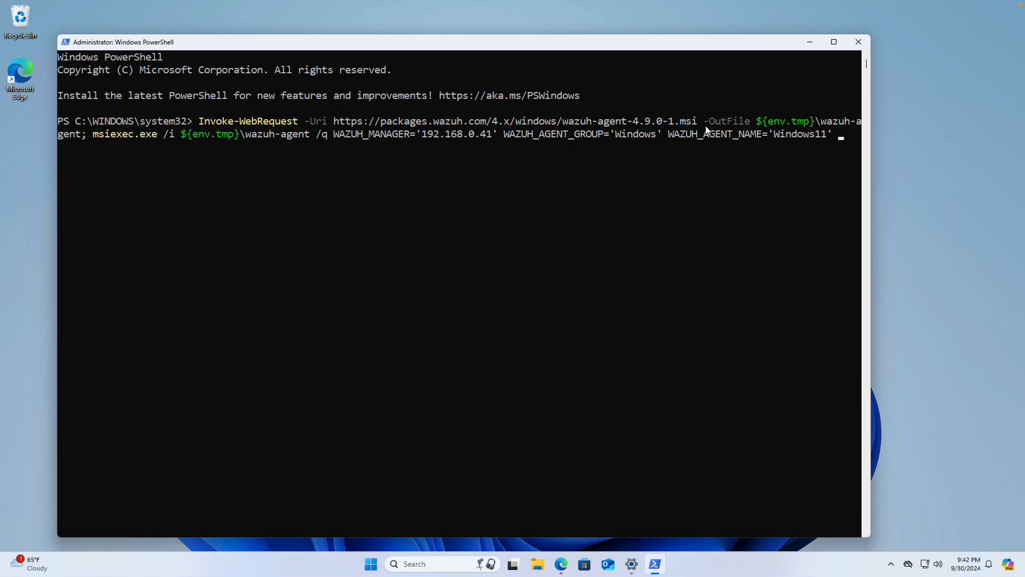
# Run the Wazuh agent install command for Windows11 on 192.168.0.41, then bring up File Explorer
pyautogui.click(837, 133)
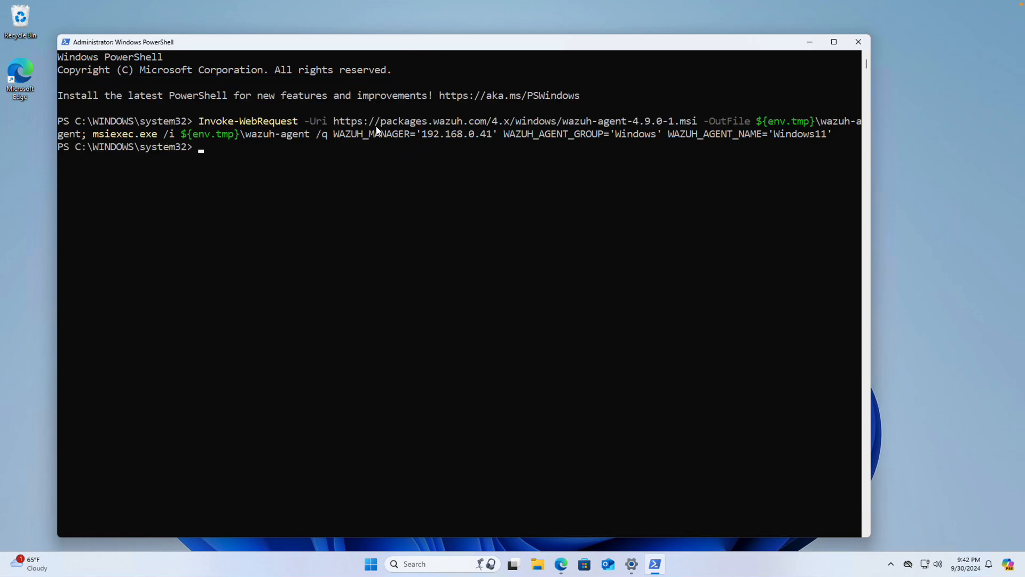
pyautogui.moveTo(458, 42); pyautogui.dragTo(458, 28)
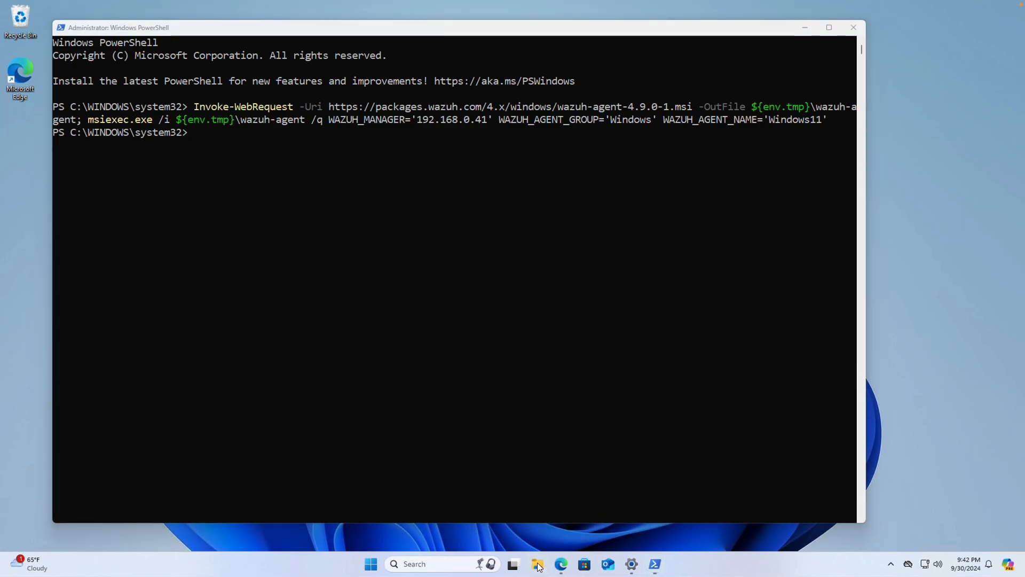
pyautogui.click(512, 564)
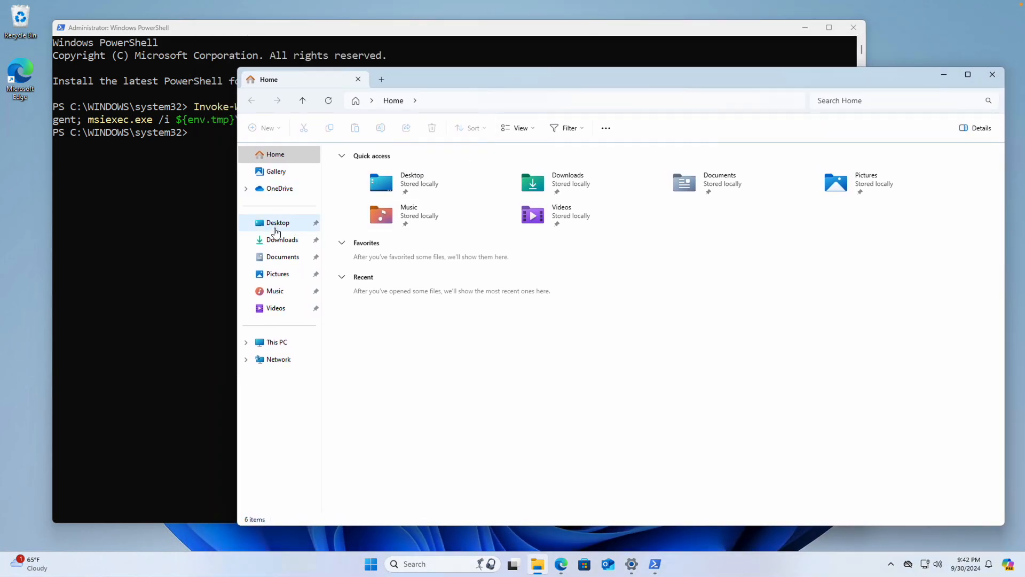
pyautogui.moveTo(266, 215)
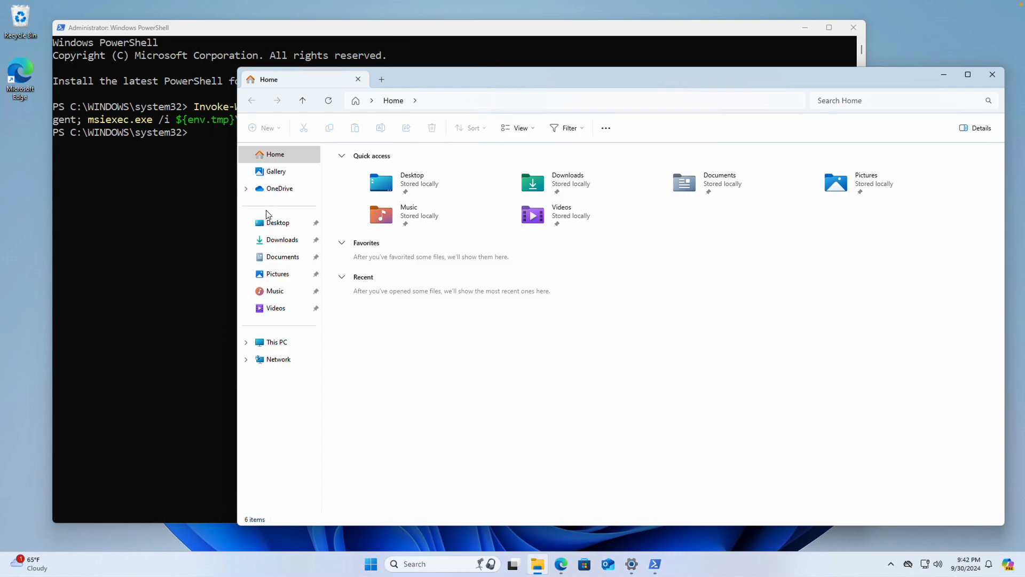
pyautogui.moveTo(278, 341)
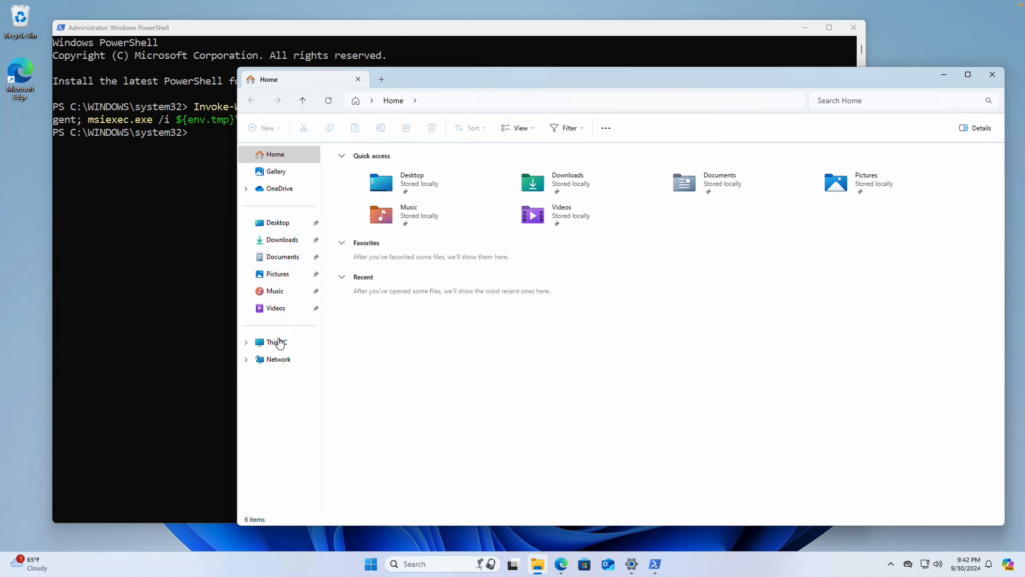
# Browse This PC > Local Disk (C:) > Program Files (x86) in File Explorer
pyautogui.click(275, 341)
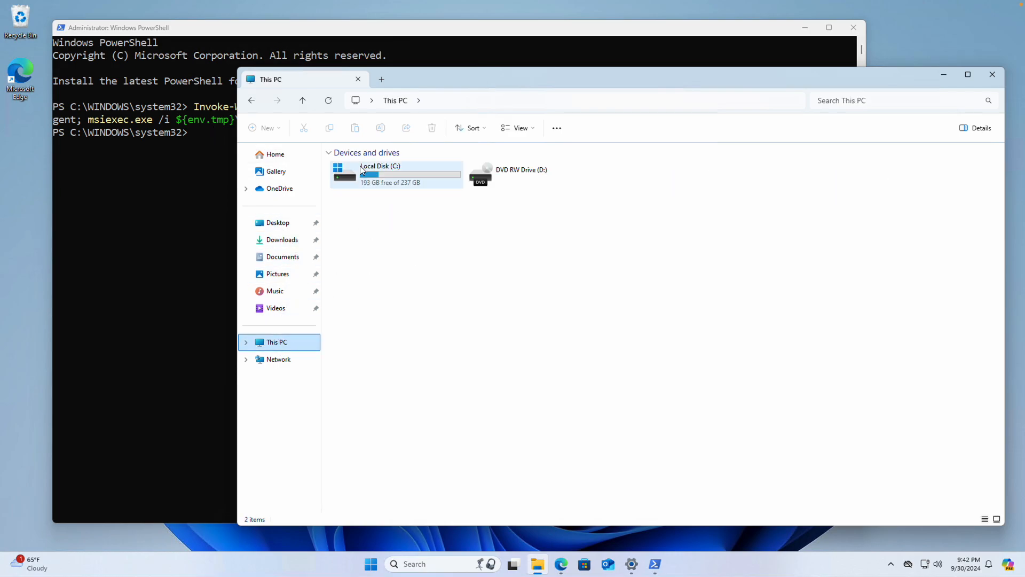
pyautogui.doubleClick(379, 173)
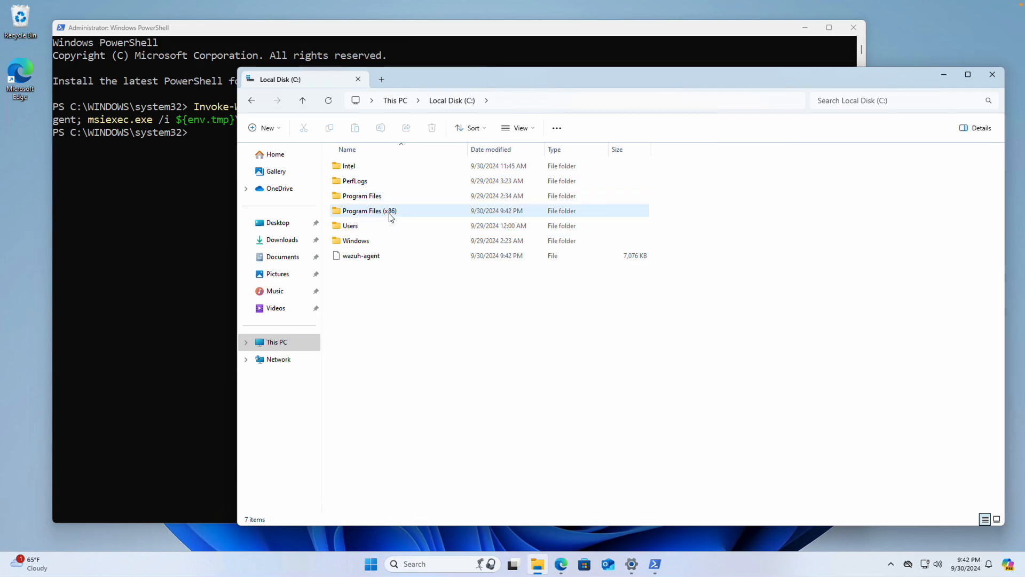
pyautogui.click(362, 195)
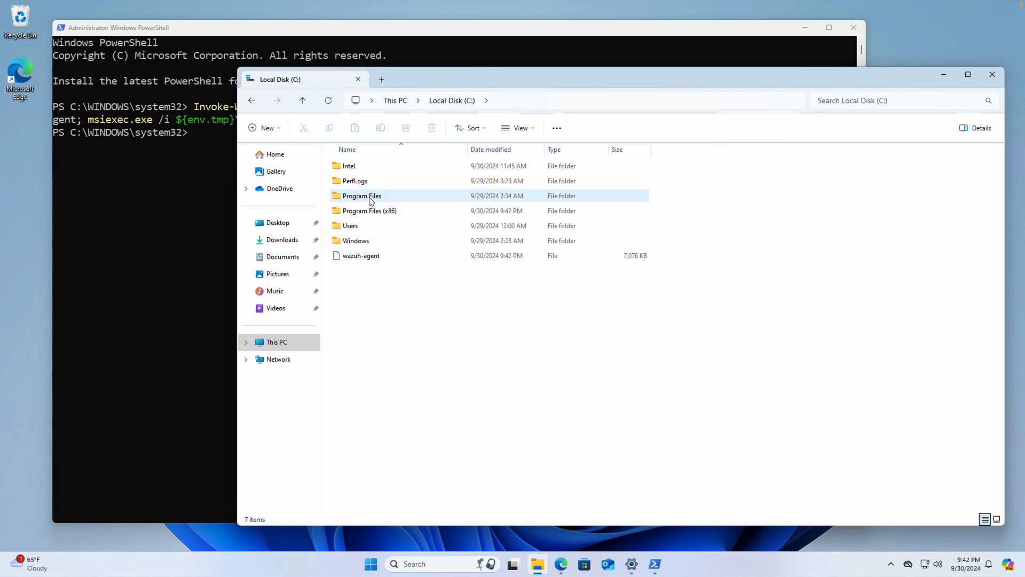
pyautogui.moveTo(362, 195)
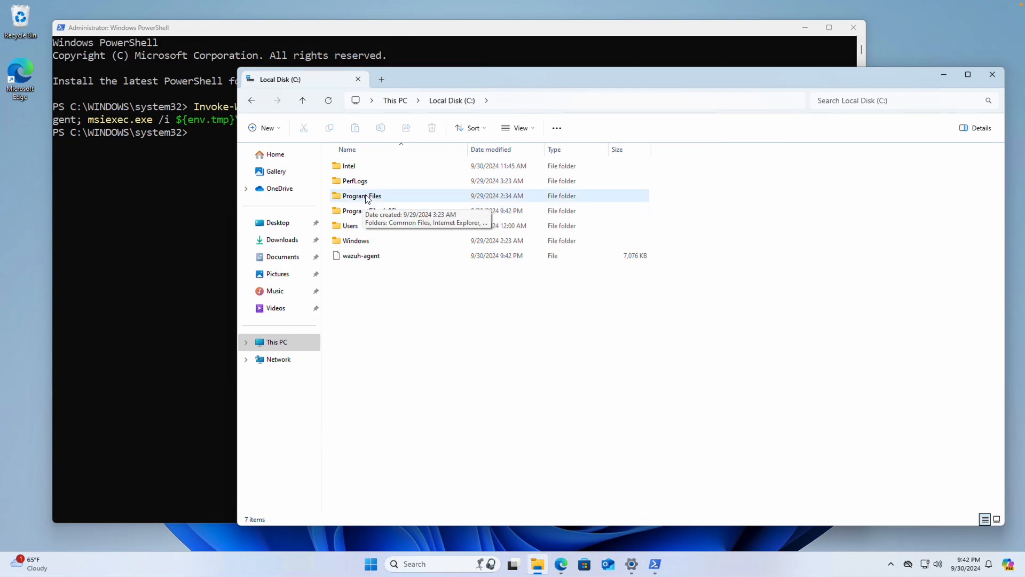
pyautogui.click(369, 211)
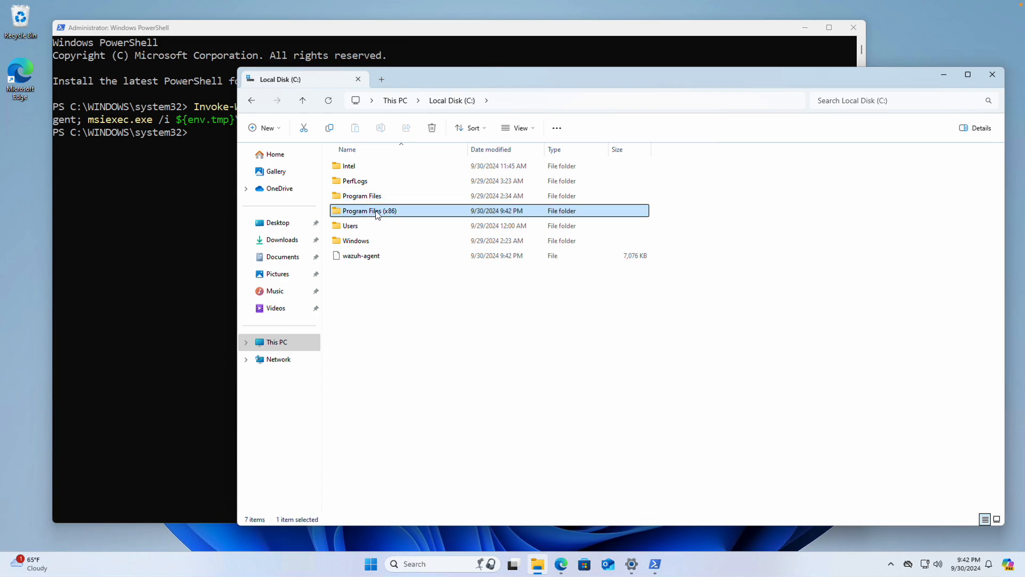
pyautogui.doubleClick(370, 210)
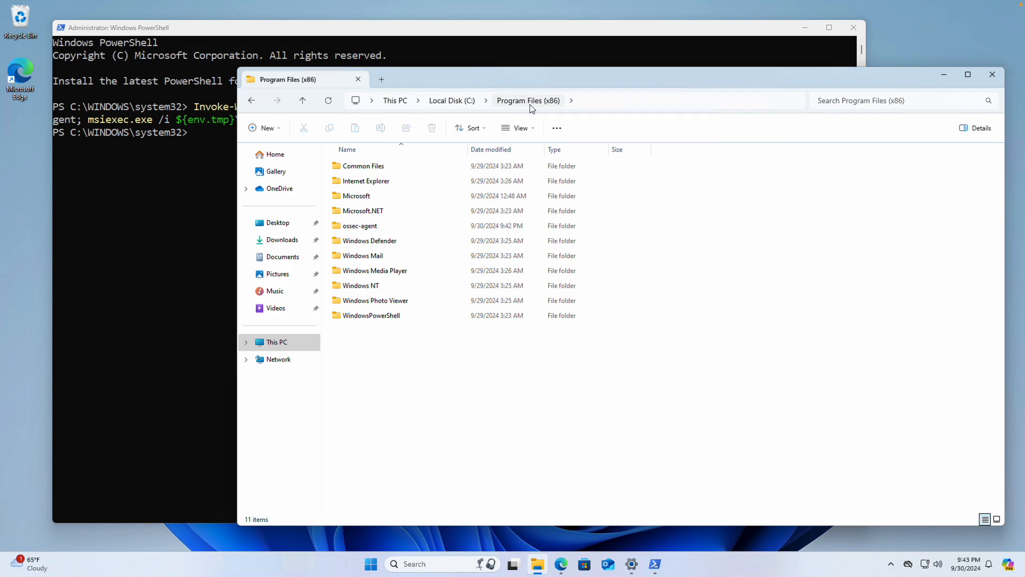
pyautogui.moveTo(410, 205)
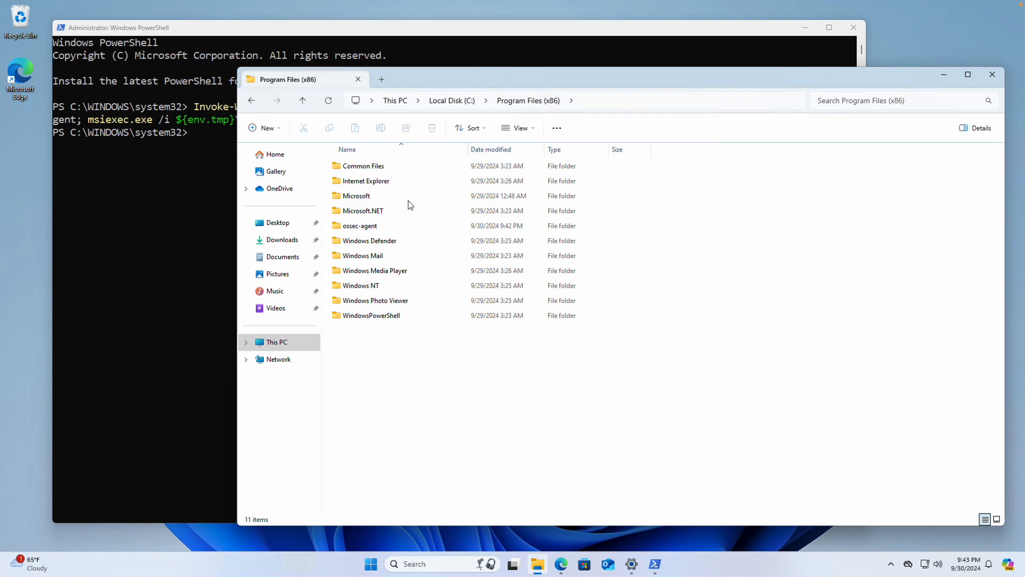
pyautogui.moveTo(360, 225)
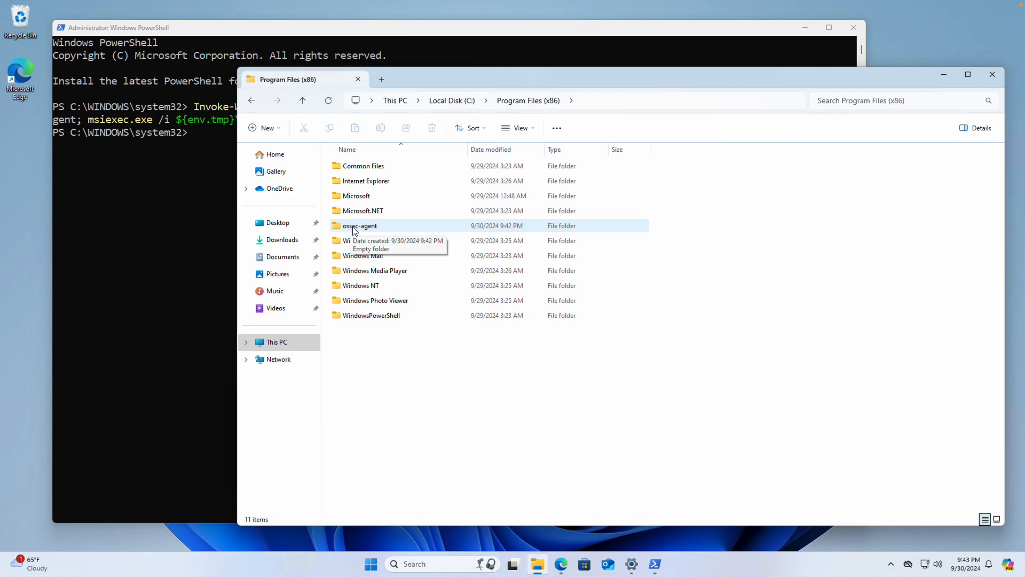
# Confirm the ossec-agent folder is present, then close File Explorer
pyautogui.click(359, 226)
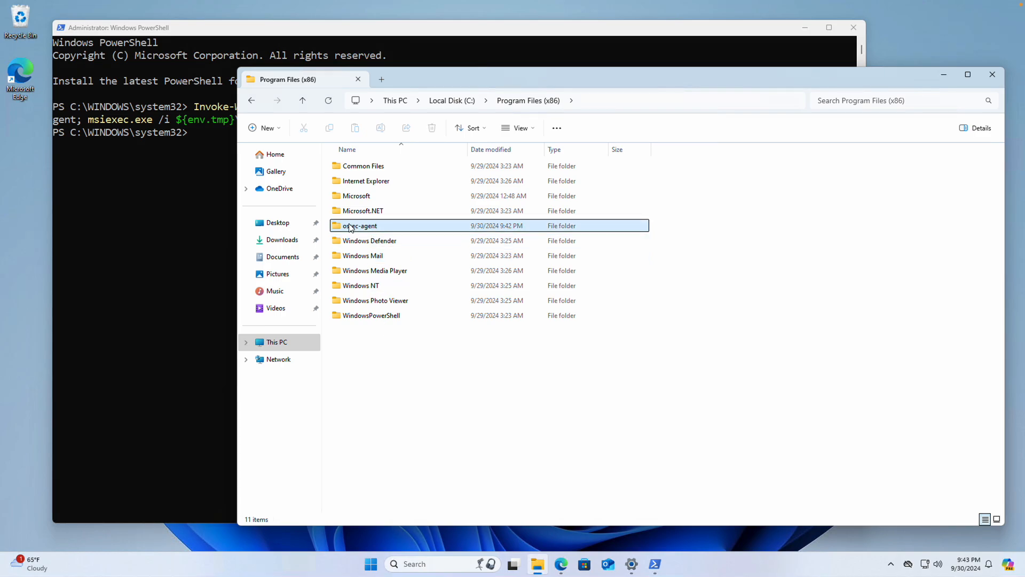
pyautogui.click(359, 226)
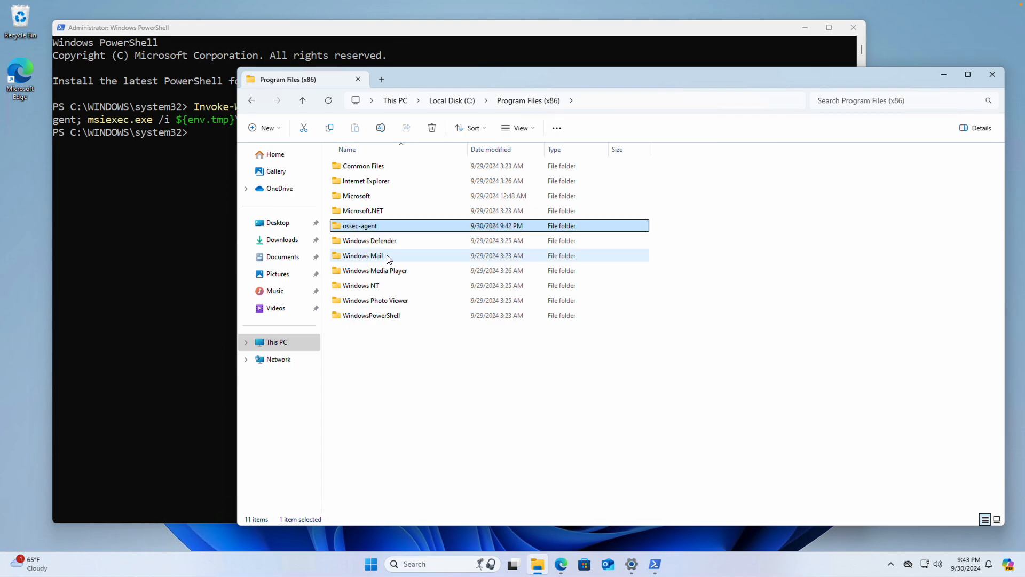
pyautogui.moveTo(392, 240)
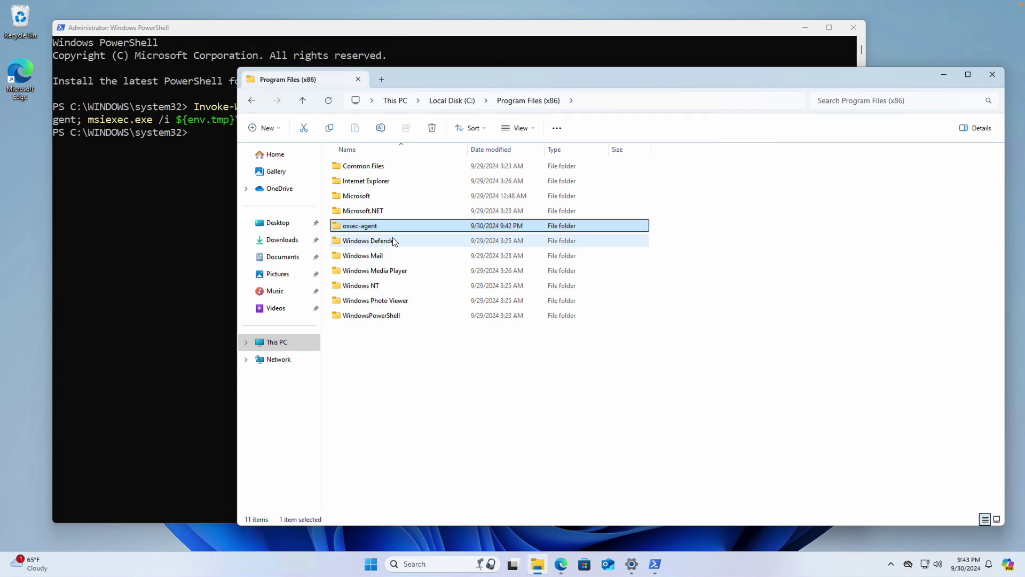
pyautogui.moveTo(378, 244)
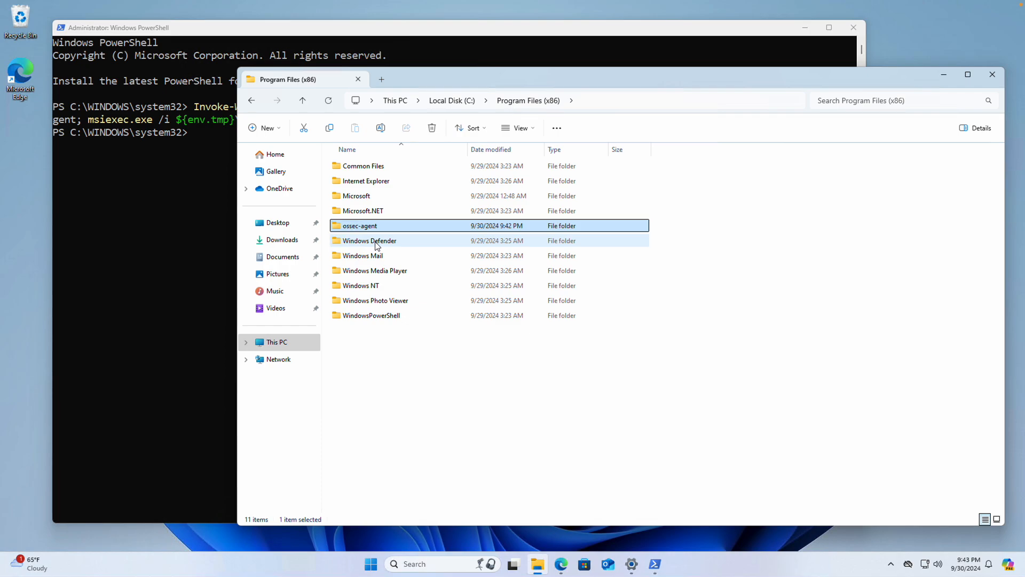
pyautogui.moveTo(516, 100)
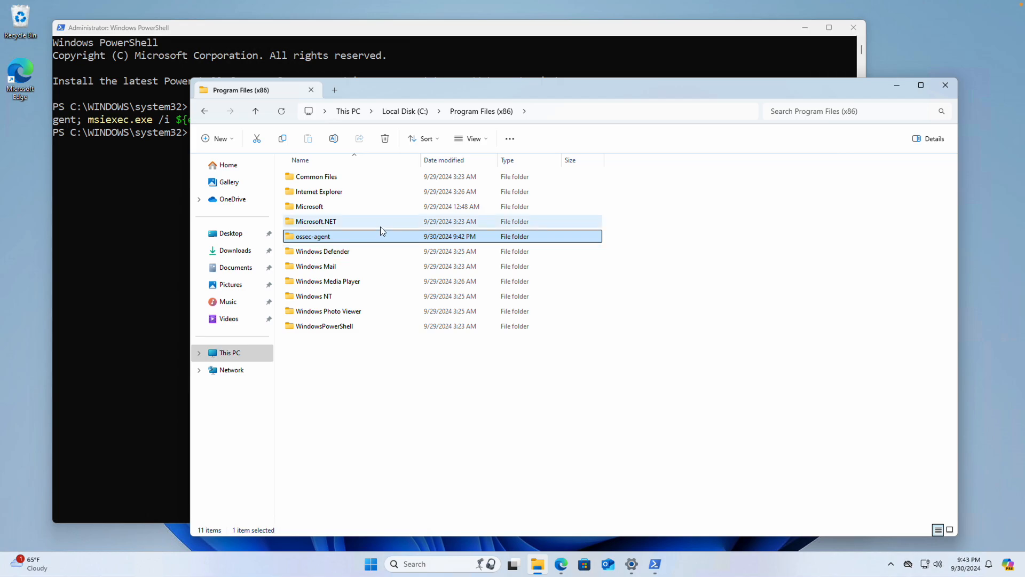
pyautogui.click(945, 85)
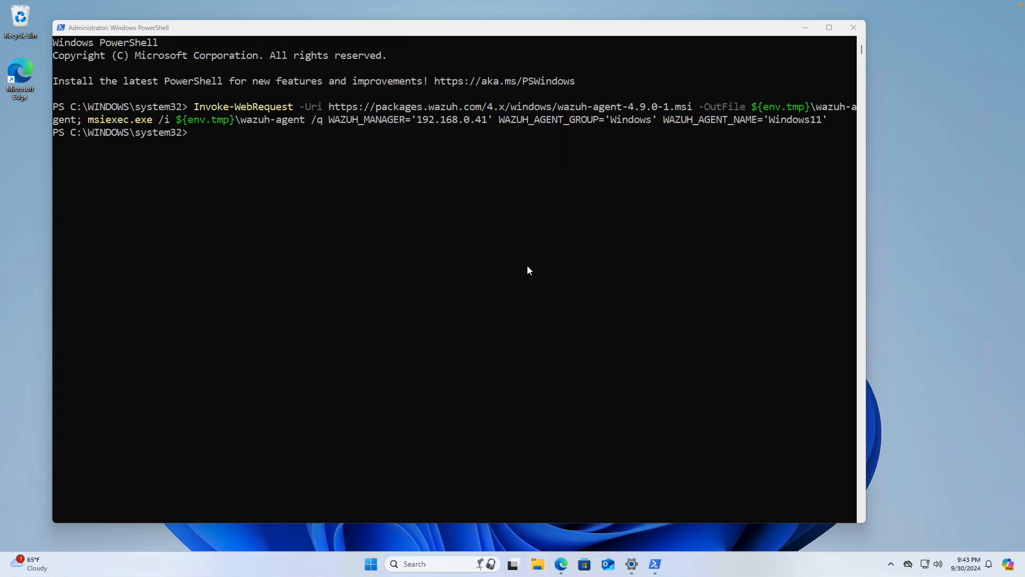
# Launch Command Prompt as administrator from Windows search, approving the UAC prompt
pyautogui.click(416, 564)
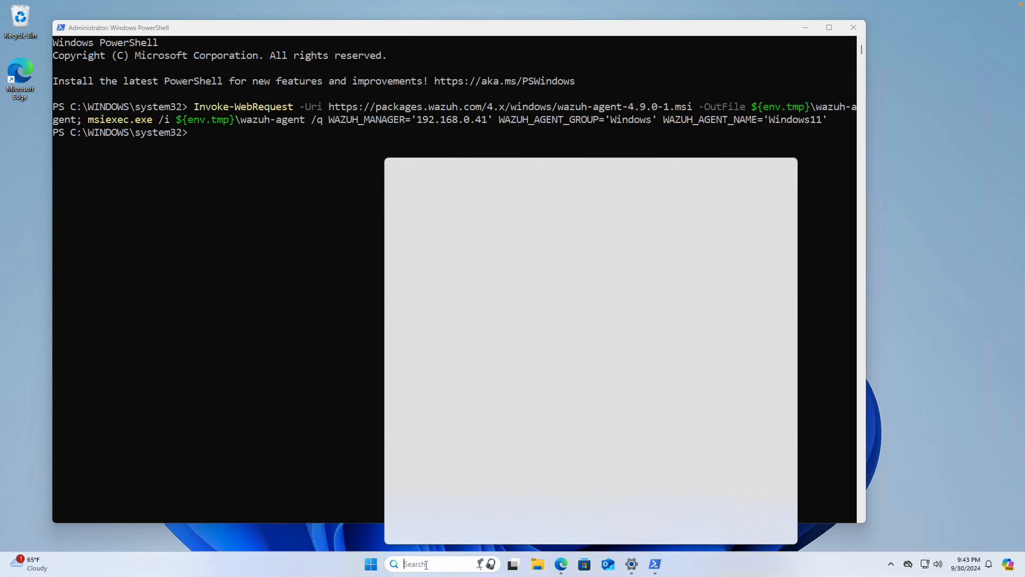
pyautogui.click(371, 562)
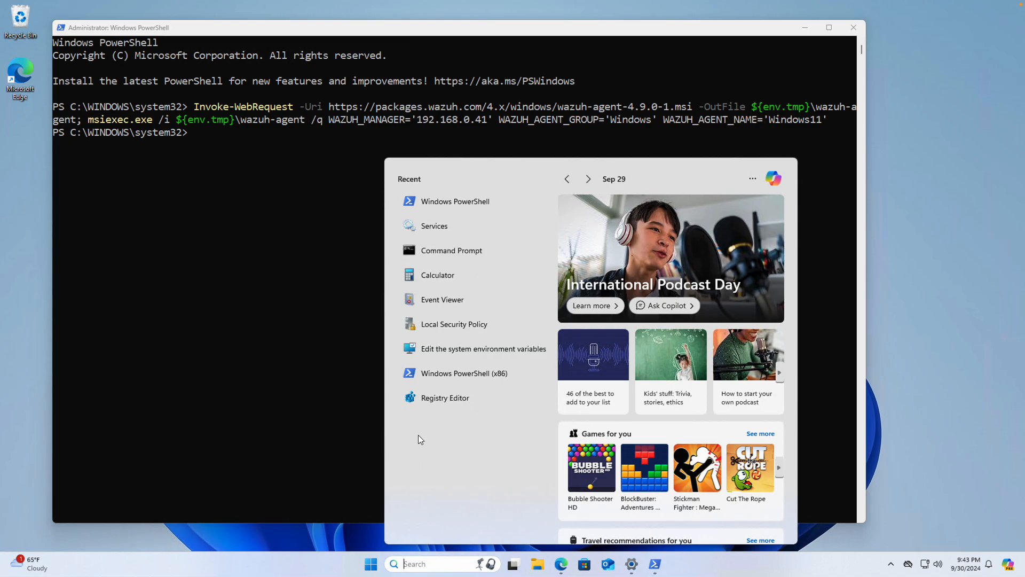
pyautogui.write('command')
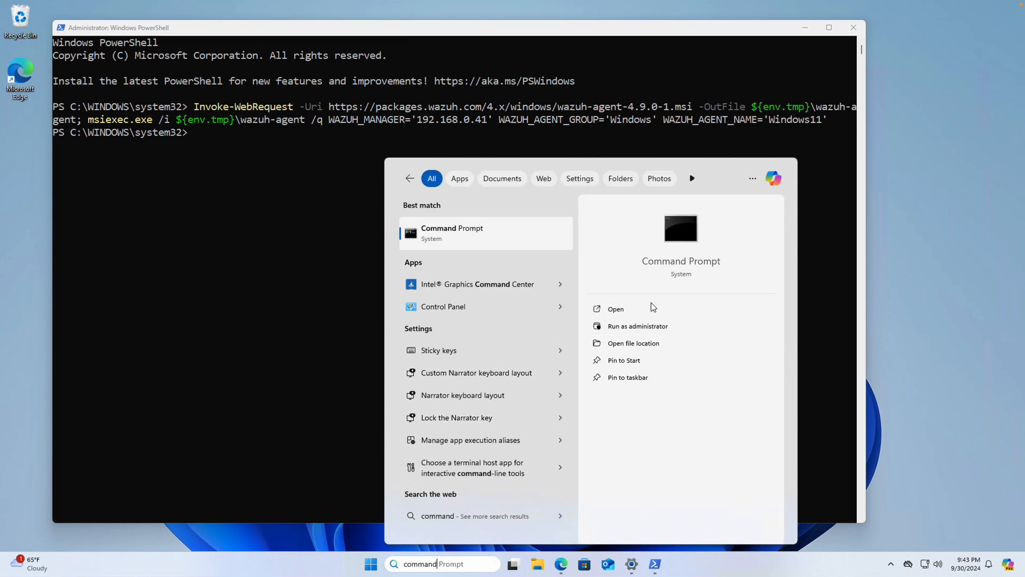
pyautogui.click(636, 325)
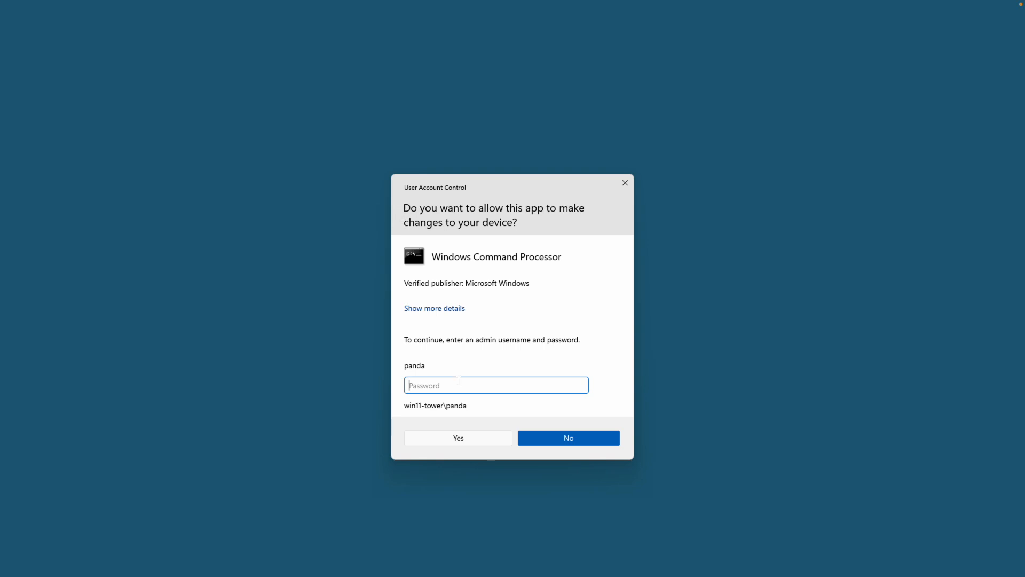
pyautogui.click(458, 438)
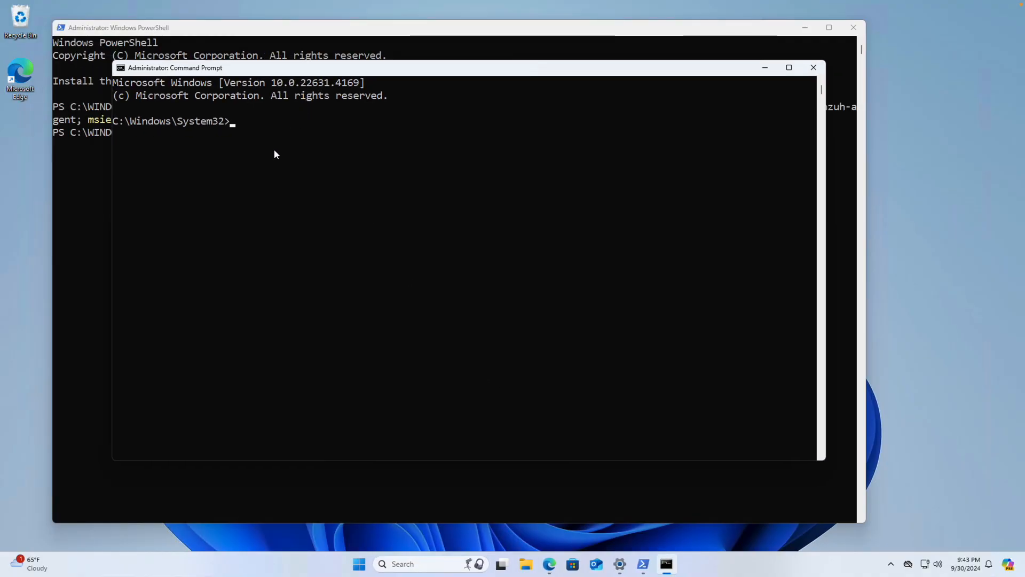
pyautogui.click(549, 563)
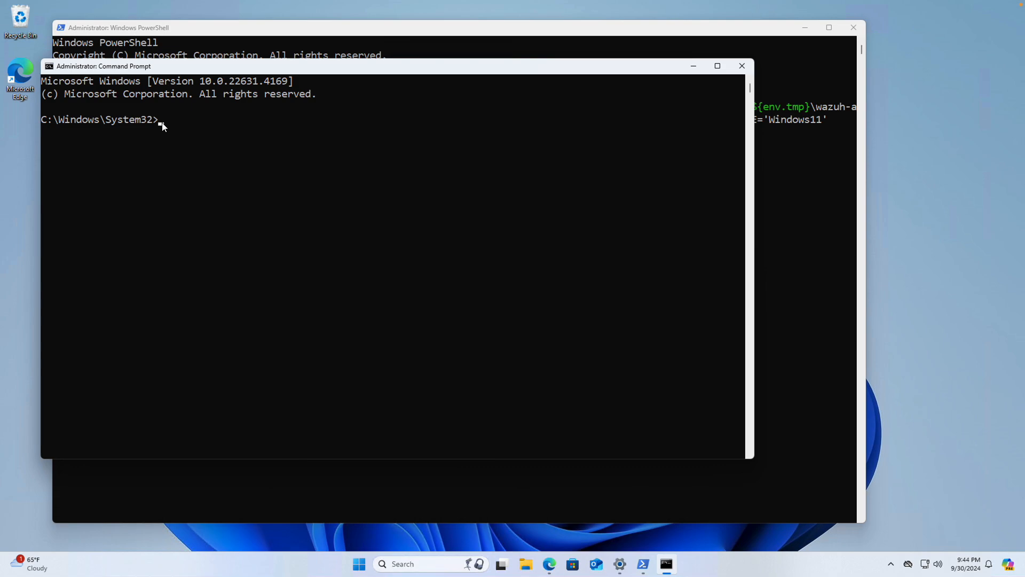
# Run NET START WazuhSvc so the Wazuh service reports it started successfully
pyautogui.write('NET')
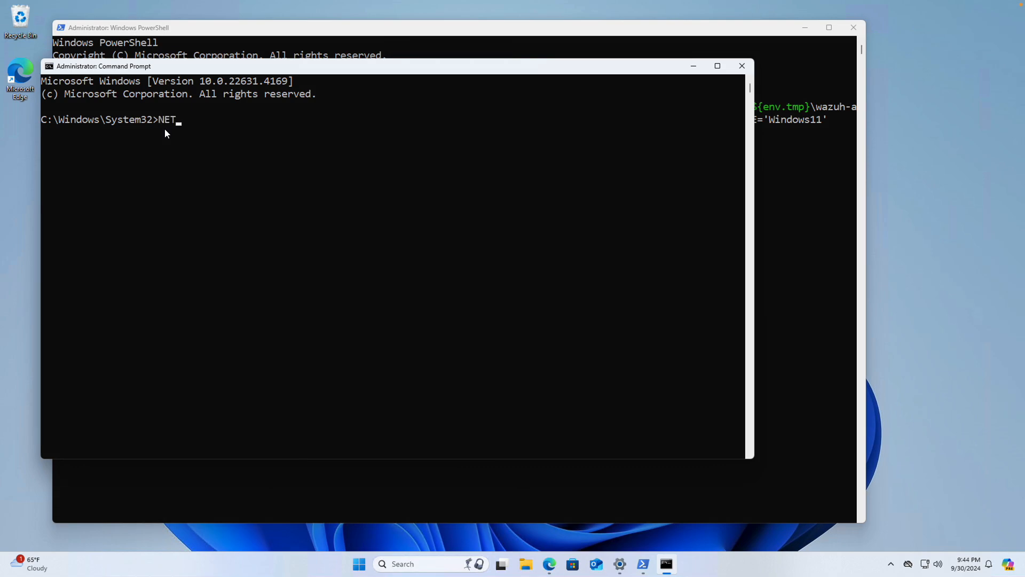
pyautogui.write('SAT')
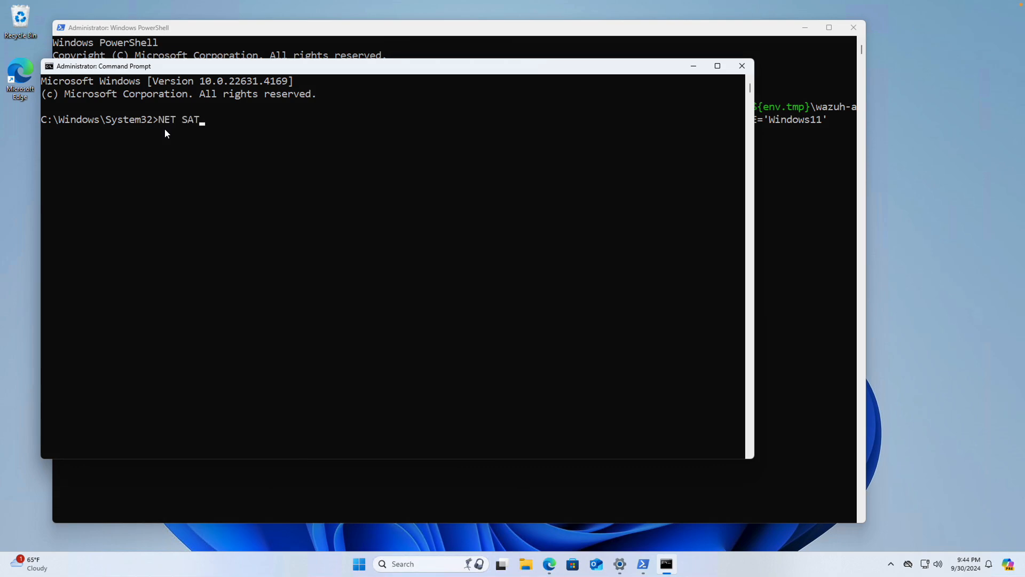
pyautogui.write('RT Waz')
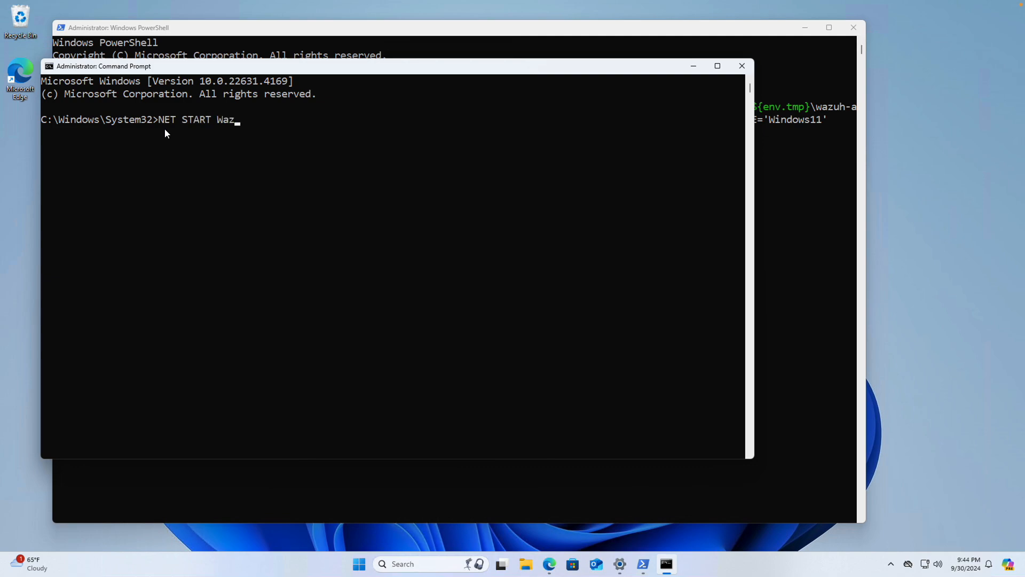
pyautogui.write('uhSvc')
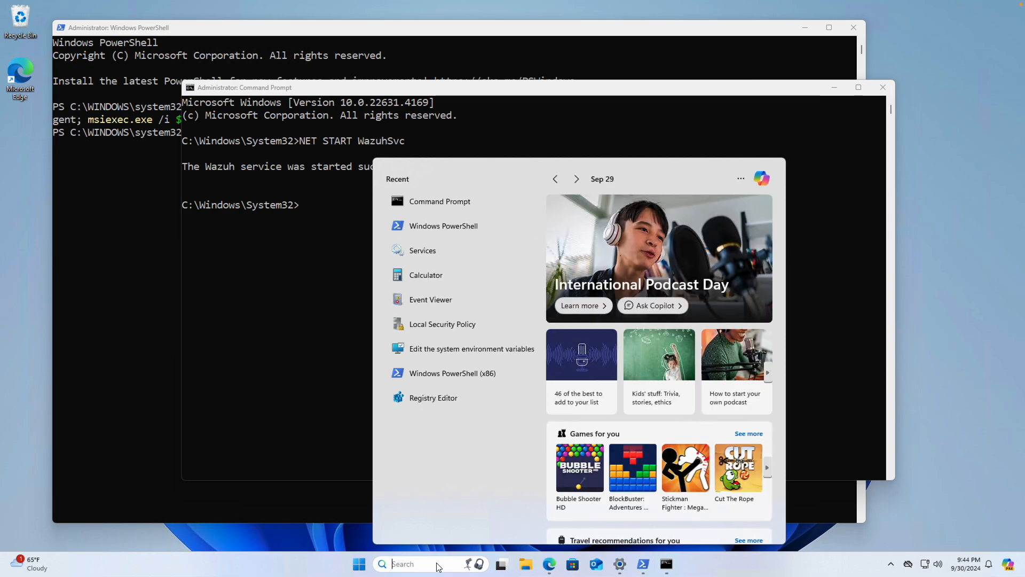
pyautogui.write('services')
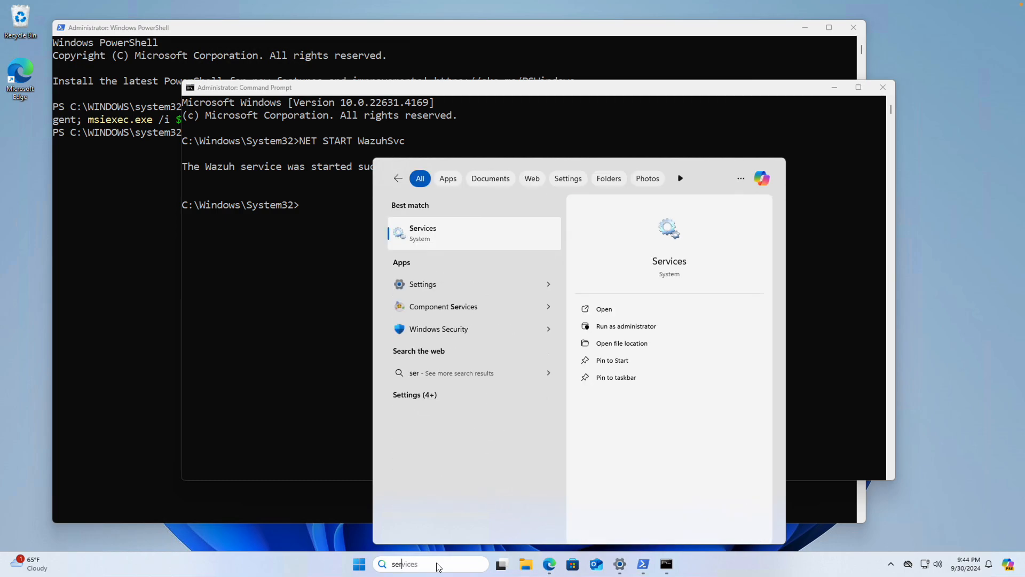
pyautogui.write('vices')
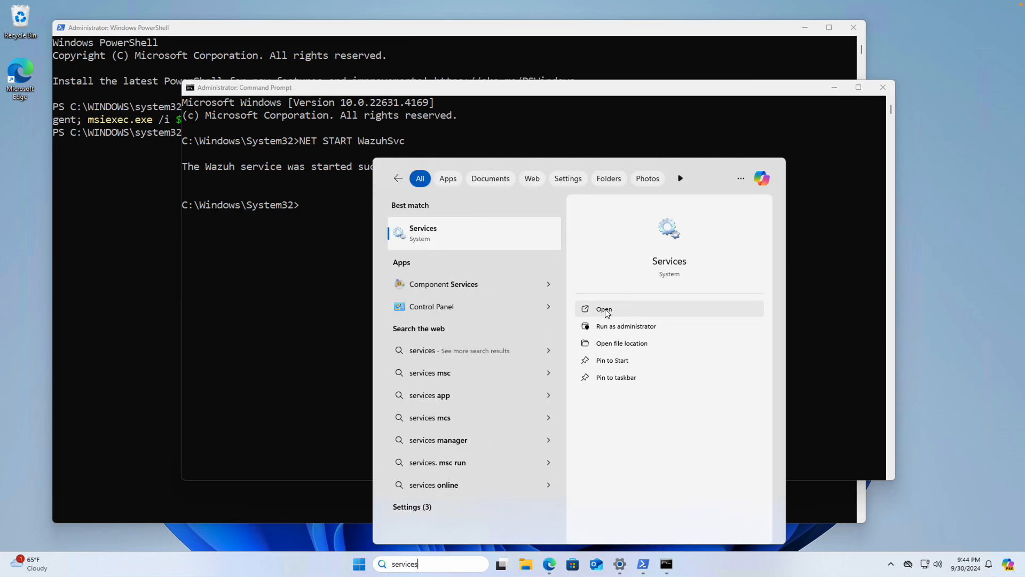
pyautogui.click(605, 310)
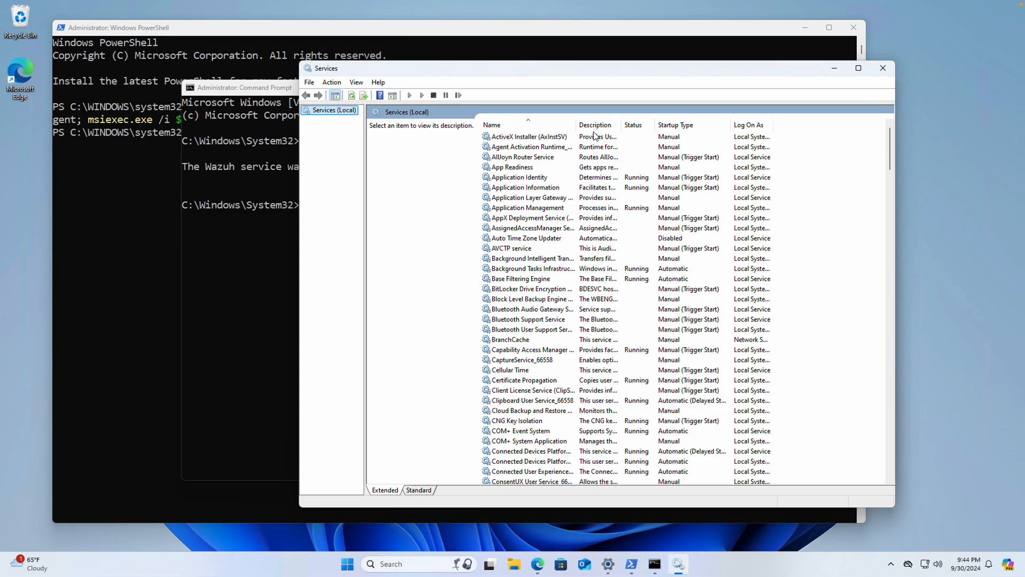
pyautogui.scroll(-3)
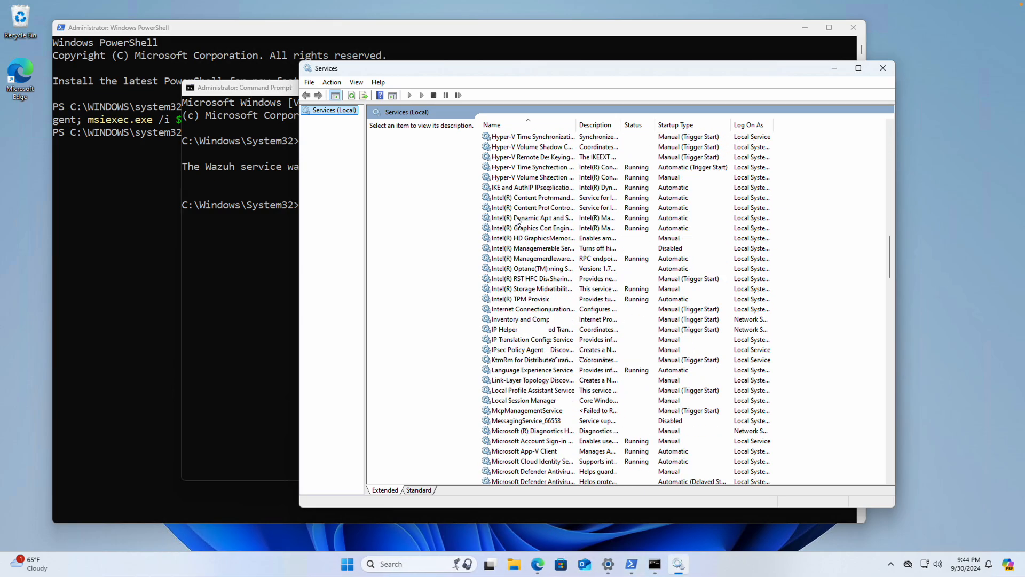
pyautogui.scroll(-3)
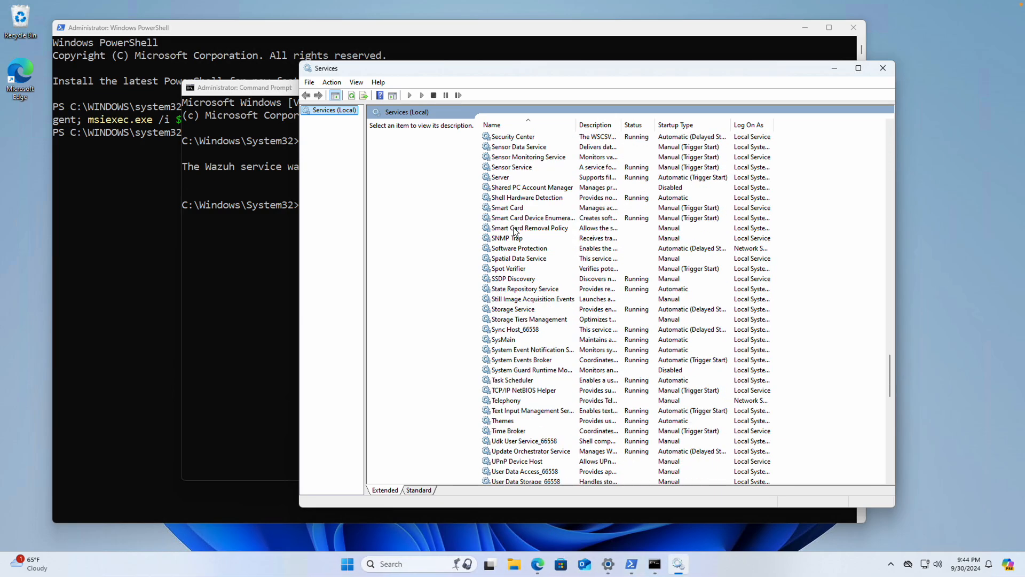
pyautogui.scroll(-3)
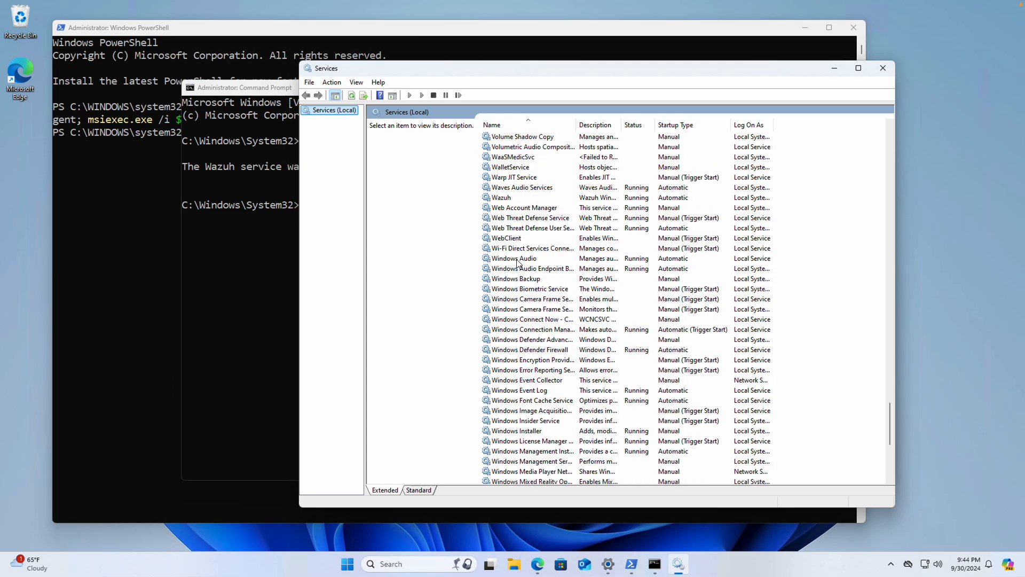
pyautogui.click(501, 197)
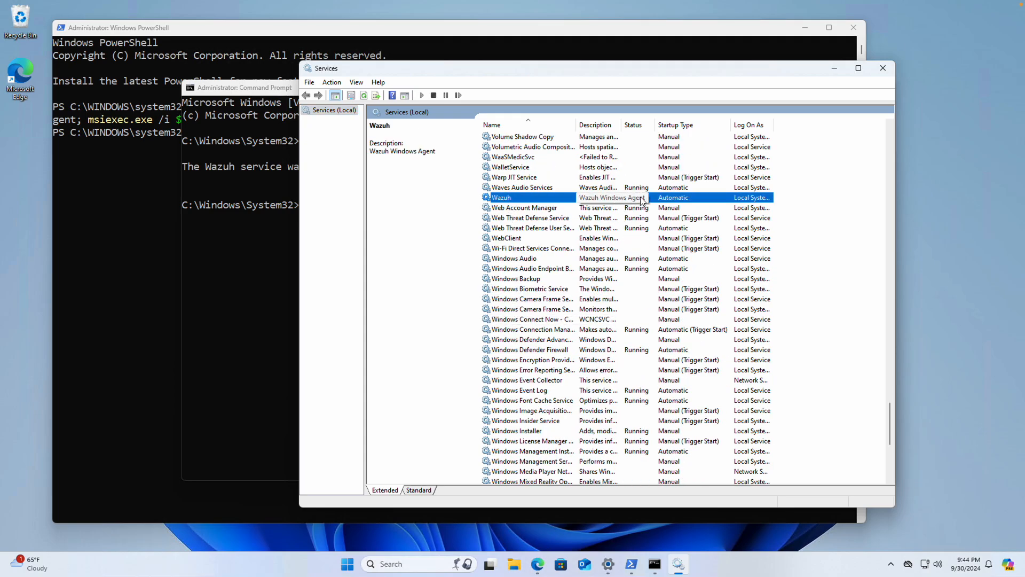
pyautogui.doubleClick(501, 198)
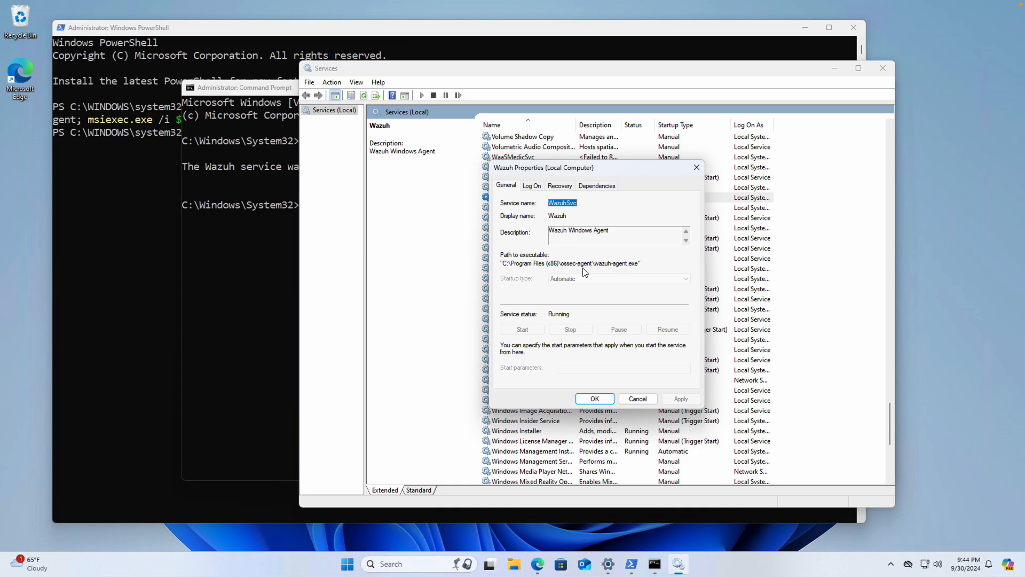
pyautogui.moveTo(615, 265)
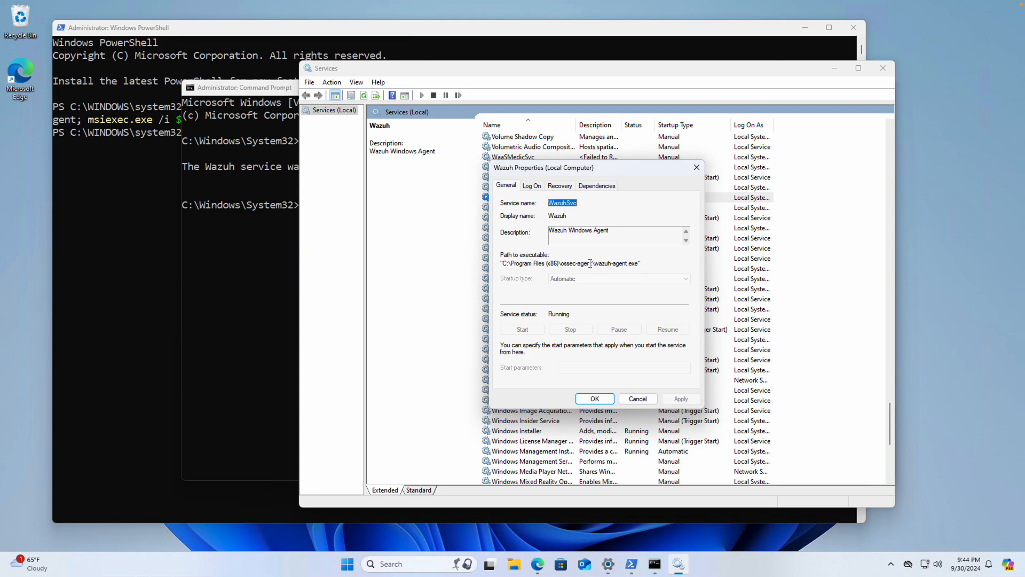
pyautogui.doubleClick(569, 262)
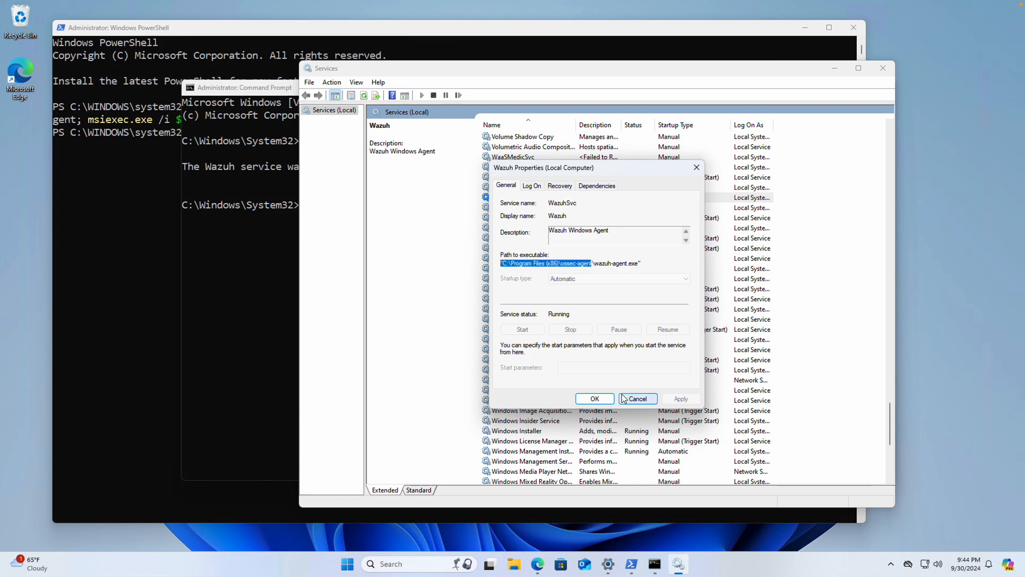
pyautogui.click(636, 399)
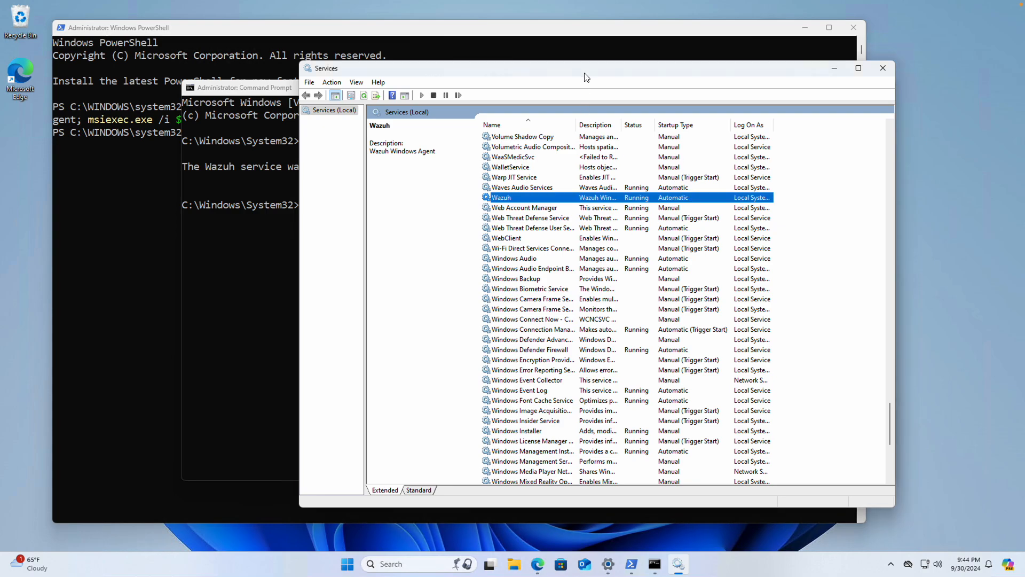
pyautogui.click(883, 68)
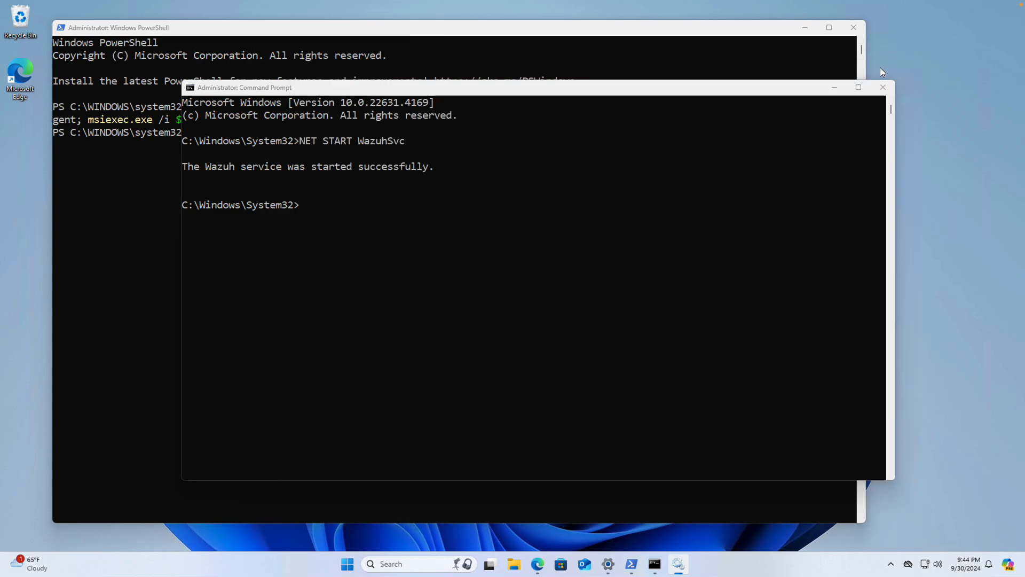
# Close the Command Prompt and PowerShell windows, returning to the Wazuh deploy page in Firefox
pyautogui.moveTo(244, 86); pyautogui.dragTo(293, 94)
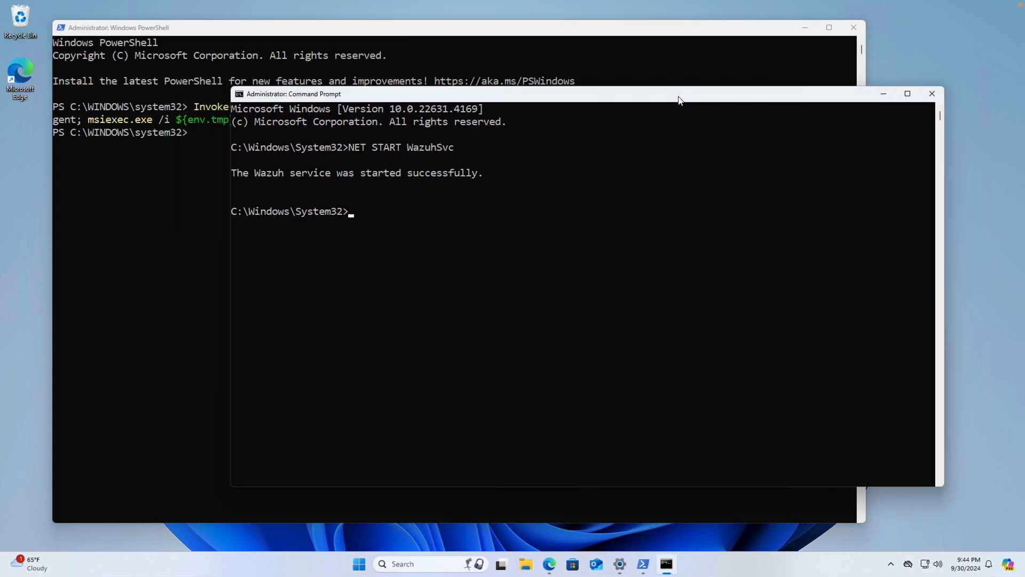
pyautogui.moveTo(931, 94)
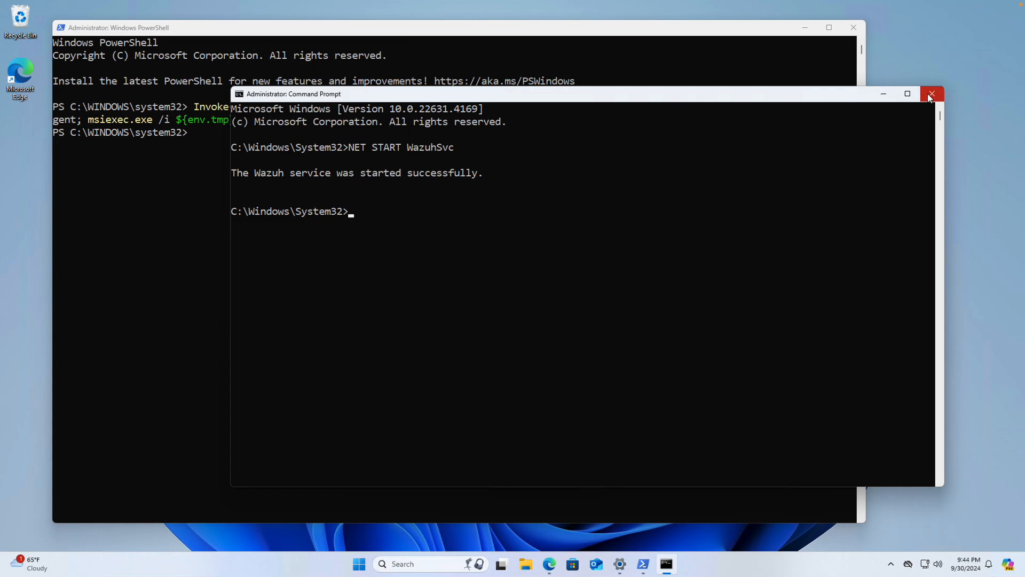
pyautogui.click(931, 94)
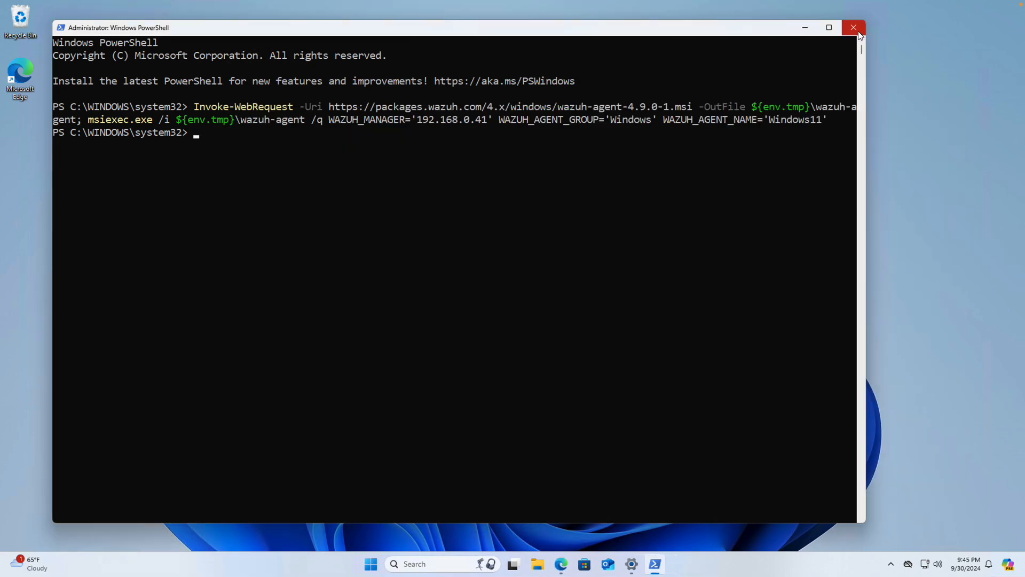
pyautogui.click(853, 27)
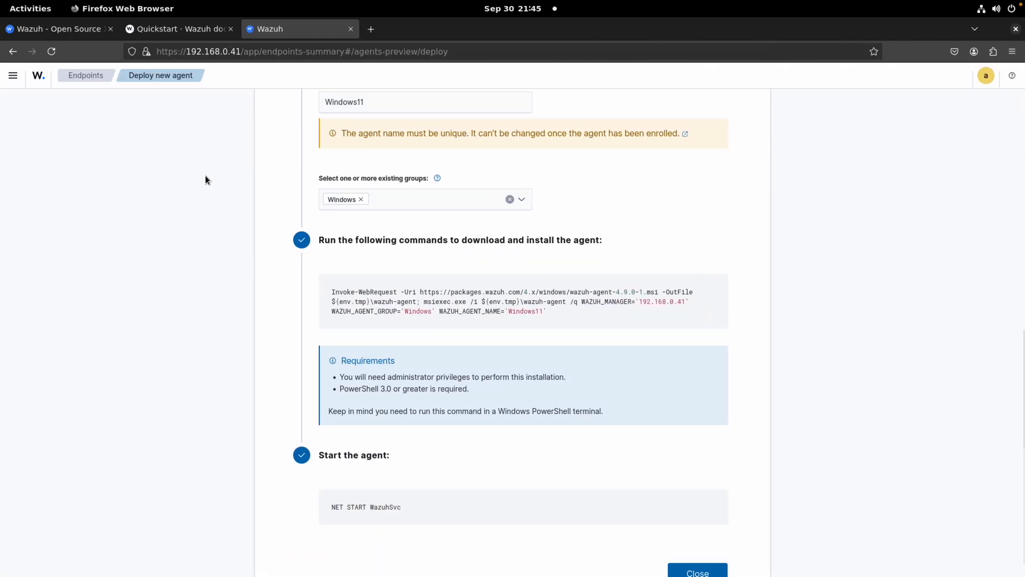
pyautogui.moveTo(86, 75)
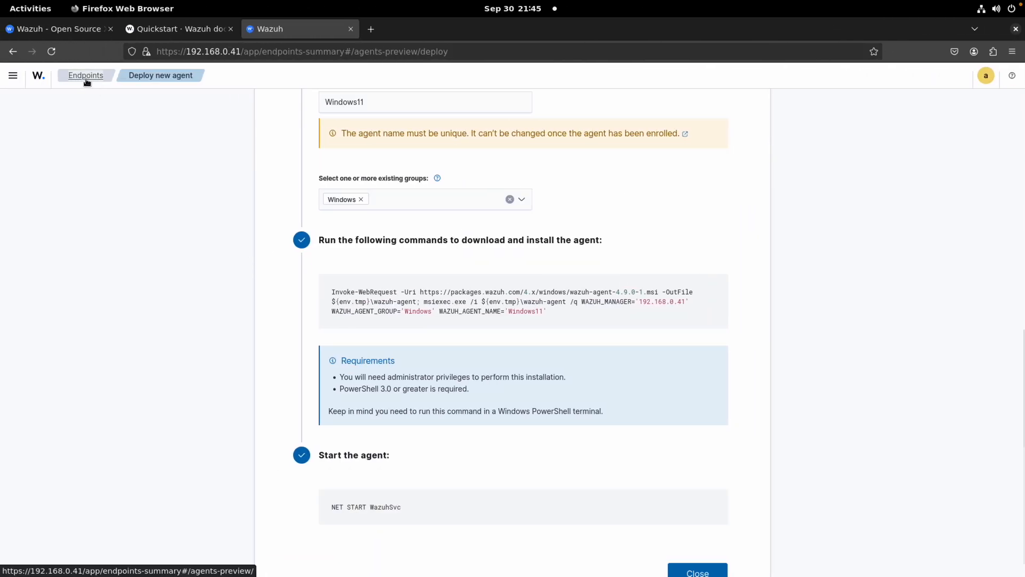
# Return to the Endpoints list showing agent 001 Windows11 (192.168.0.4) active in the Windows group
pyautogui.click(85, 74)
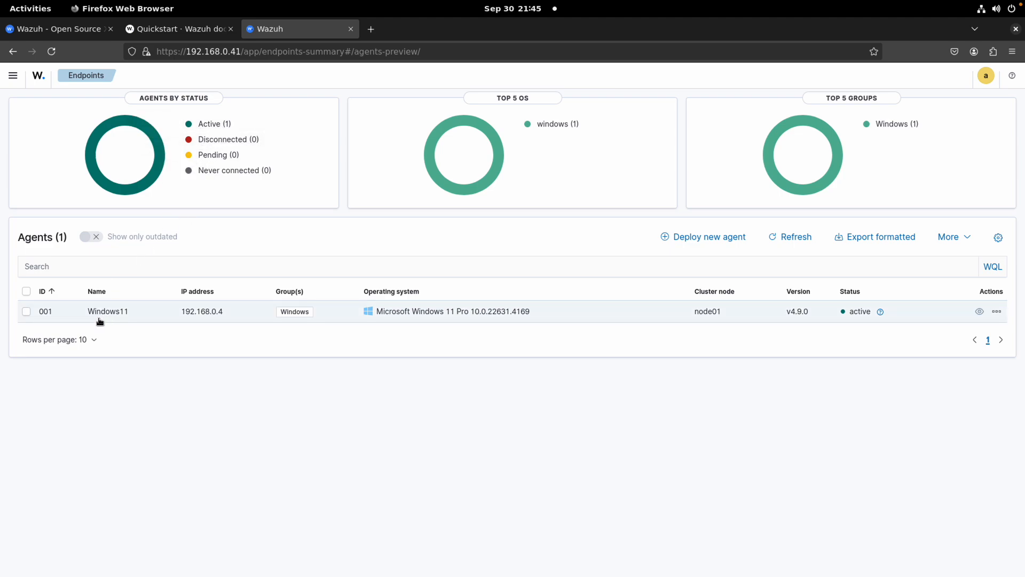
pyautogui.moveTo(151, 212)
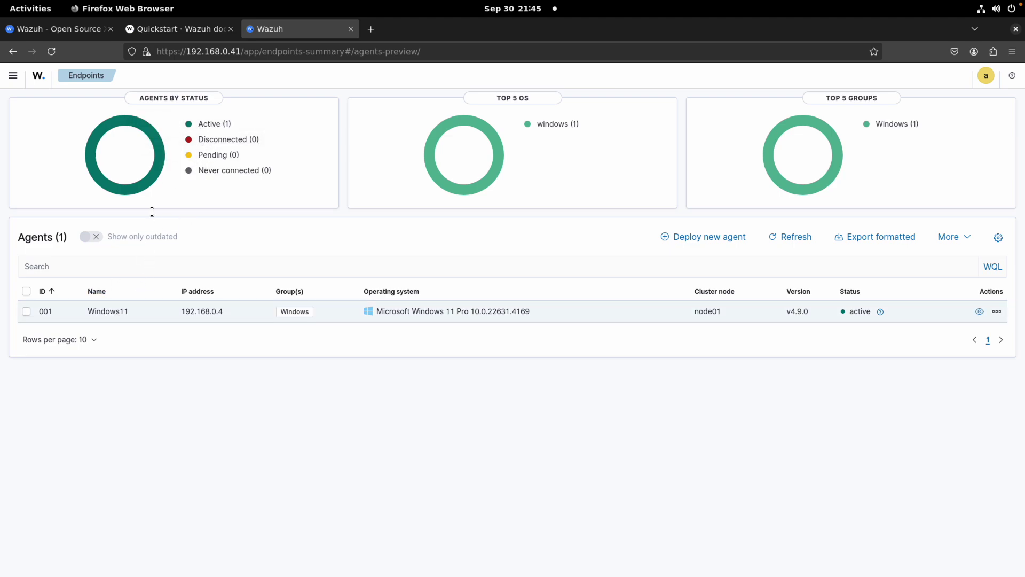
pyautogui.moveTo(181, 148)
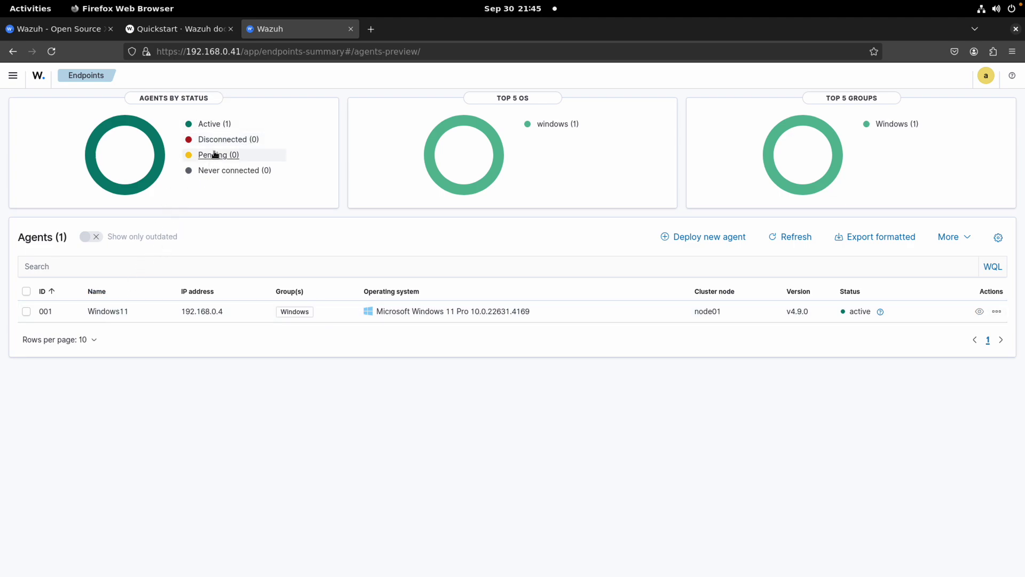
pyautogui.moveTo(218, 154)
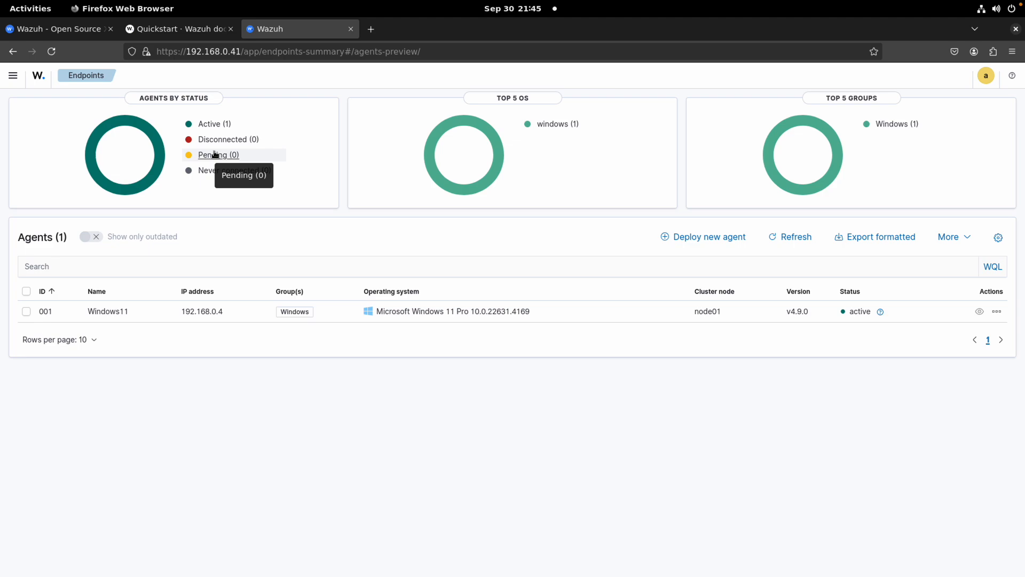
pyautogui.moveTo(257, 57)
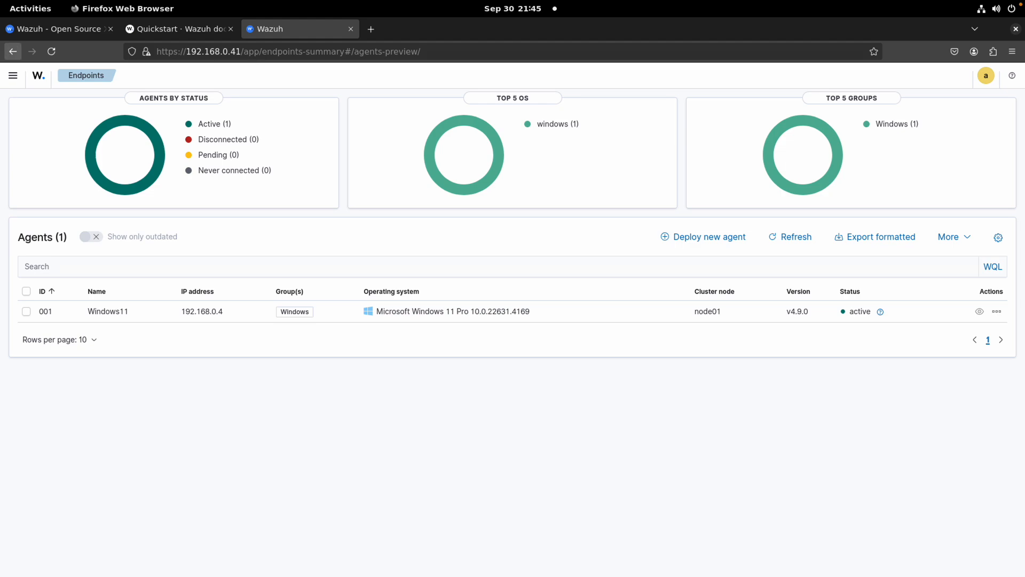
pyautogui.moveTo(13, 52)
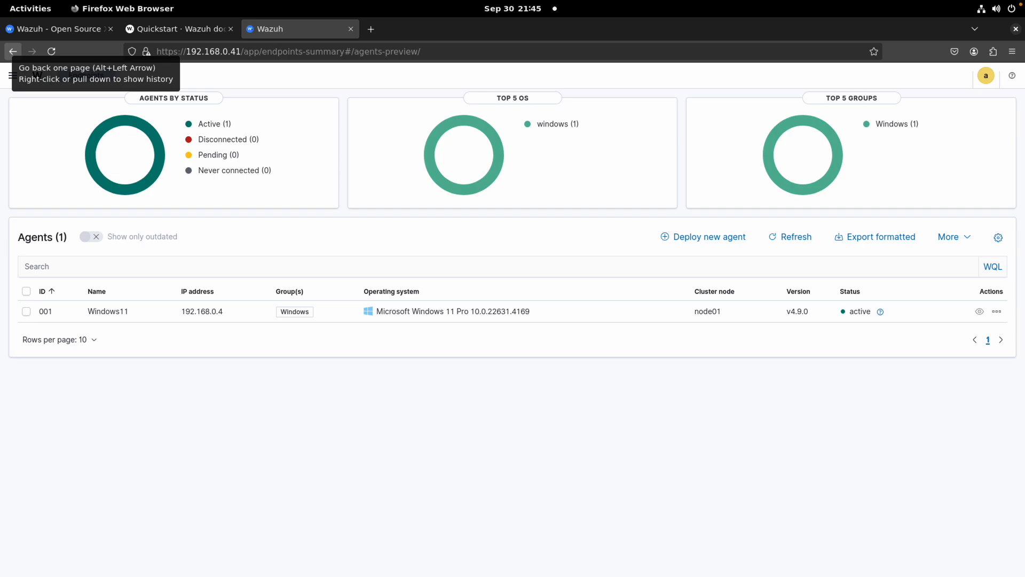
pyautogui.moveTo(335, 228)
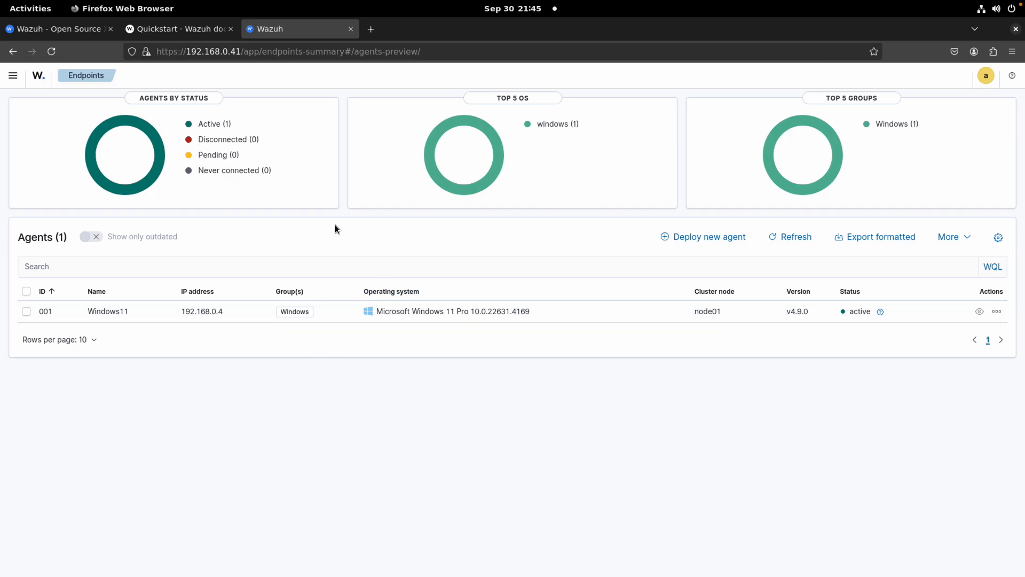